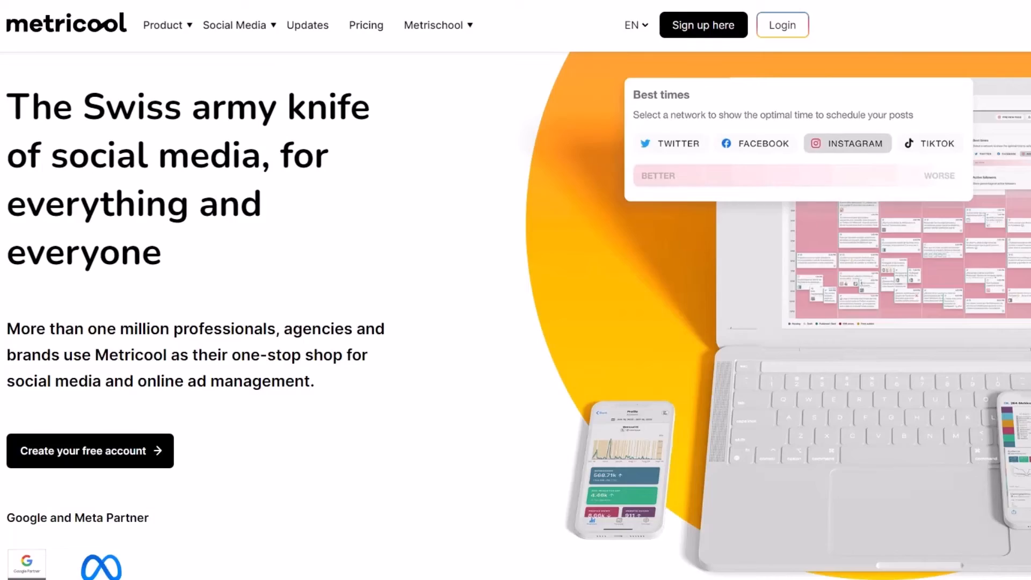
Scroll down the pricing page to the per-plan account limits for each social network
scroll(down, 3)
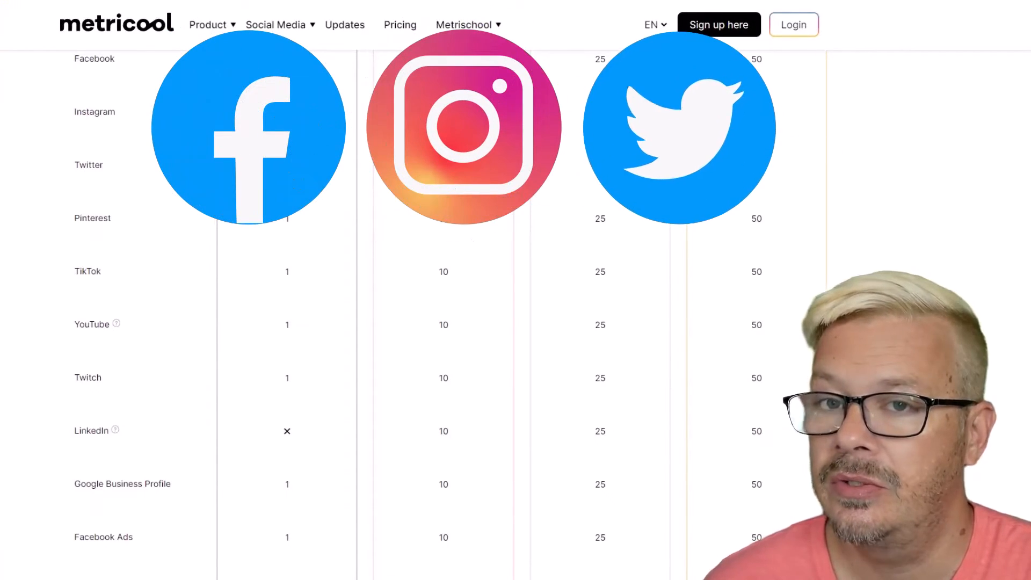
scroll(down, 3)
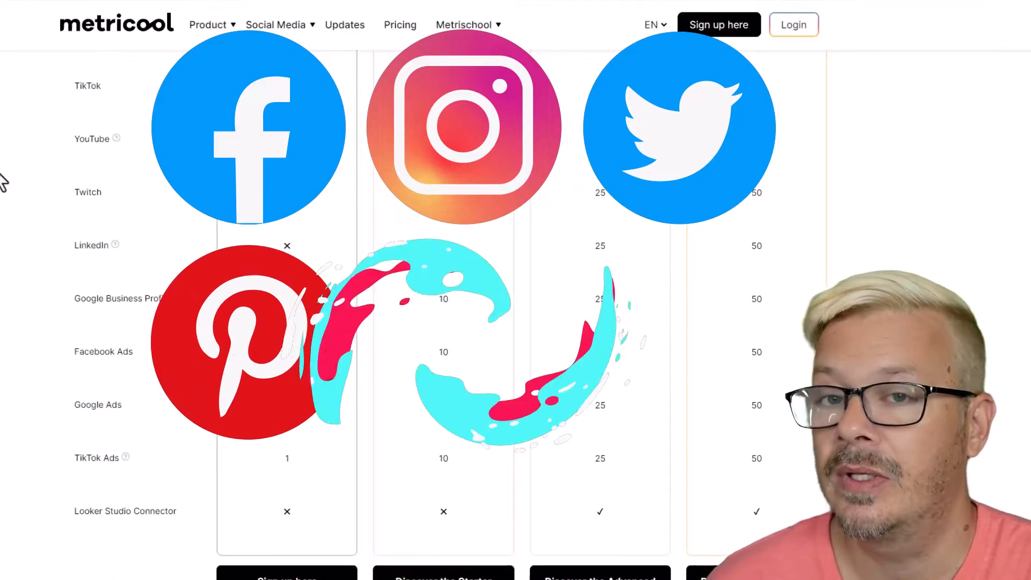
scroll(down, 3)
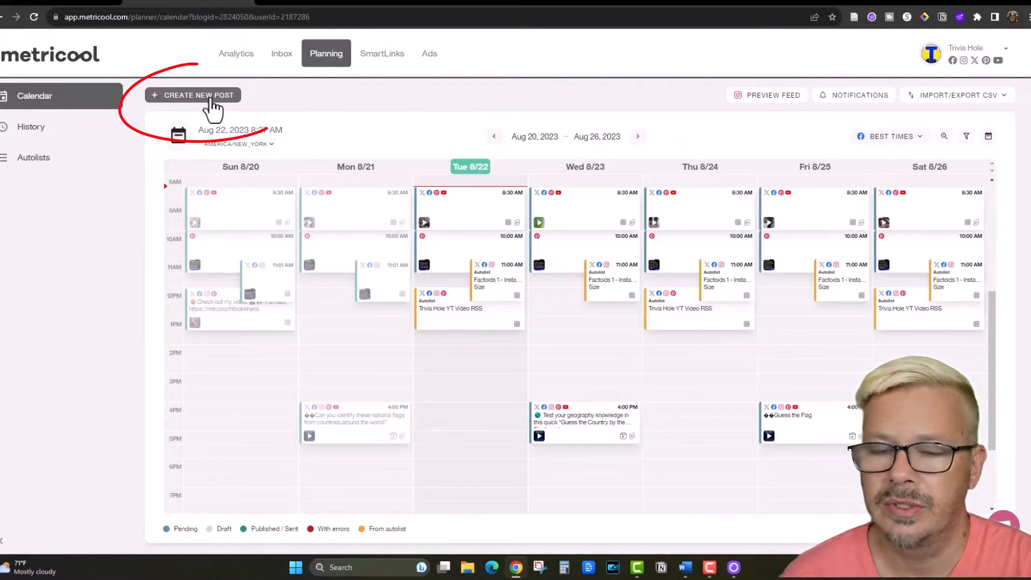
Start a new post and toggle the network icons until only X and Facebook remain
click(193, 95)
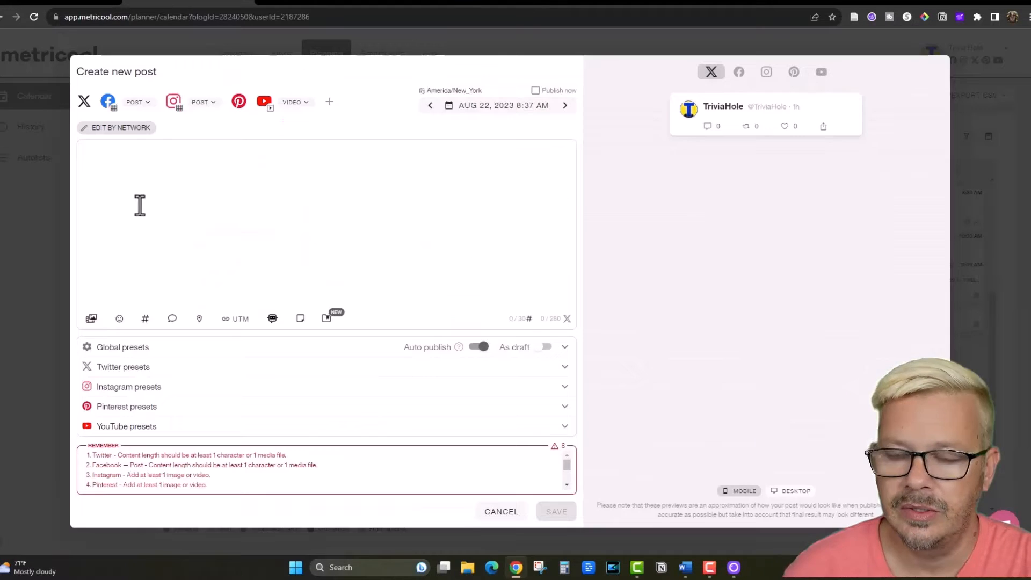
mouse_move(257, 217)
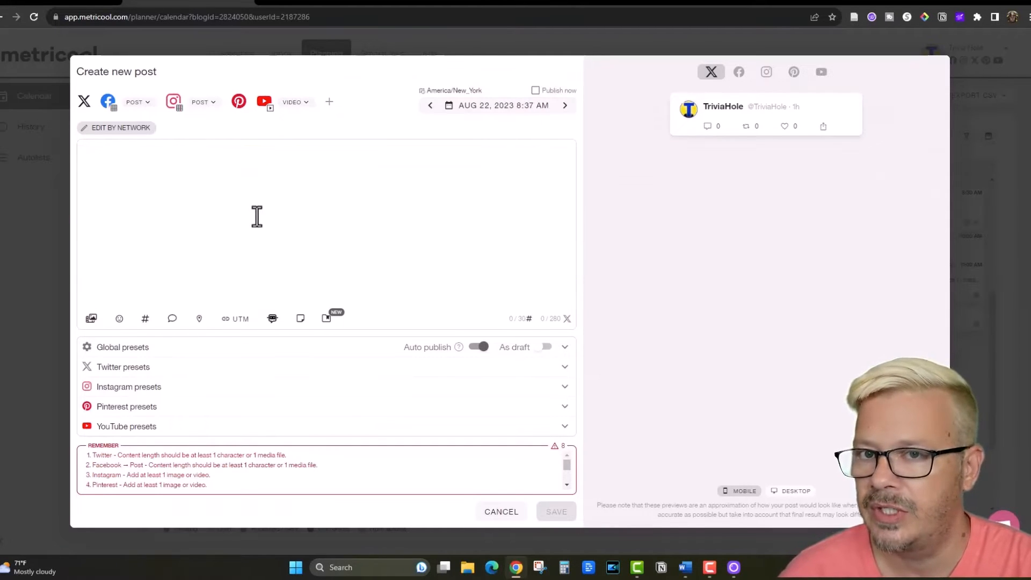
mouse_move(201, 366)
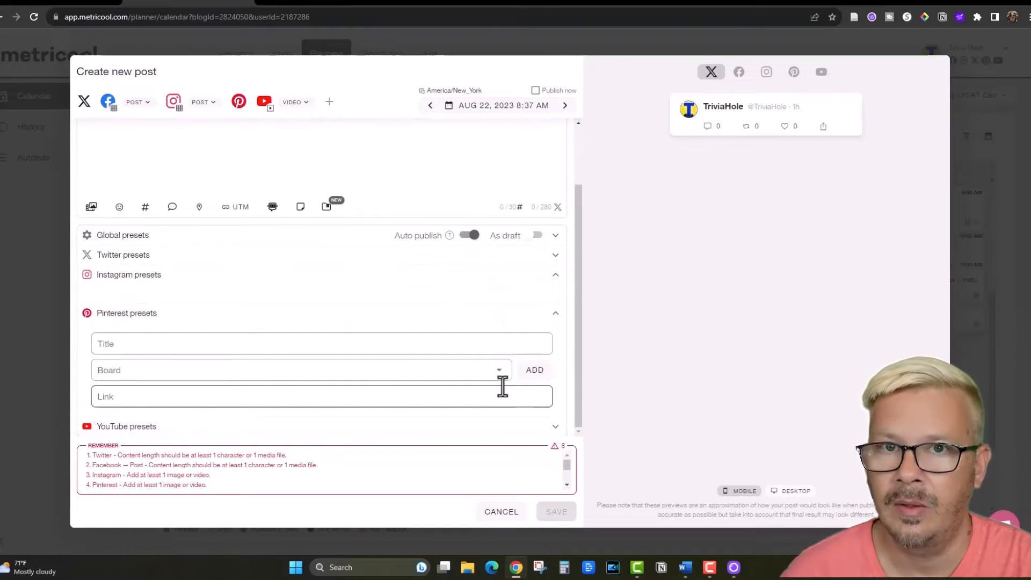
click(158, 102)
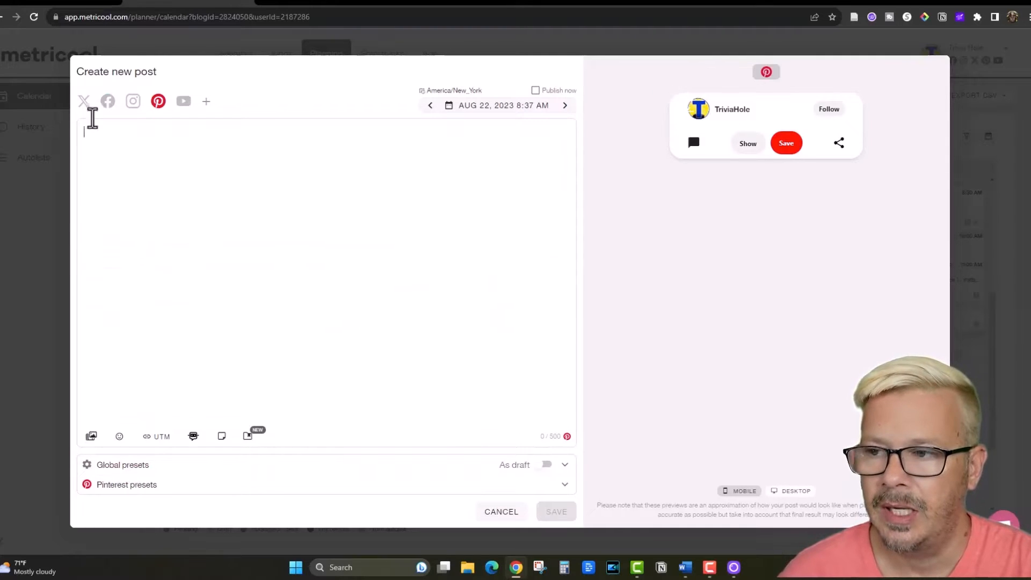
click(107, 101)
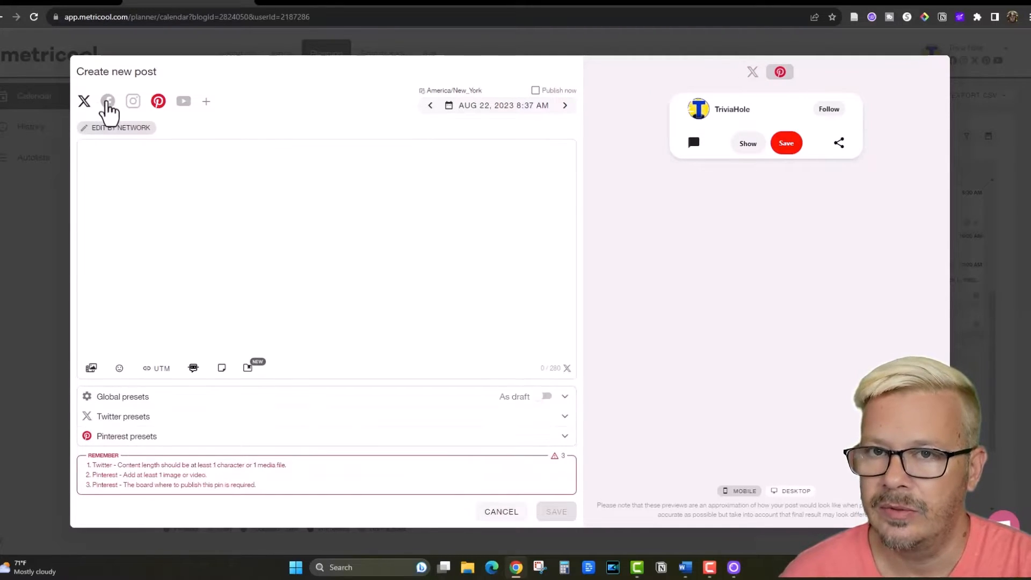
click(108, 100)
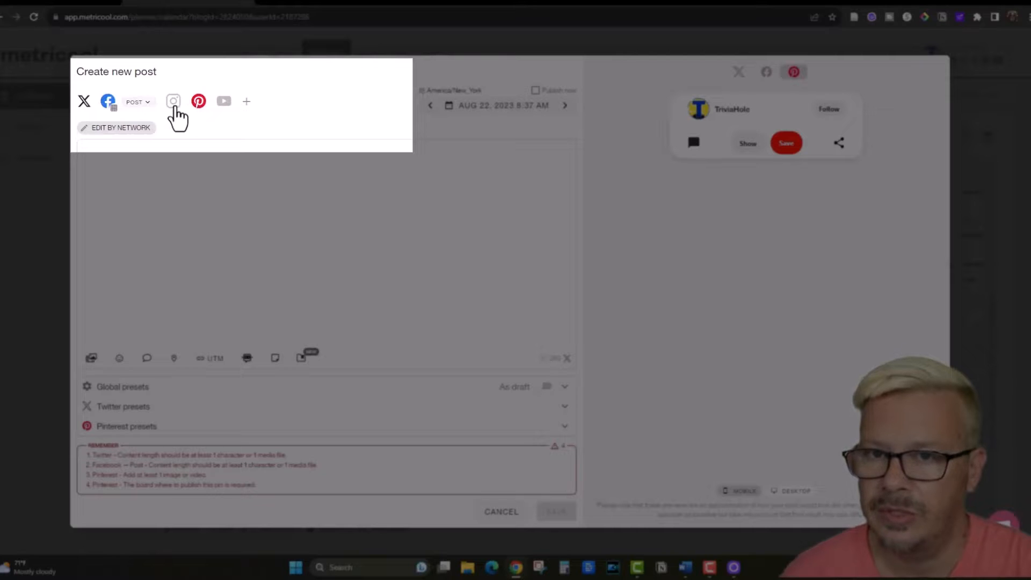
click(173, 101)
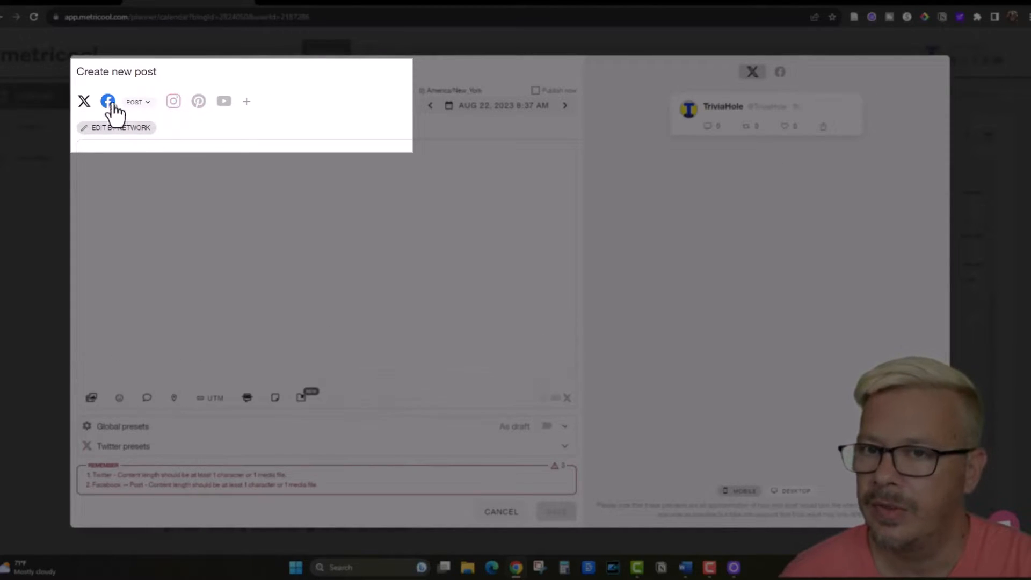
click(107, 101)
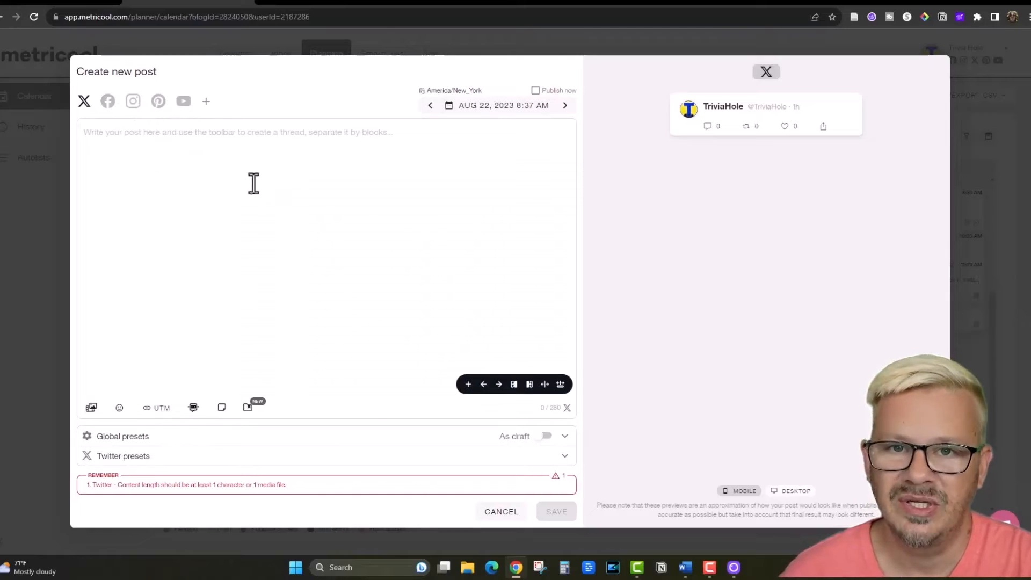
click(108, 100)
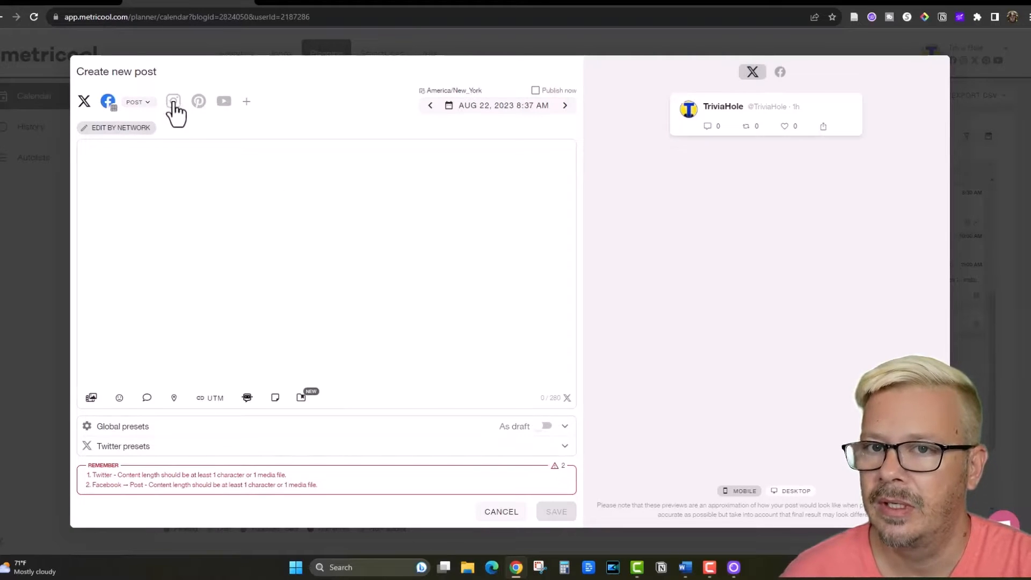
click(174, 102)
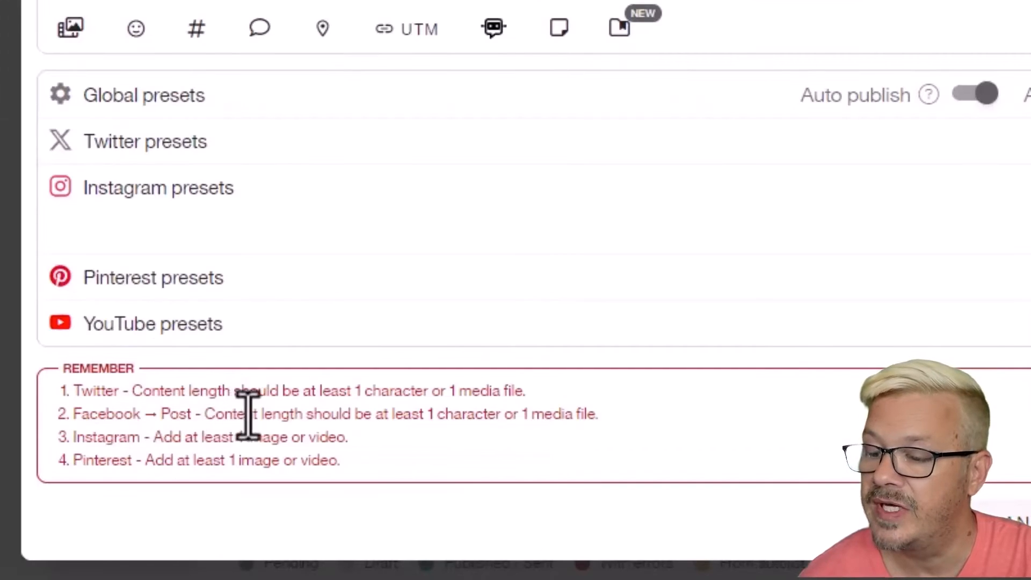
mouse_move(635, 440)
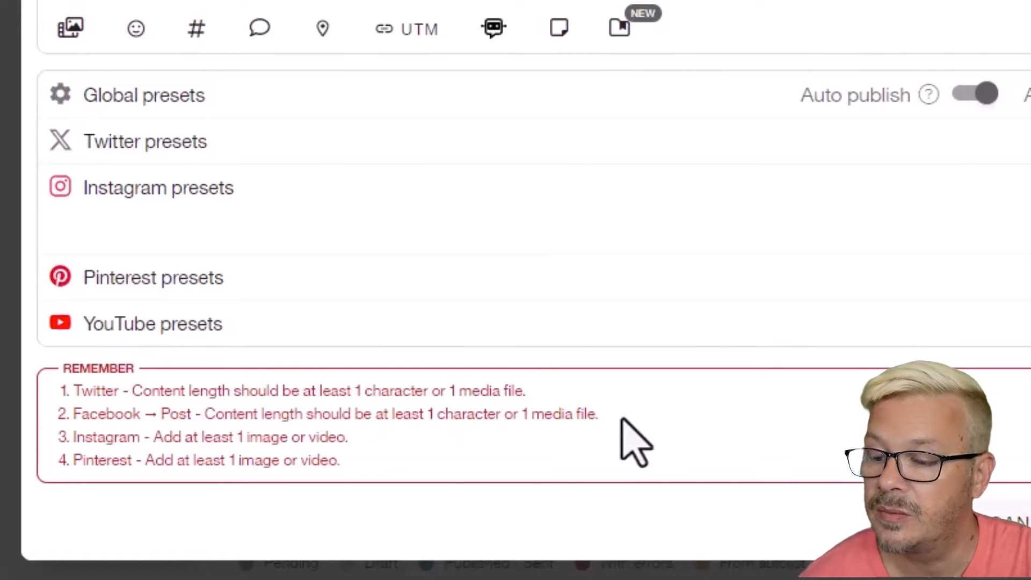
mouse_move(165, 444)
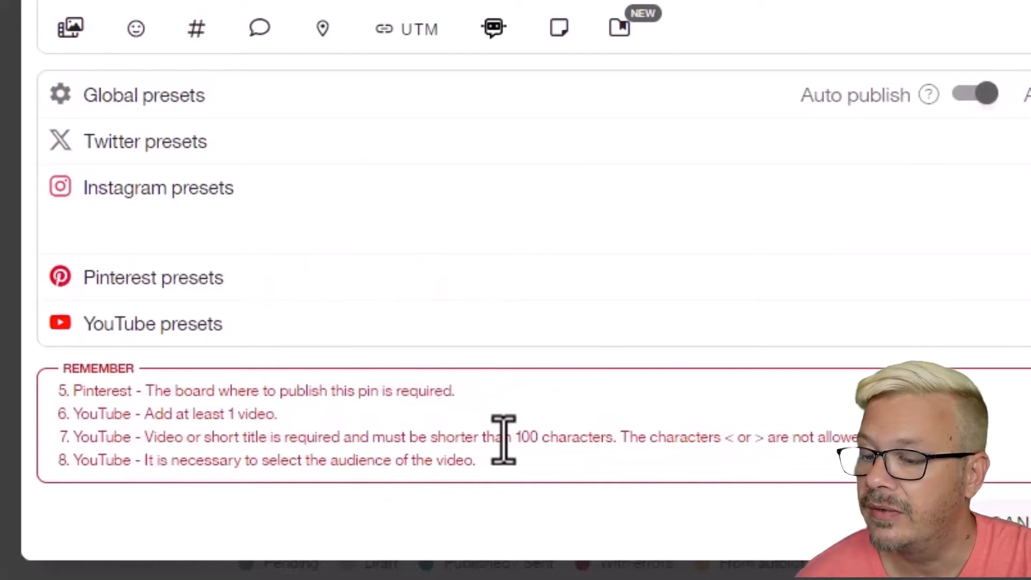
Review the requirements list and move the scheduled date forward to Aug 23, 2023
click(644, 39)
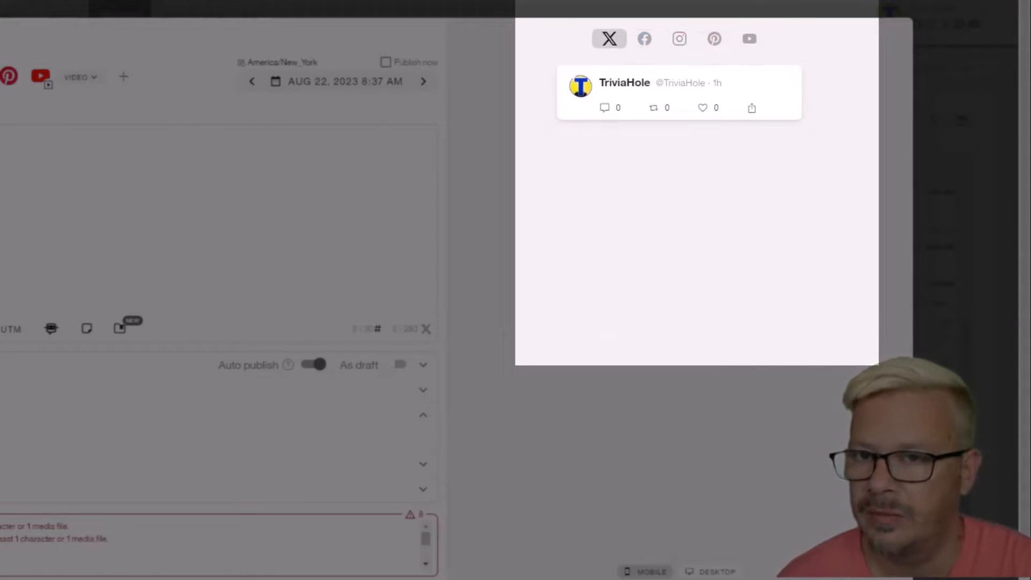
click(566, 105)
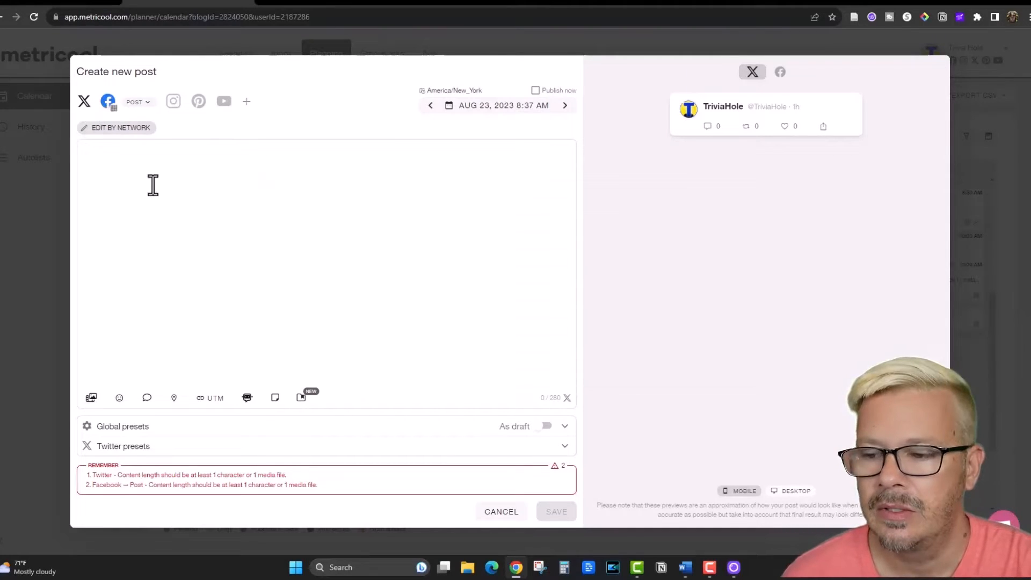
Split the draft into per-network versions and view the Facebook version
click(116, 128)
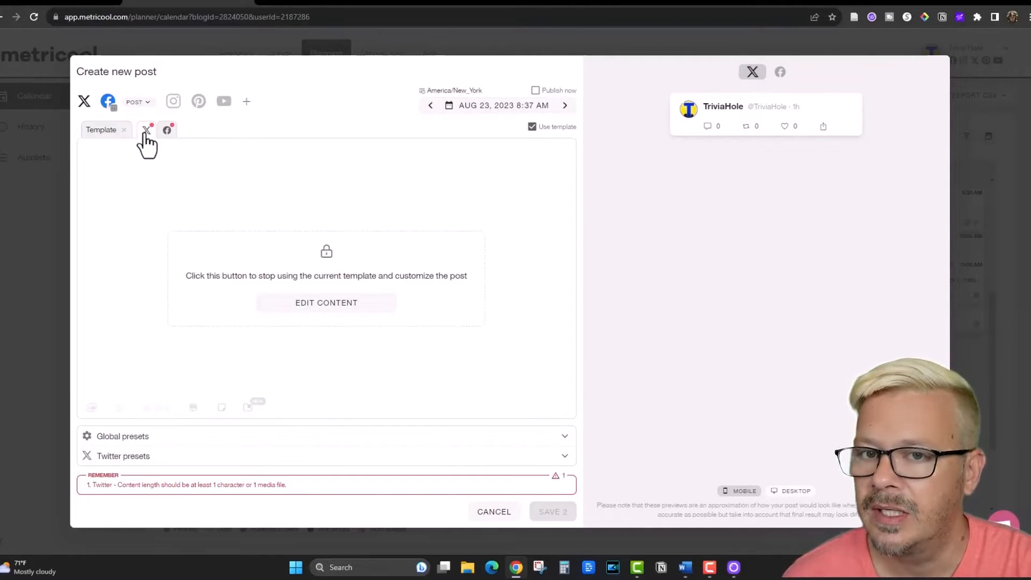
mouse_move(240, 218)
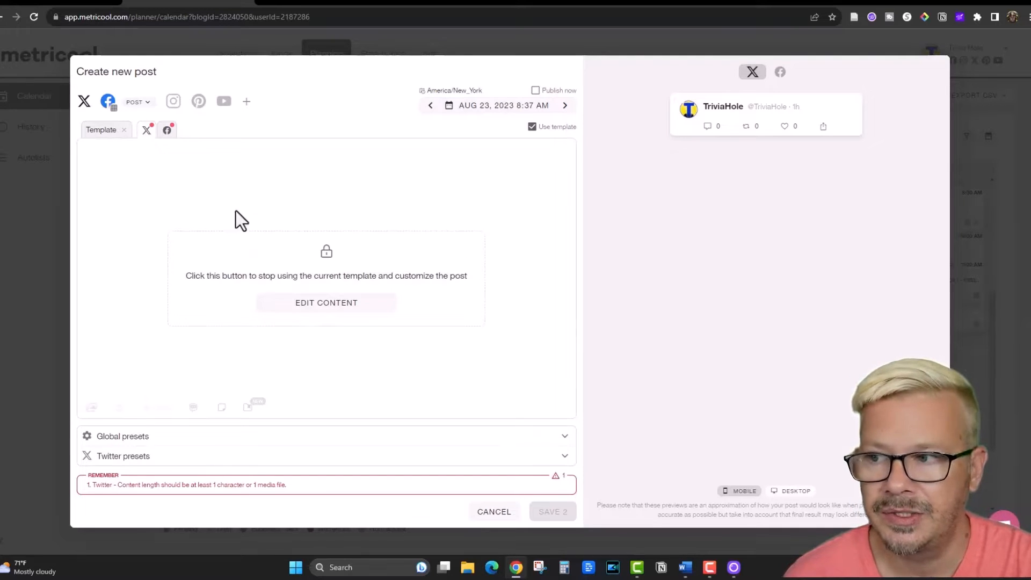
click(779, 72)
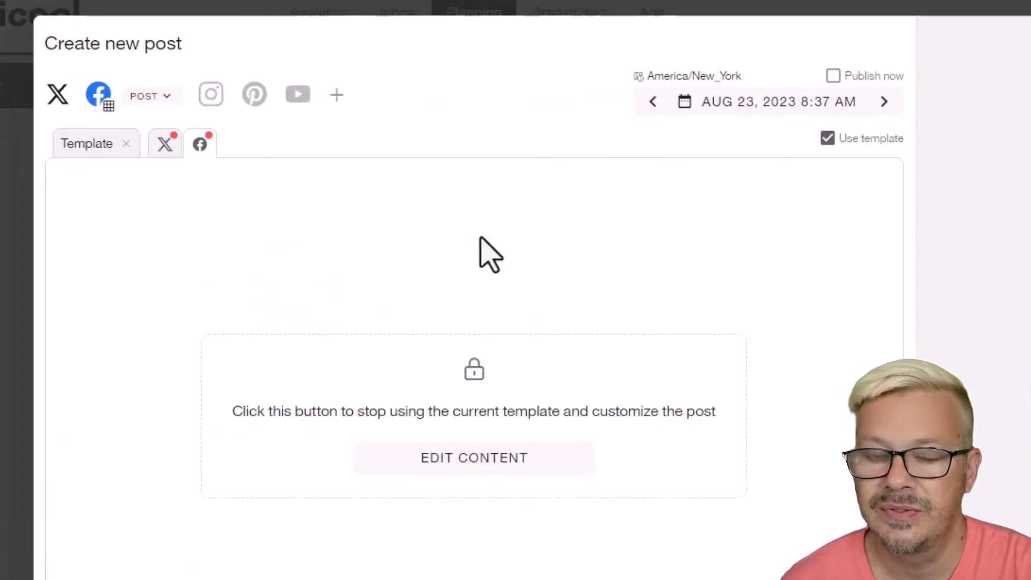
mouse_move(677, 306)
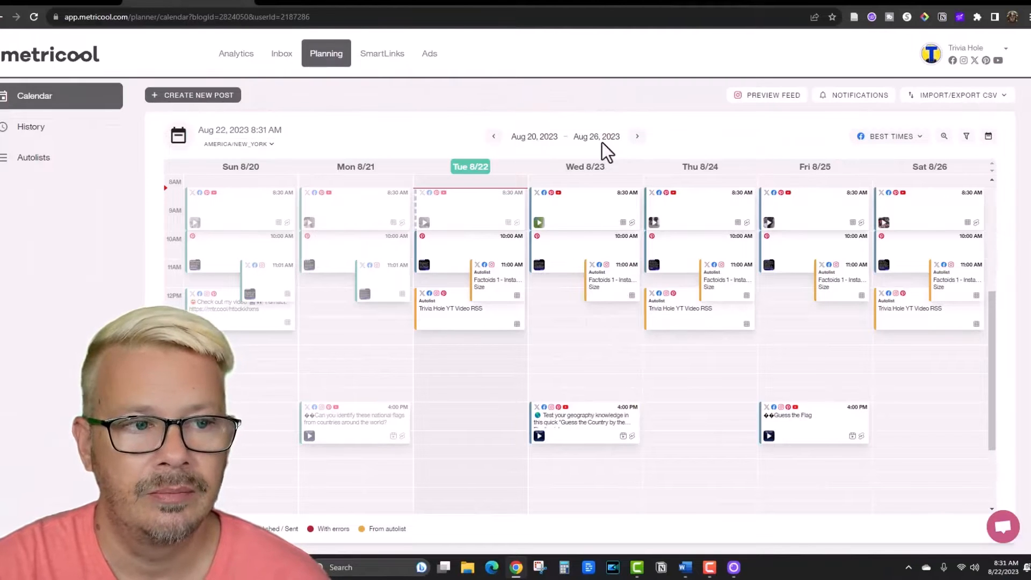
click(955, 95)
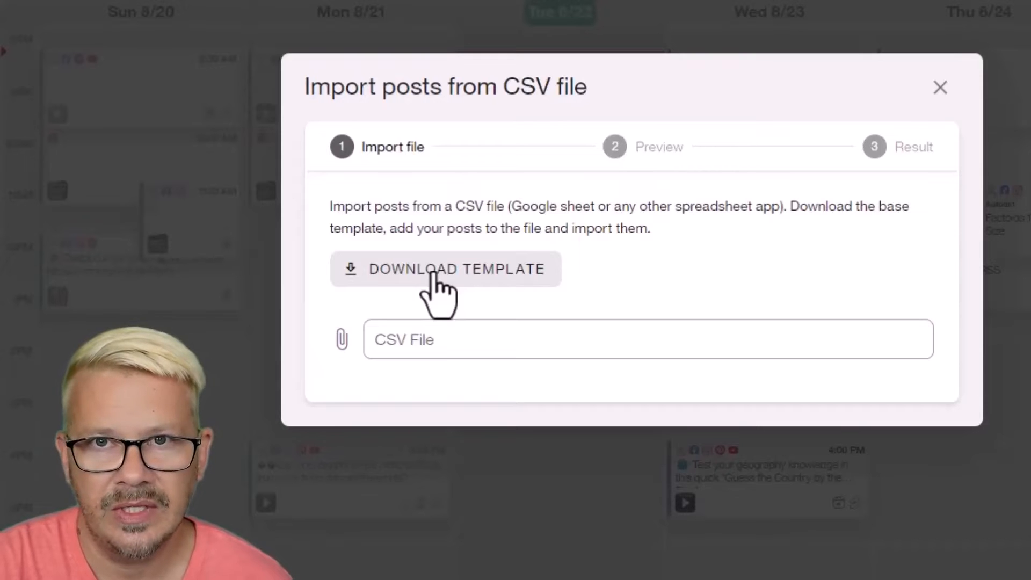
mouse_move(628, 283)
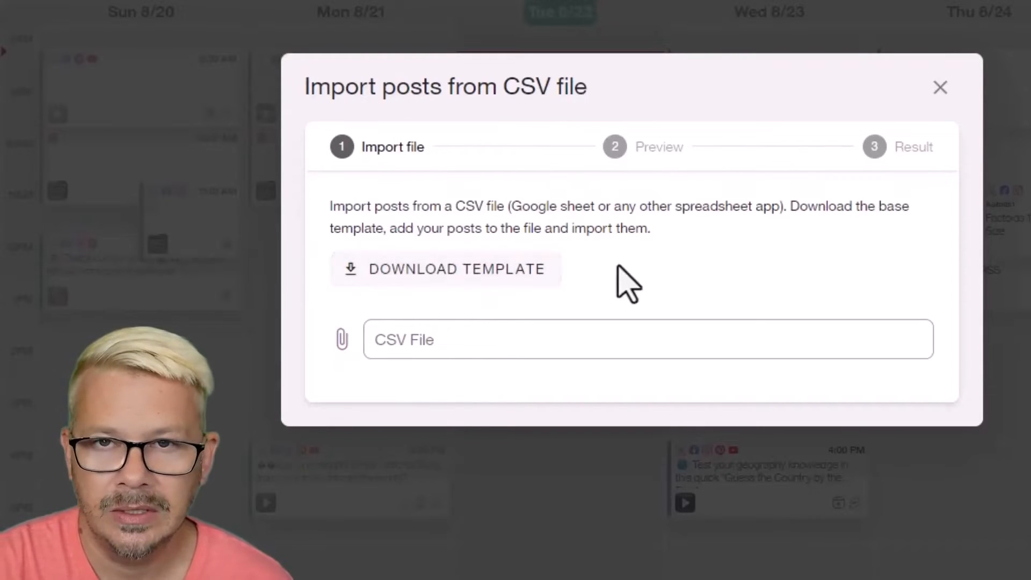
mouse_move(732, 265)
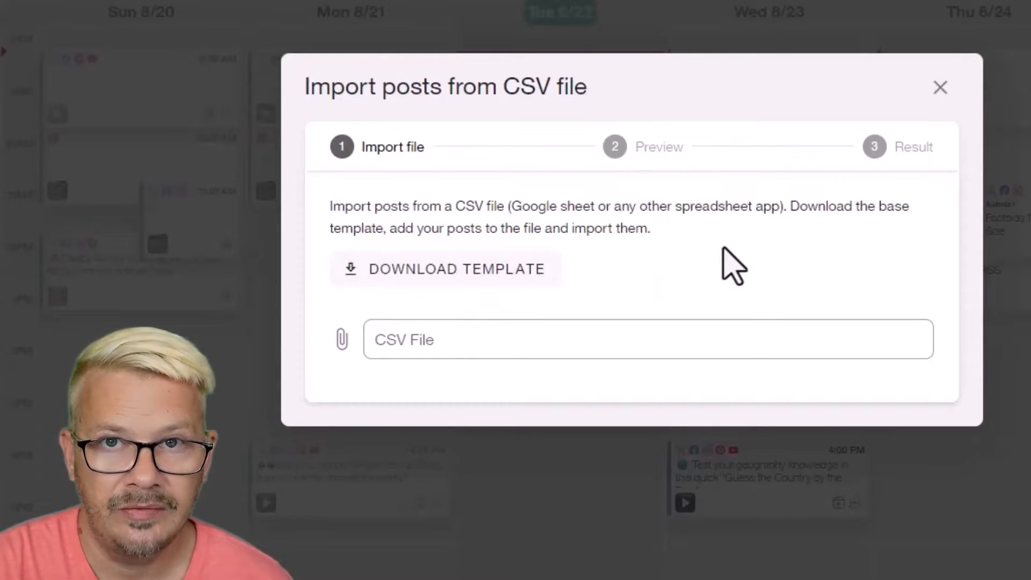
mouse_move(849, 197)
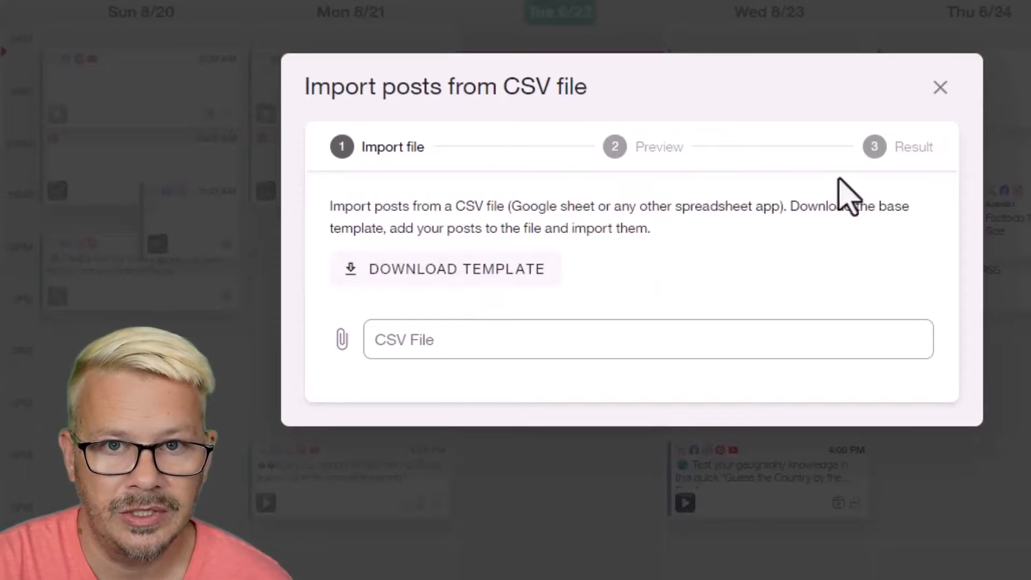
click(939, 87)
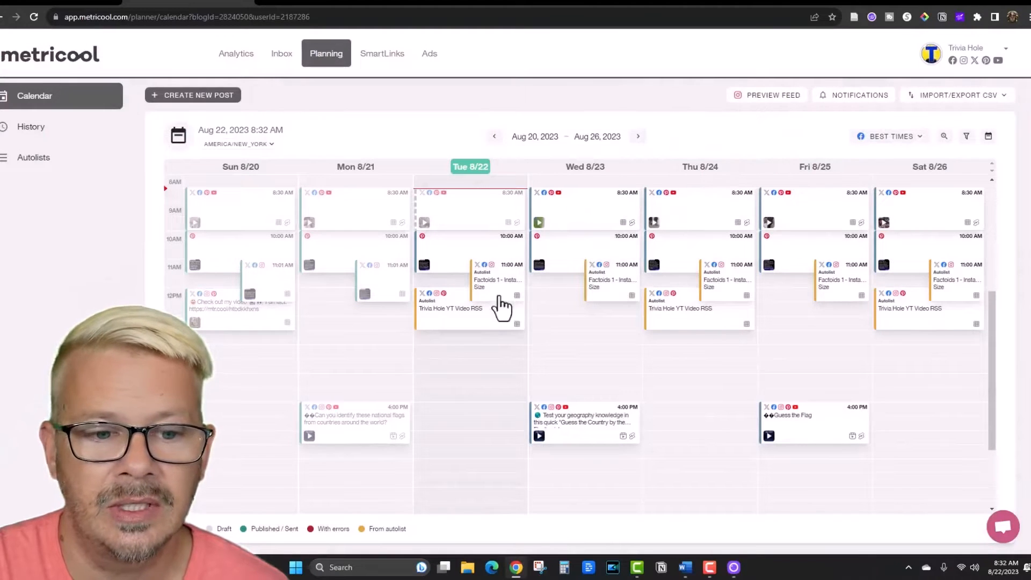
mouse_move(829, 342)
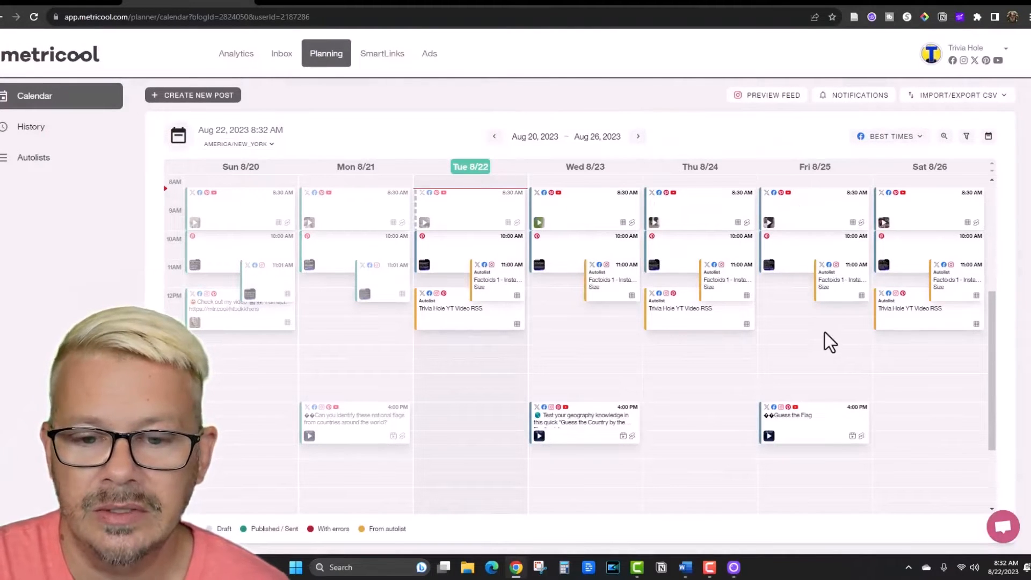
mouse_move(788, 340)
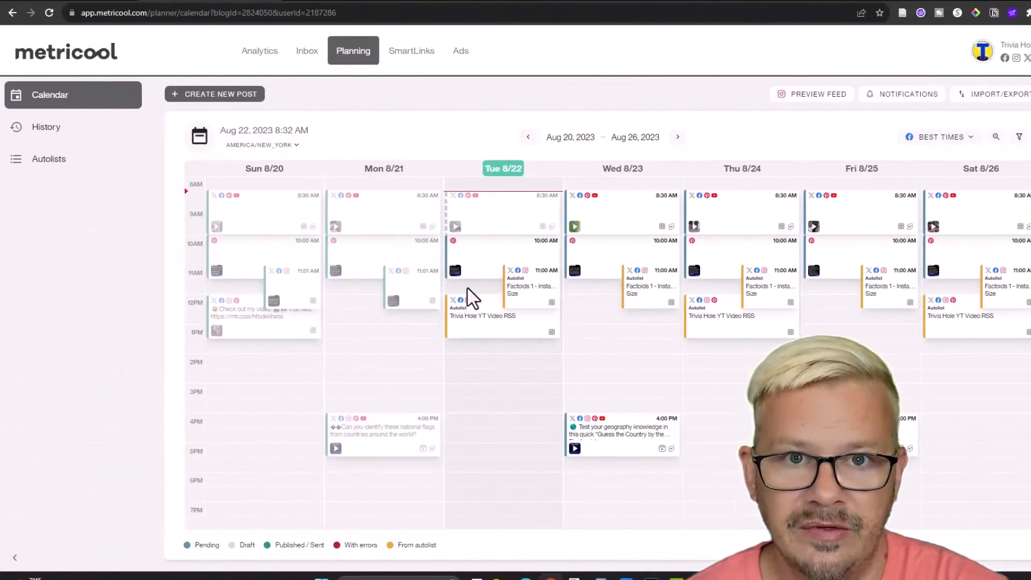
mouse_move(56, 182)
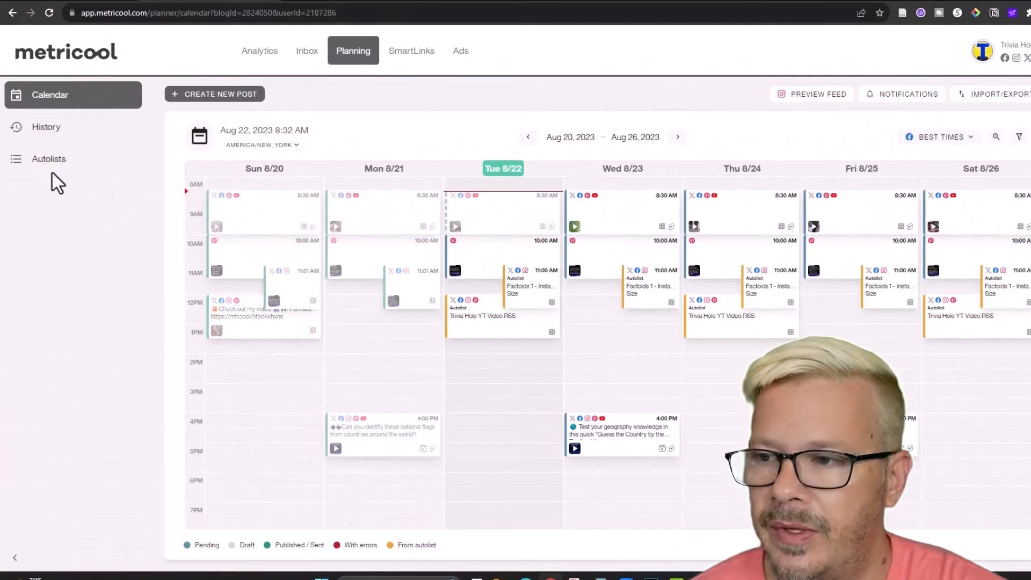
Open the Autolists overview, then the Factoids 1 - Insta Size autolist editor
click(49, 158)
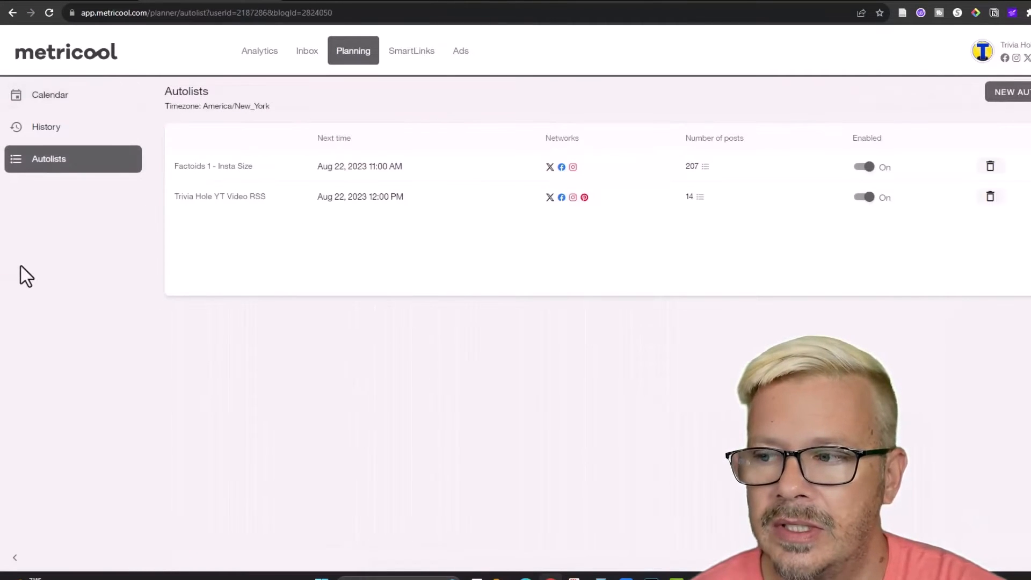
mouse_move(465, 256)
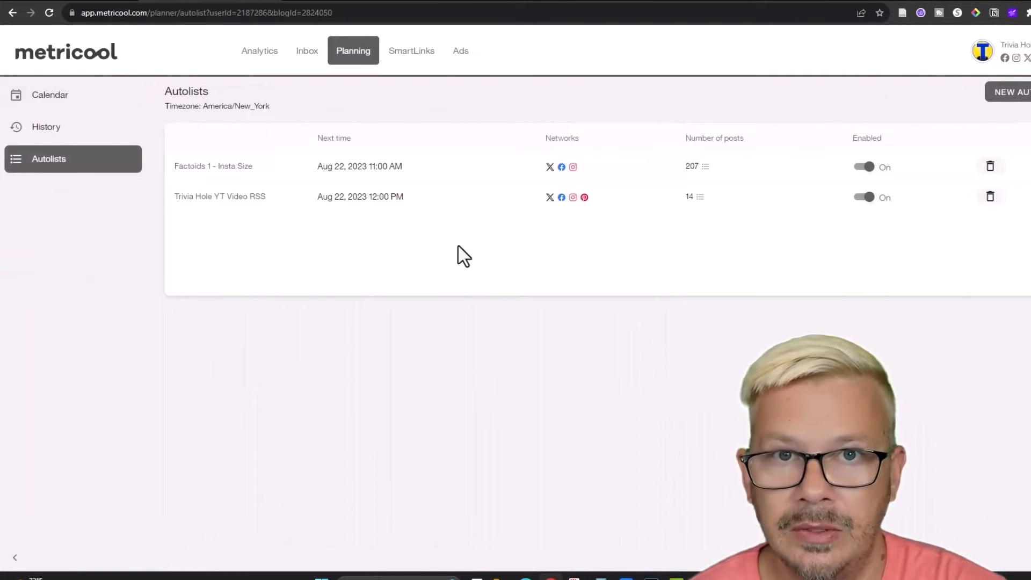
click(213, 166)
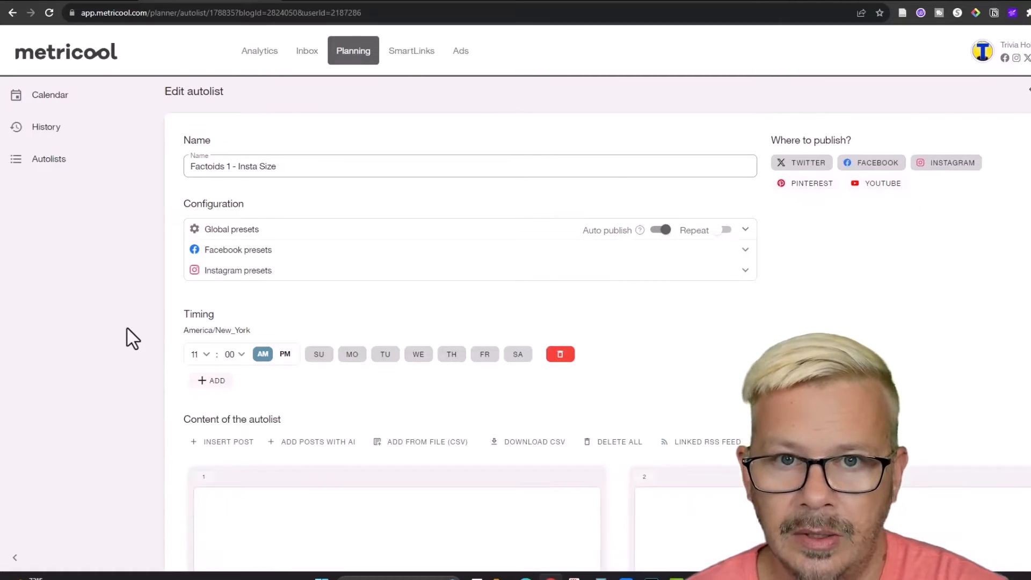
mouse_move(403, 320)
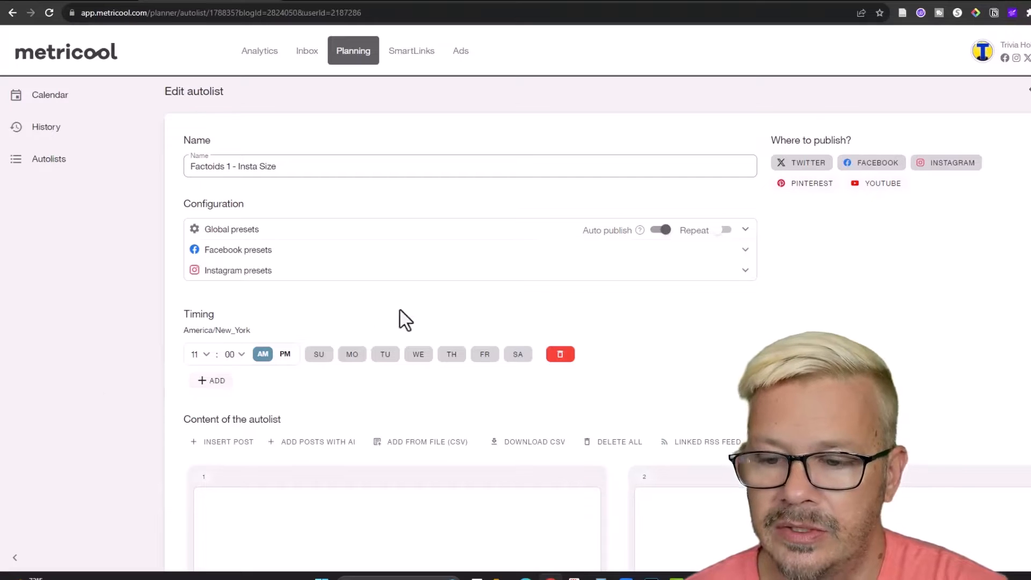
mouse_move(319, 342)
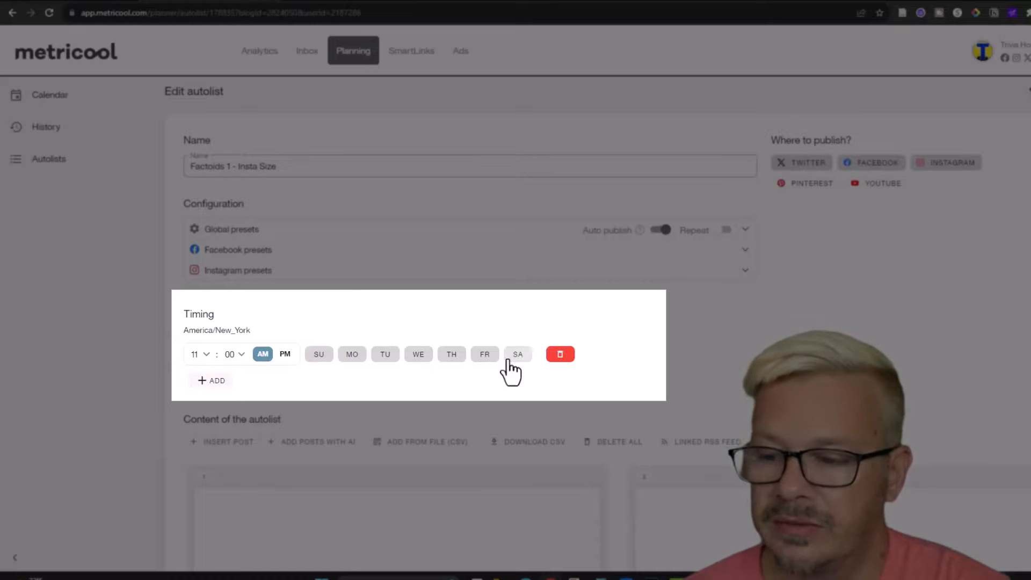
mouse_move(307, 392)
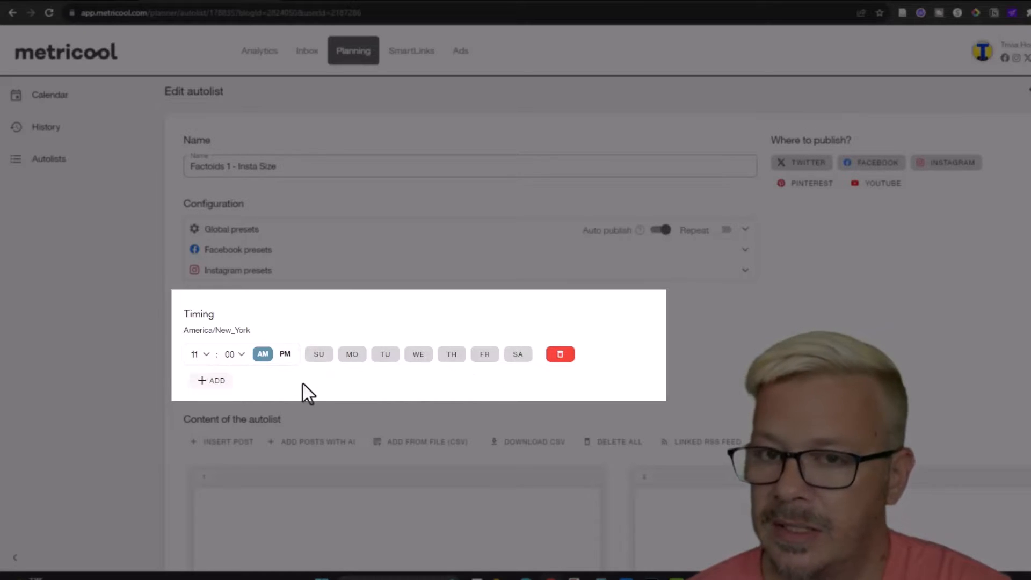
mouse_move(315, 395)
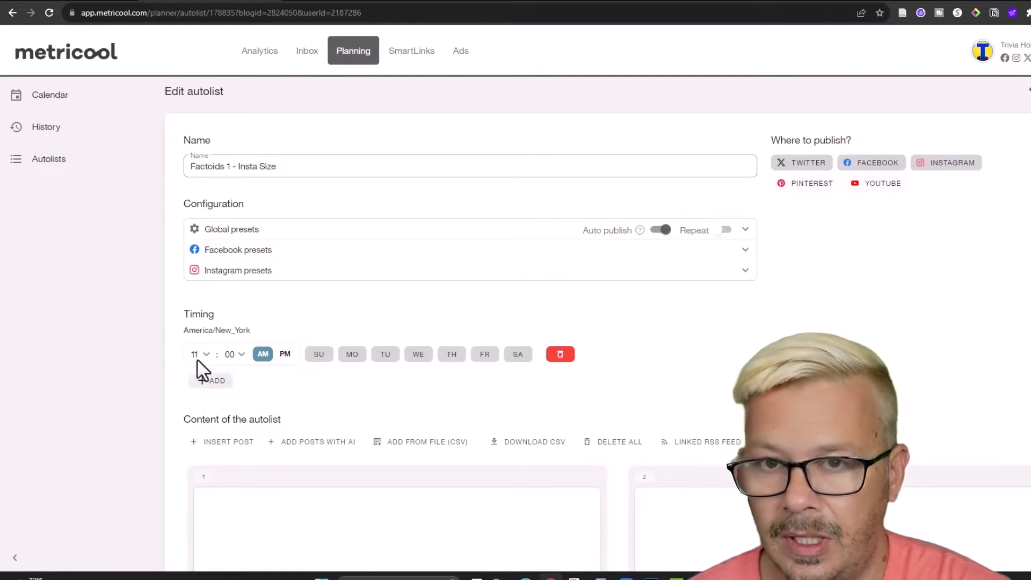
mouse_move(220, 402)
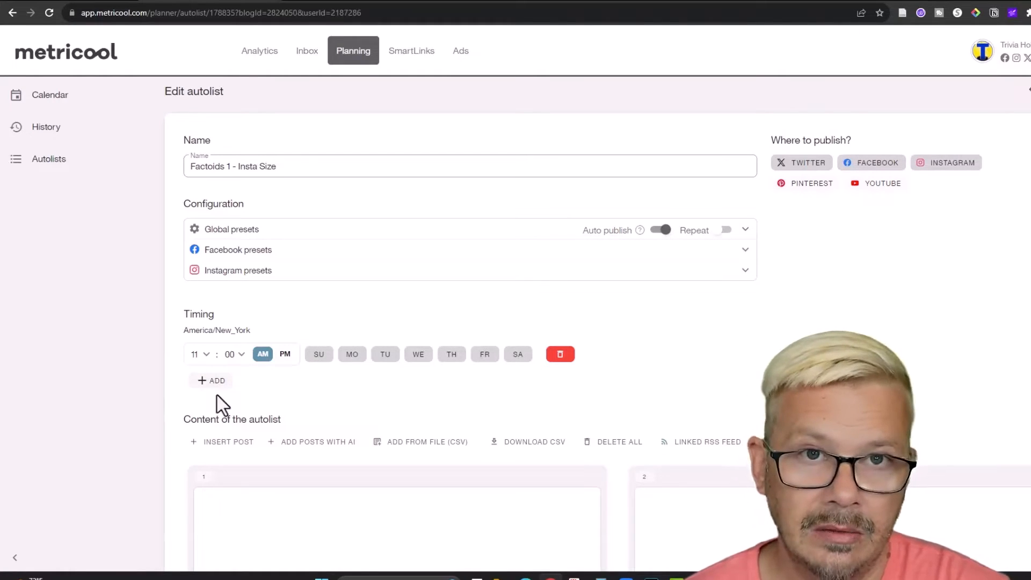
mouse_move(256, 372)
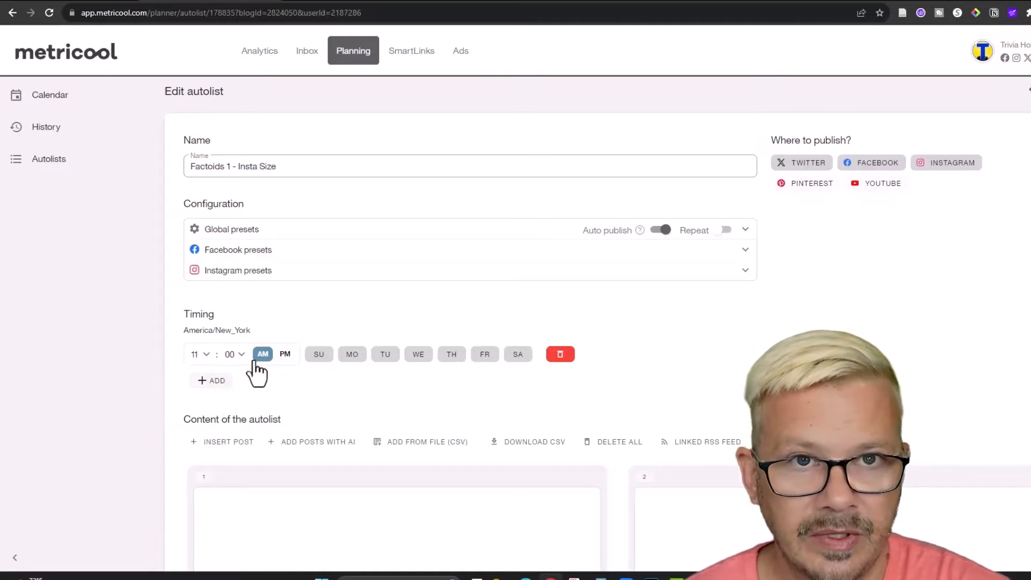
mouse_move(301, 393)
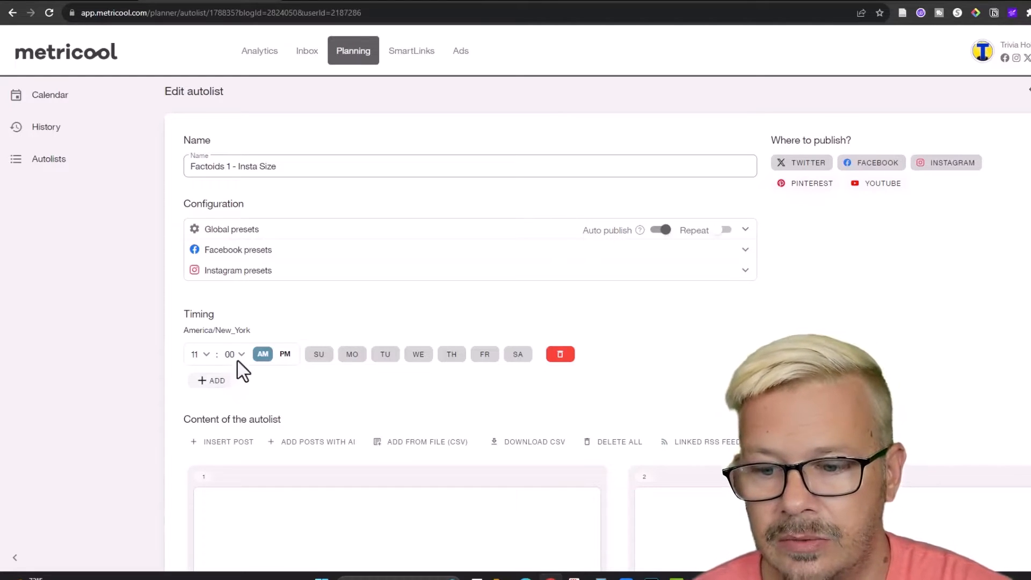
mouse_move(177, 418)
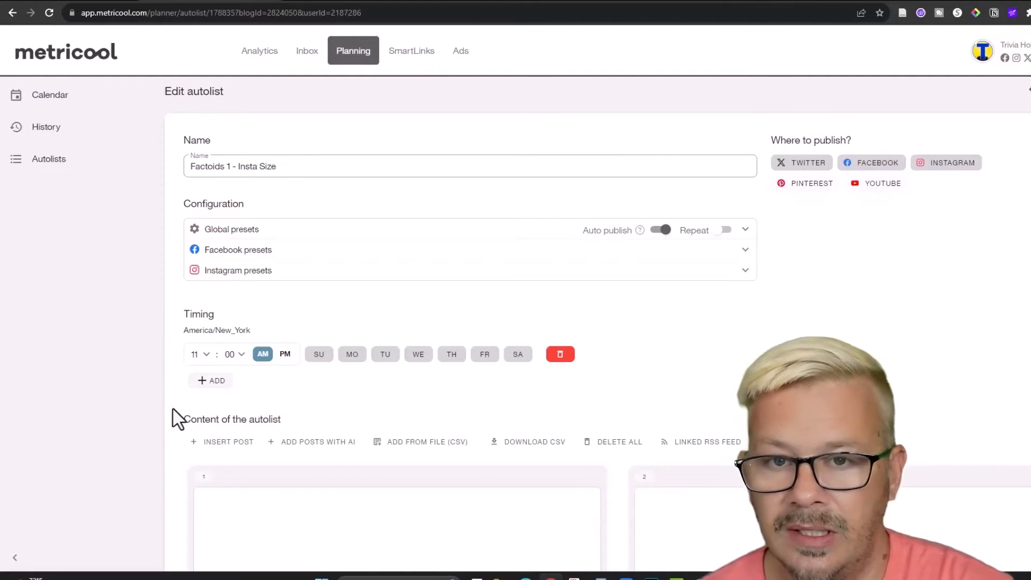
mouse_move(586, 237)
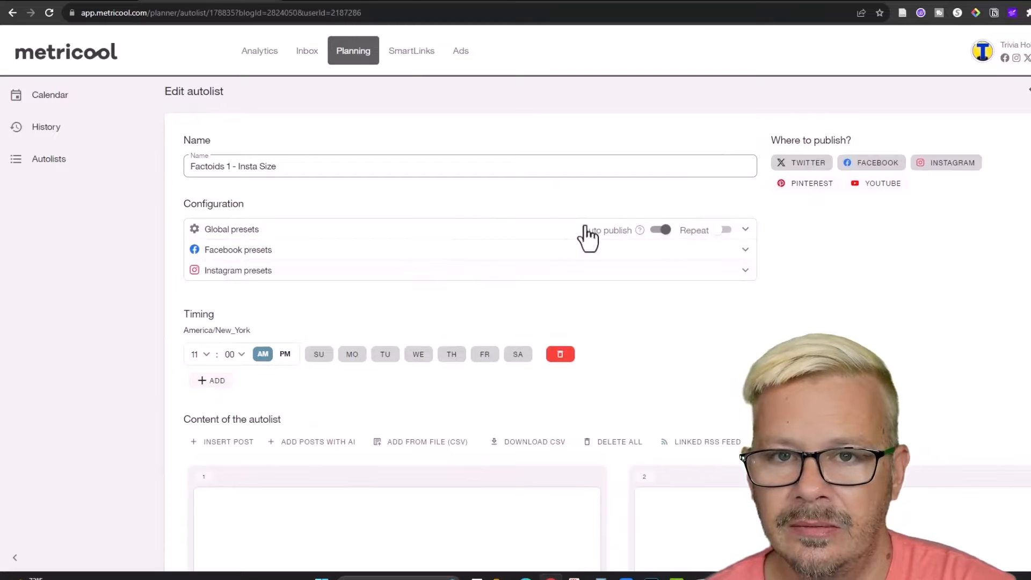
mouse_move(750, 243)
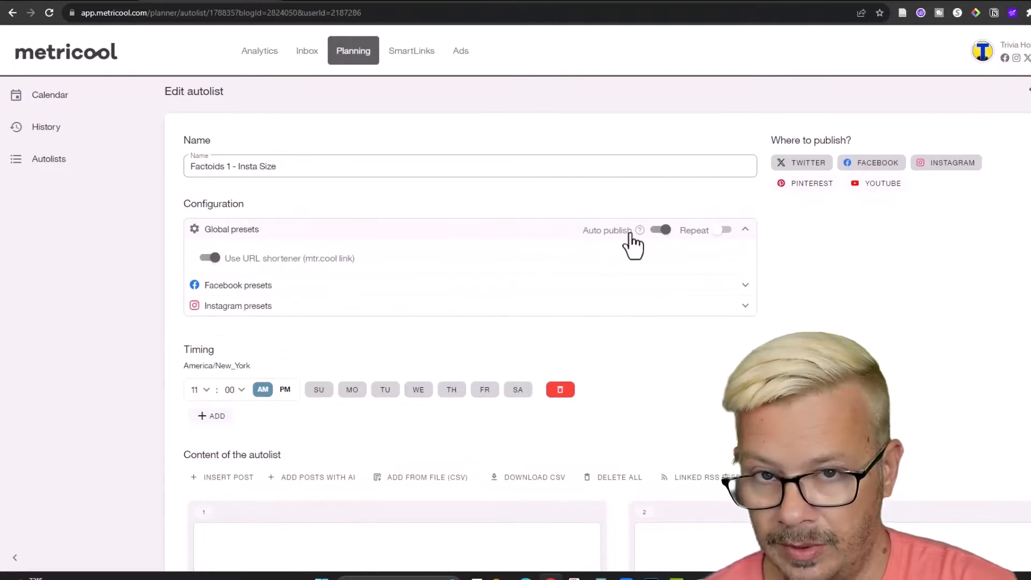
Scroll down the autolist editor past its presets to the autolist's posts
scroll(down, 3)
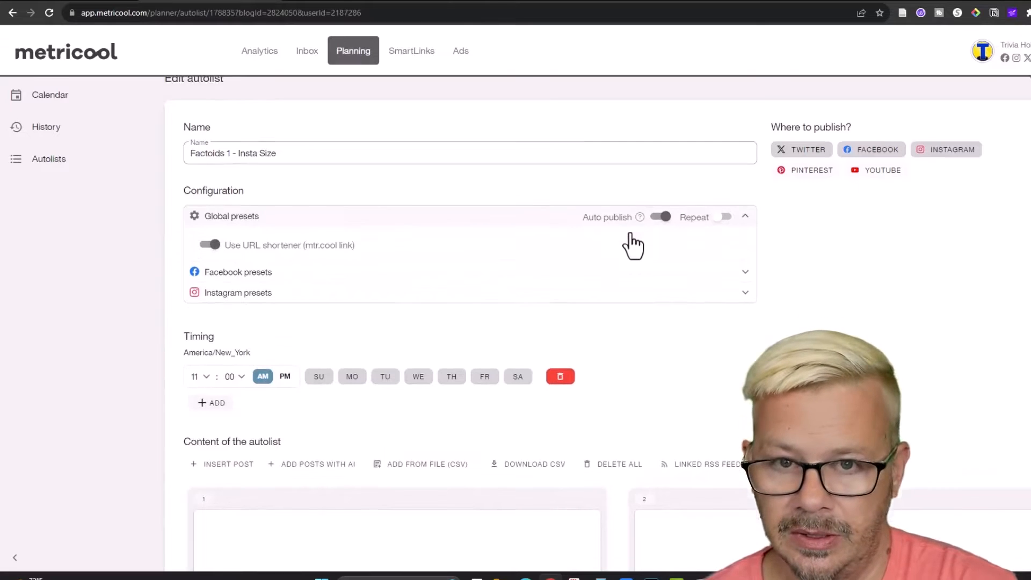
scroll(down, 3)
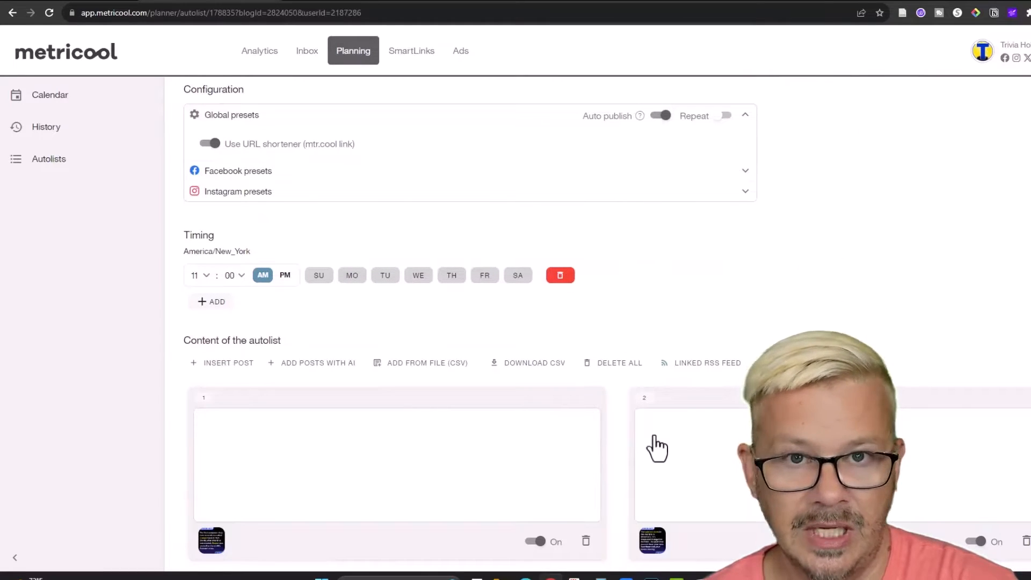
mouse_move(749, 304)
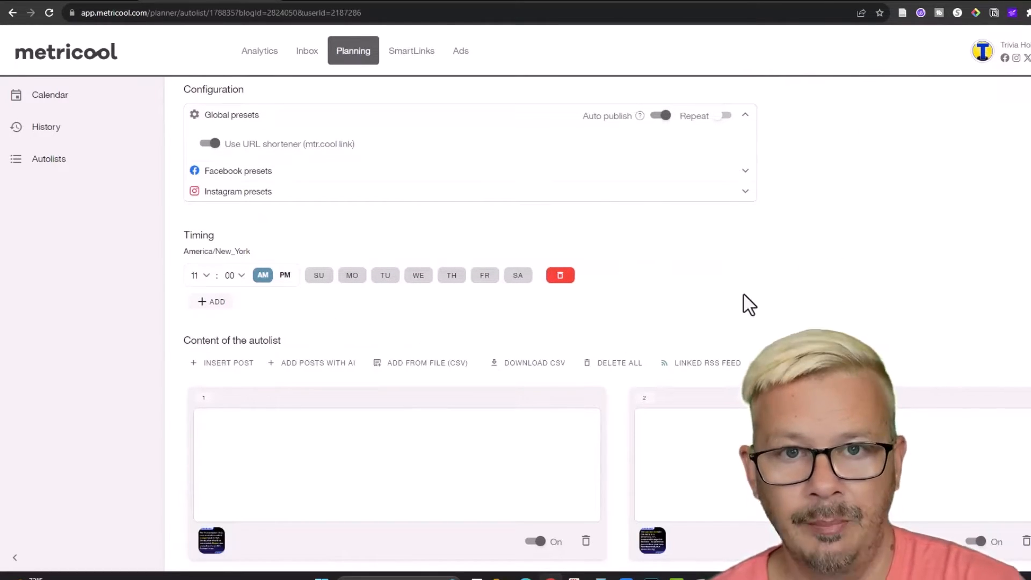
mouse_move(740, 294)
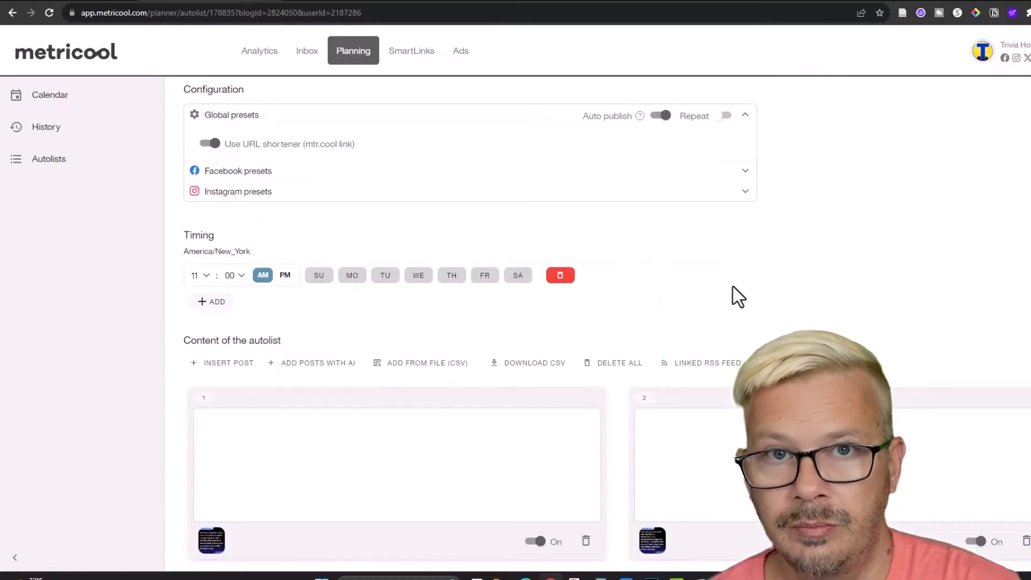
mouse_move(731, 295)
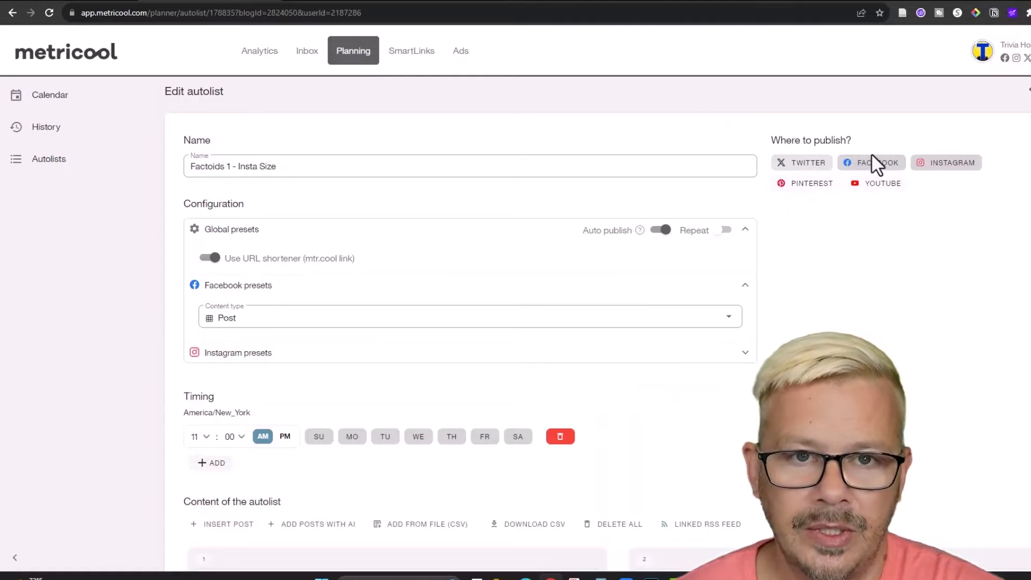
mouse_move(792, 202)
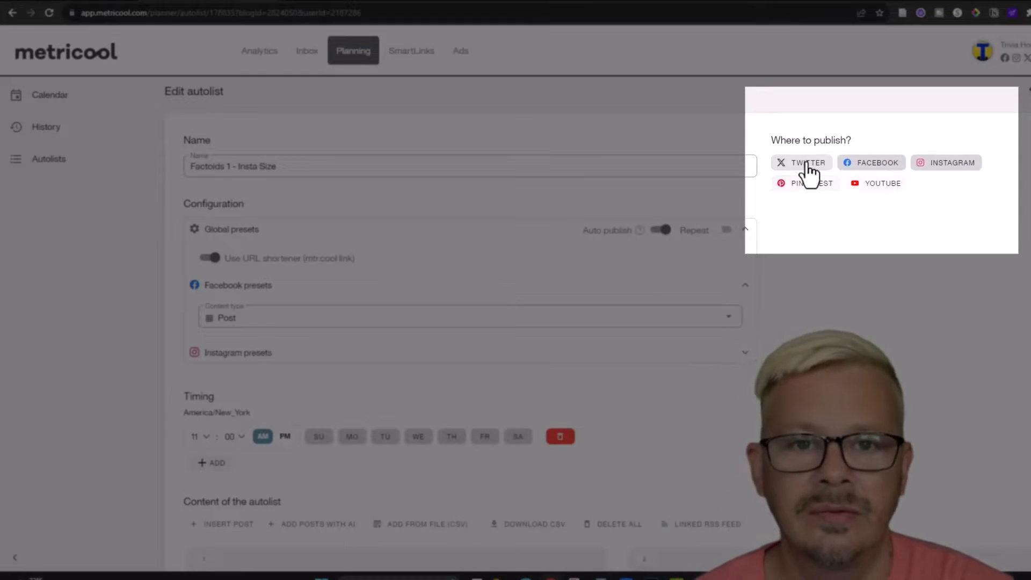
mouse_move(871, 258)
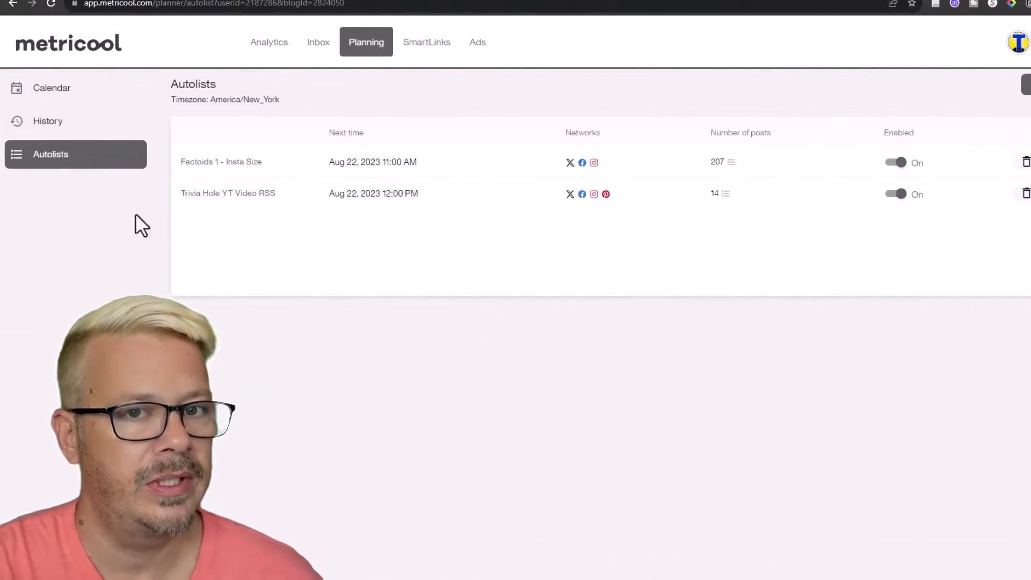
mouse_move(313, 271)
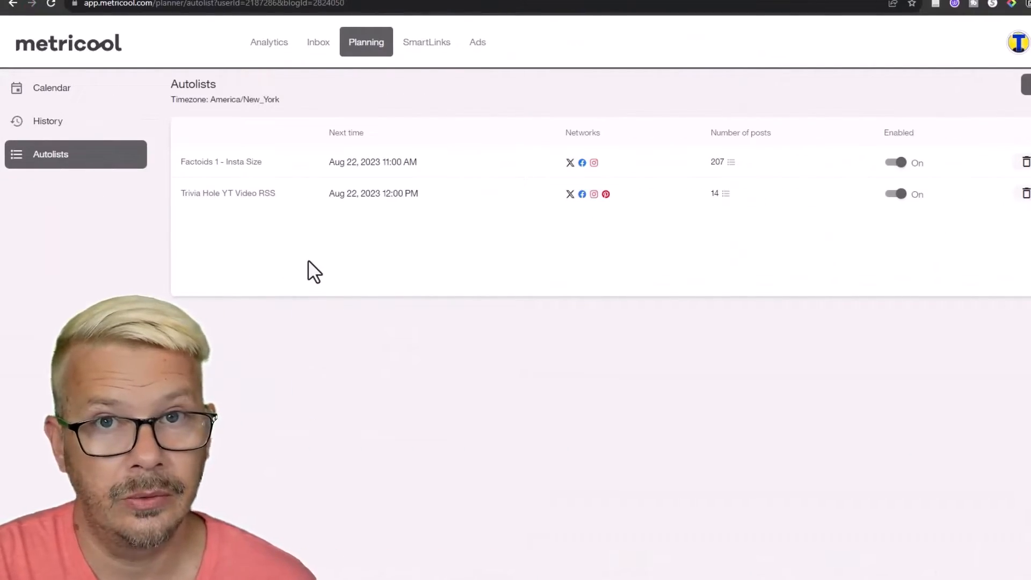
mouse_move(273, 257)
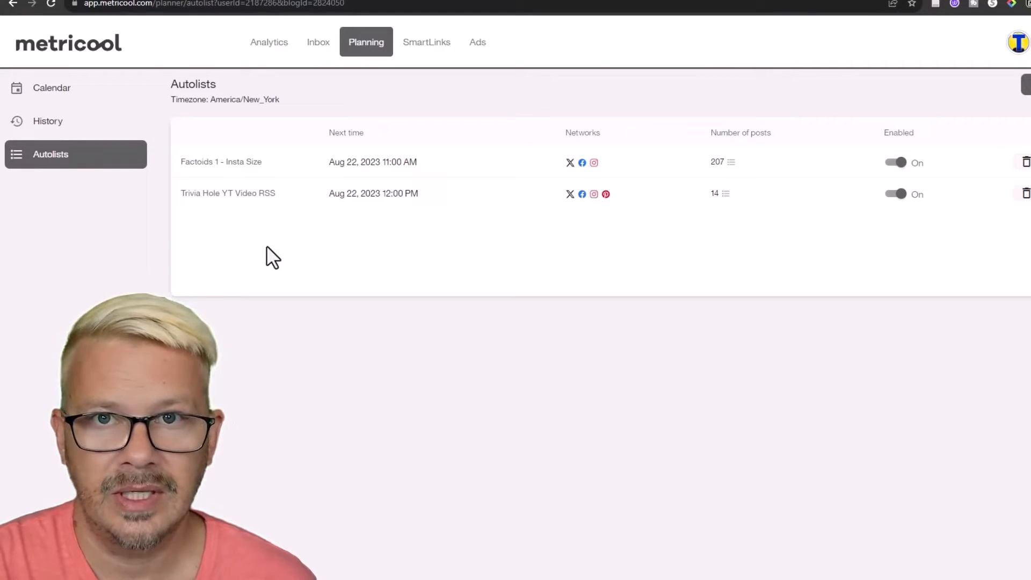
mouse_move(130, 193)
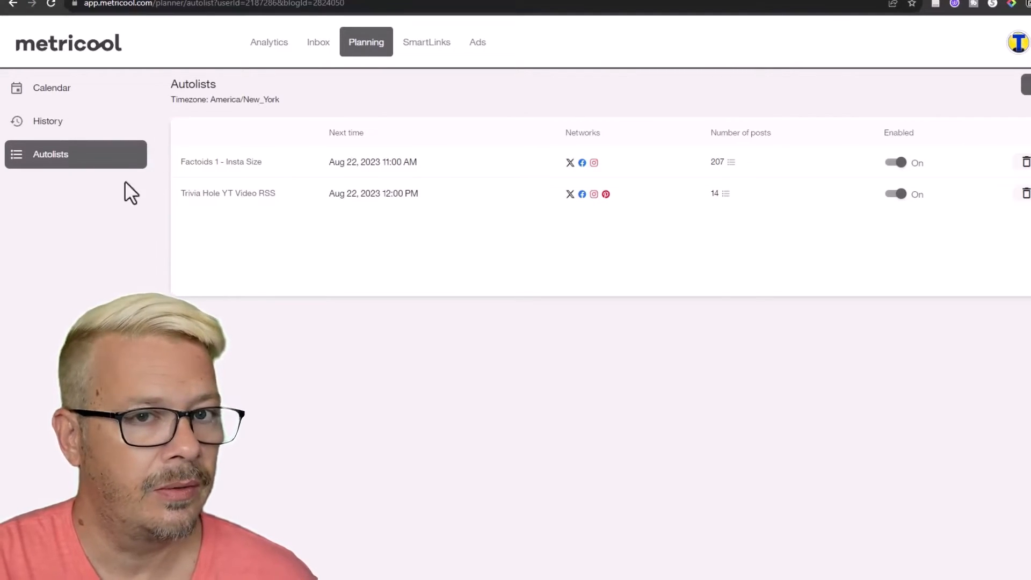
click(227, 192)
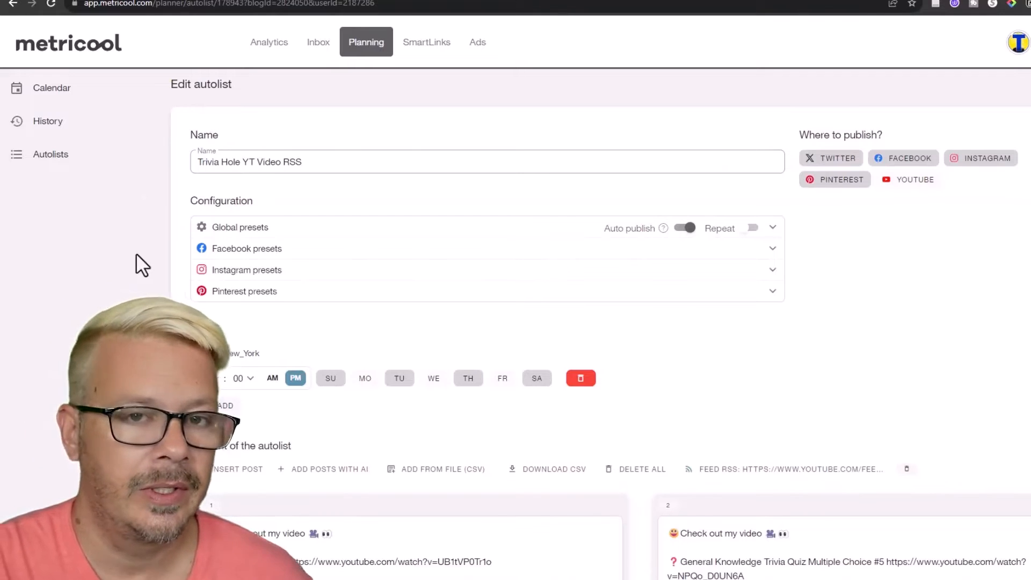
mouse_move(421, 375)
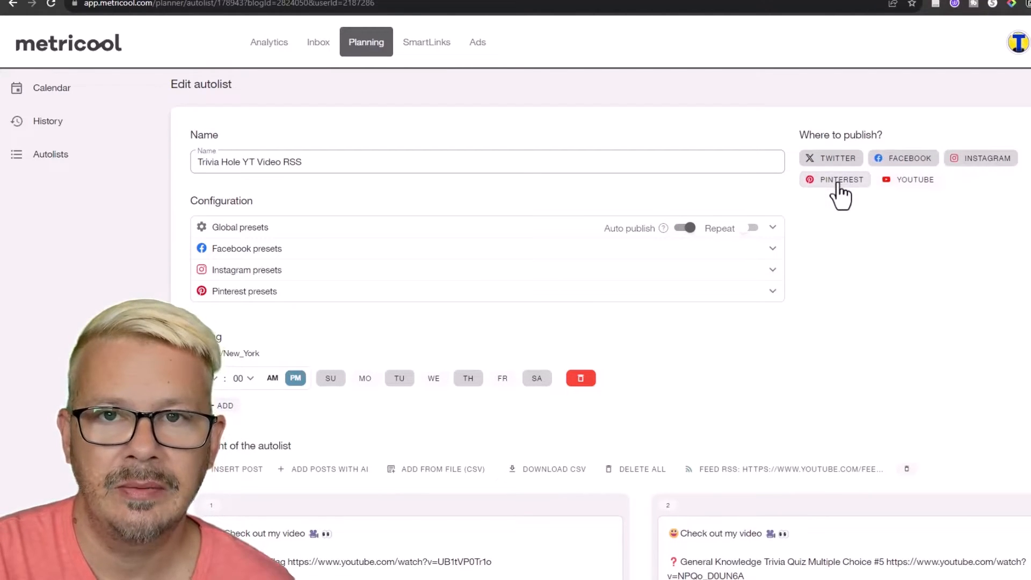
mouse_move(890, 288)
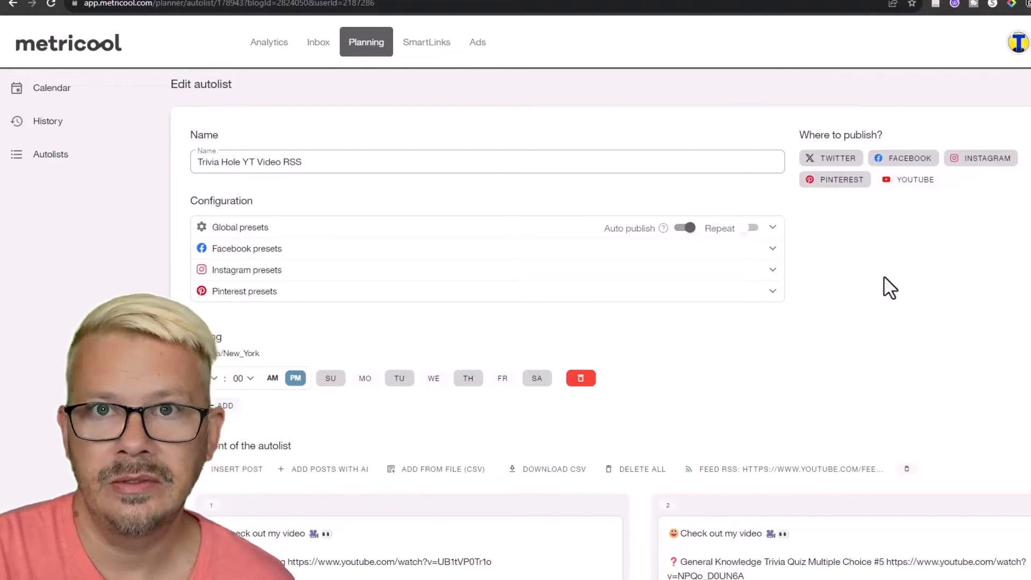
scroll(down, 3)
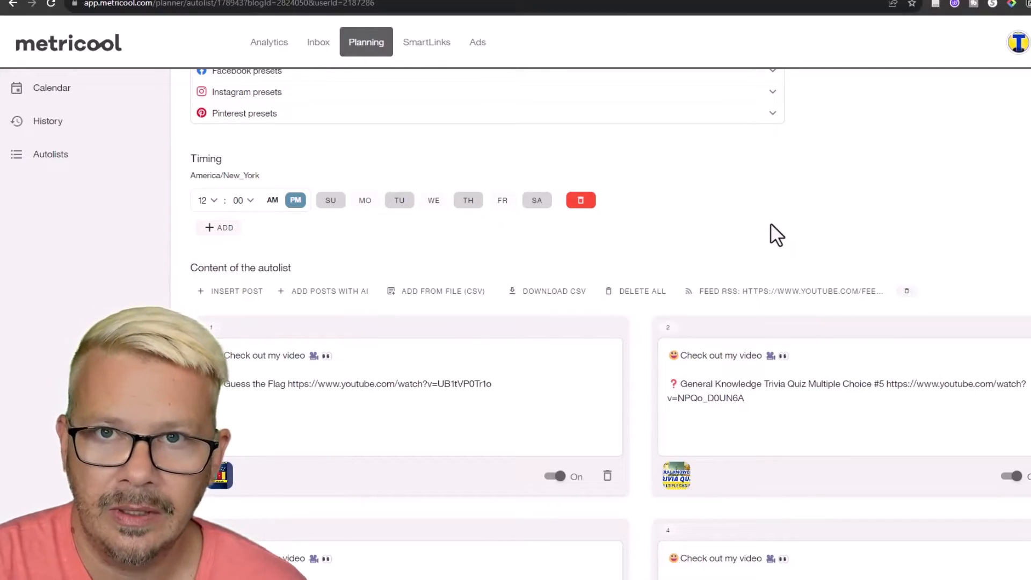
mouse_move(879, 220)
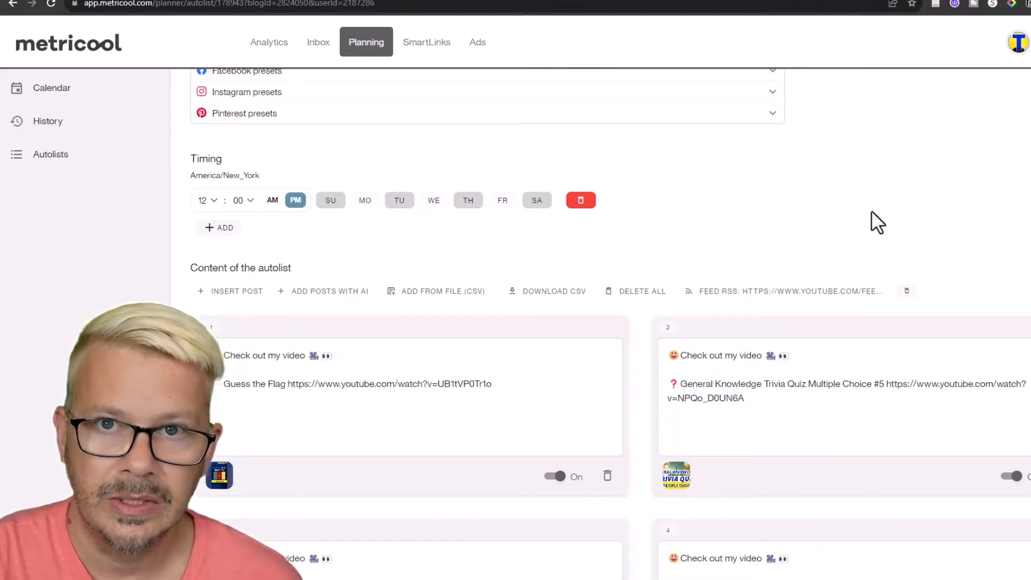
mouse_move(499, 217)
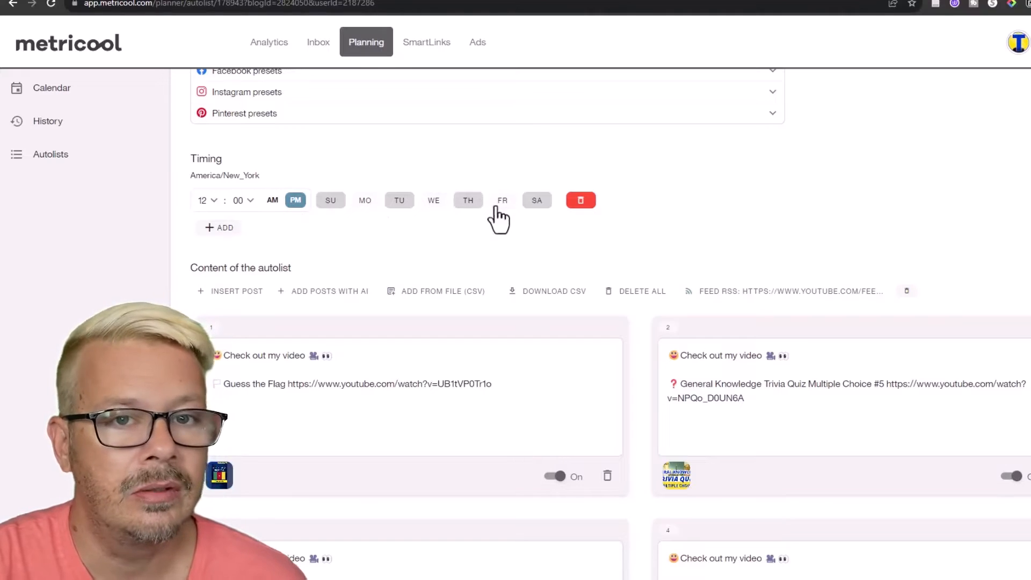
mouse_move(472, 217)
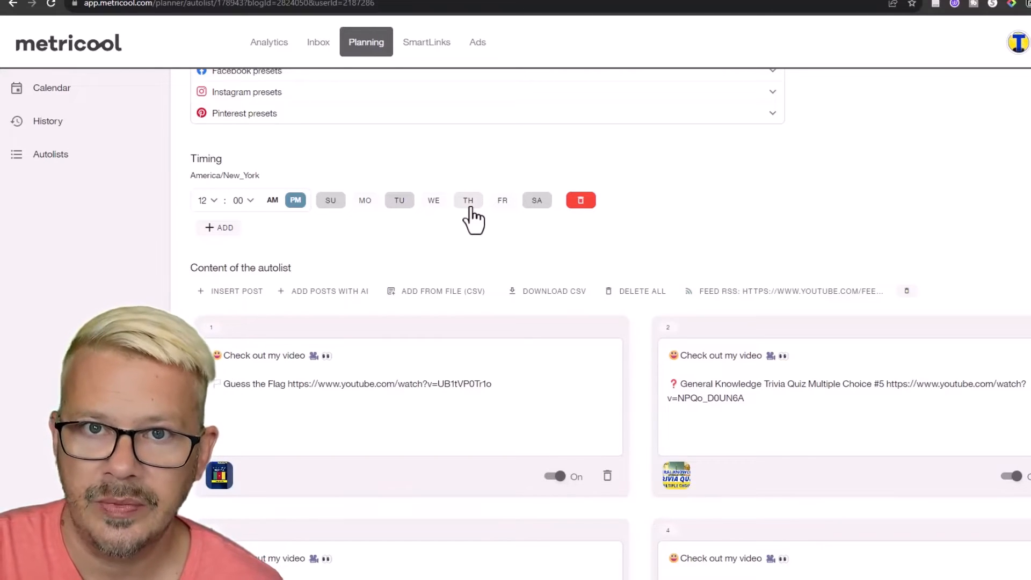
mouse_move(657, 296)
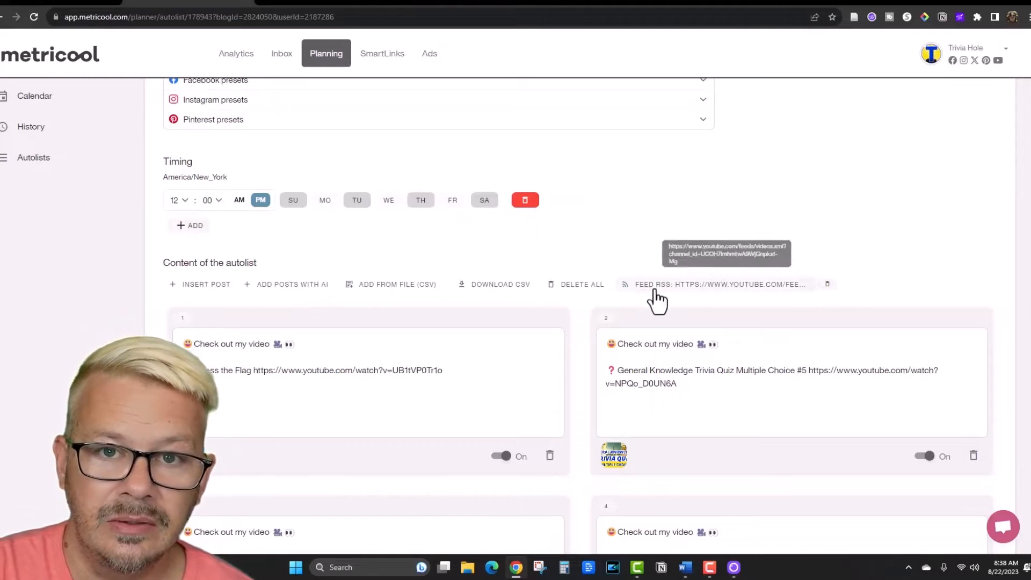
scroll(up, 3)
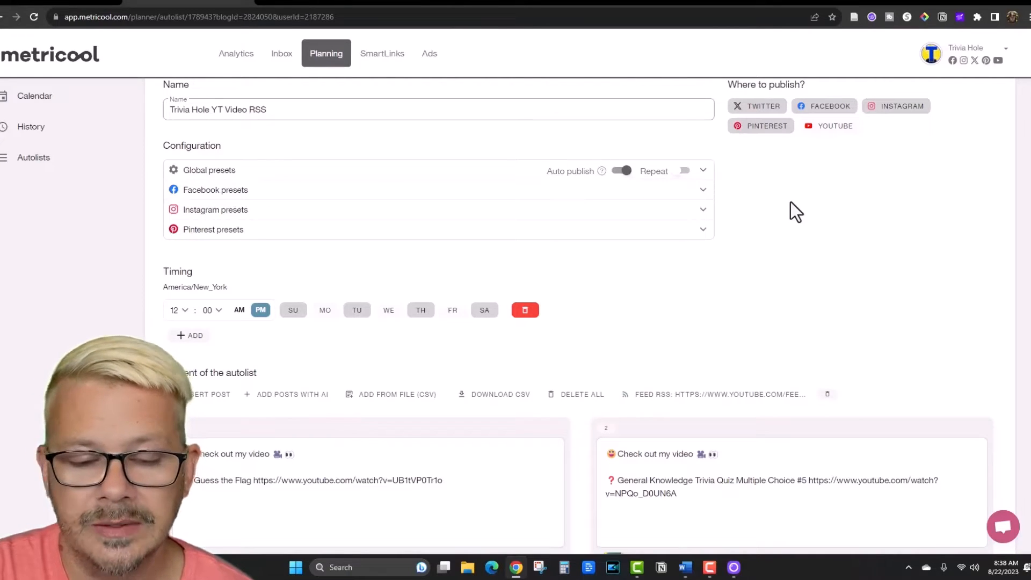
mouse_move(425, 351)
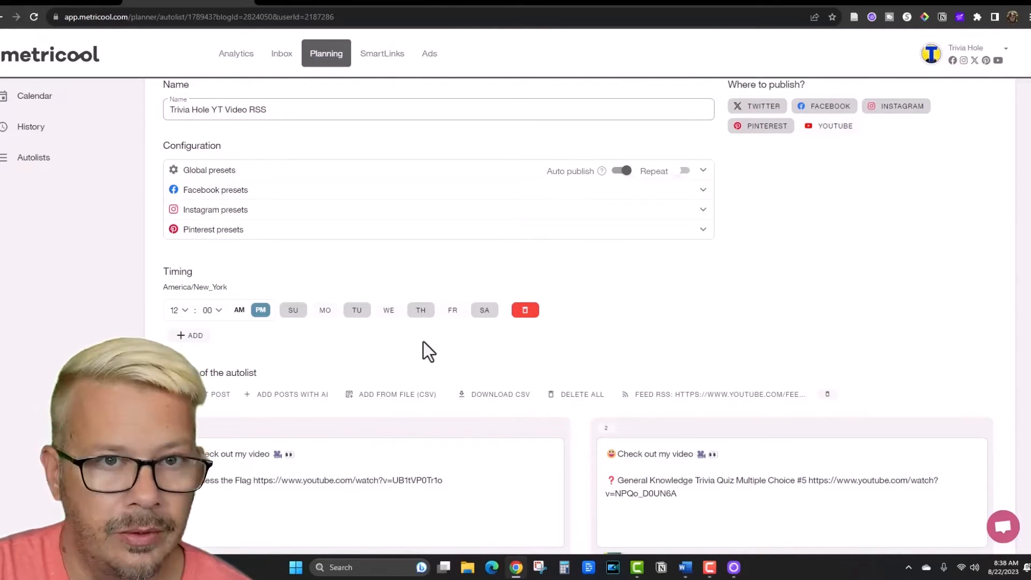
scroll(up, 3)
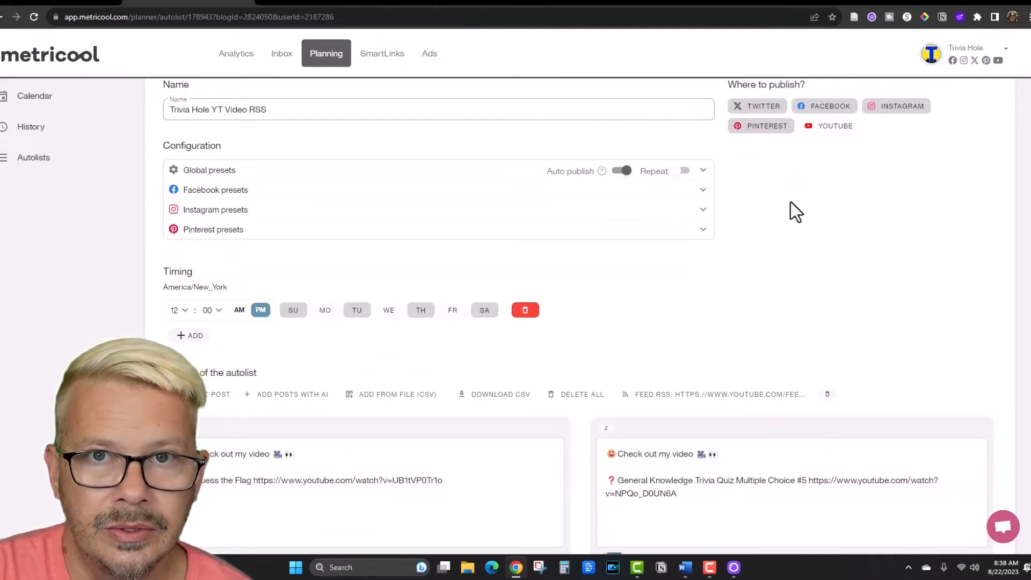
scroll(up, 3)
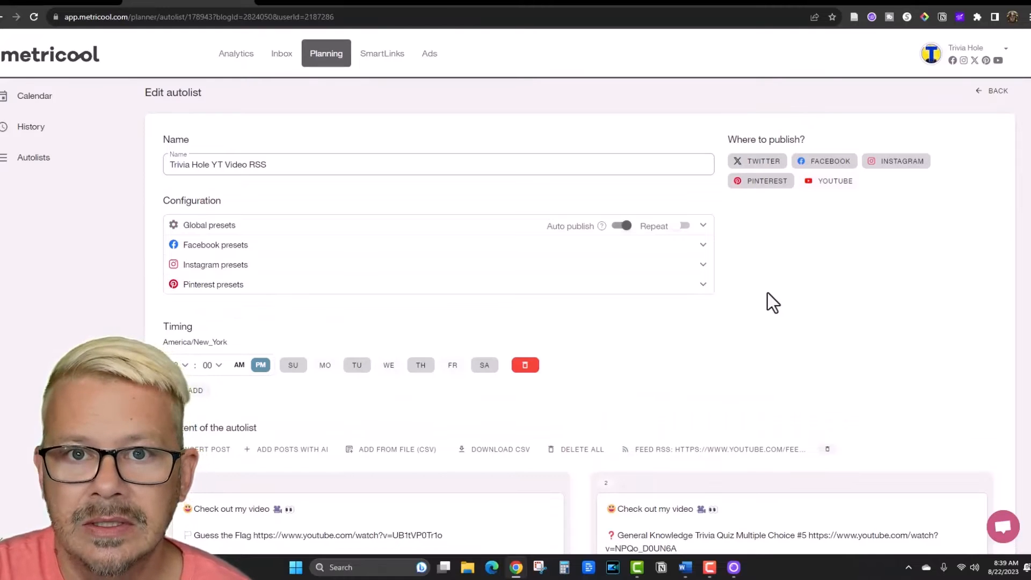
mouse_move(768, 296)
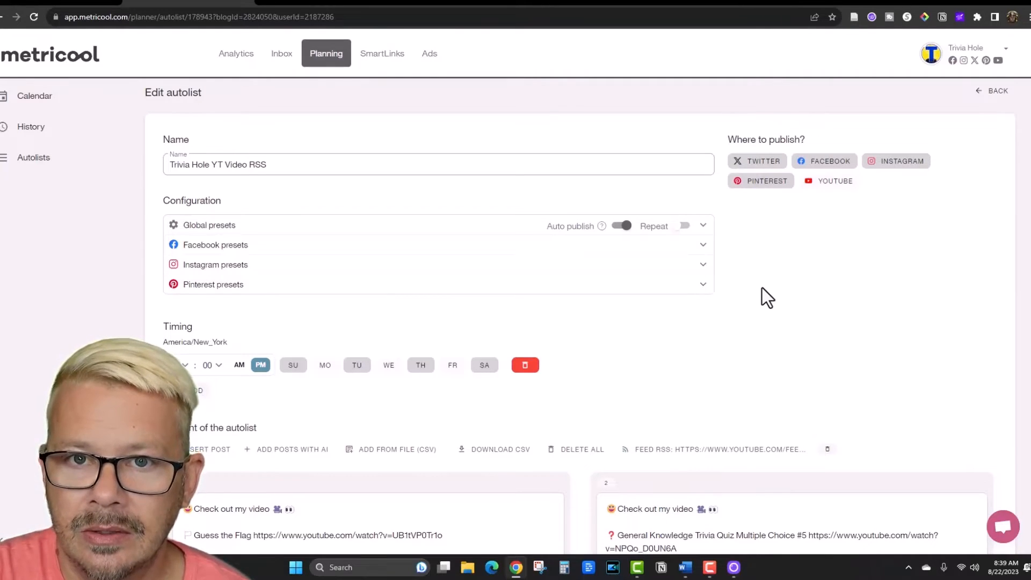
mouse_move(854, 255)
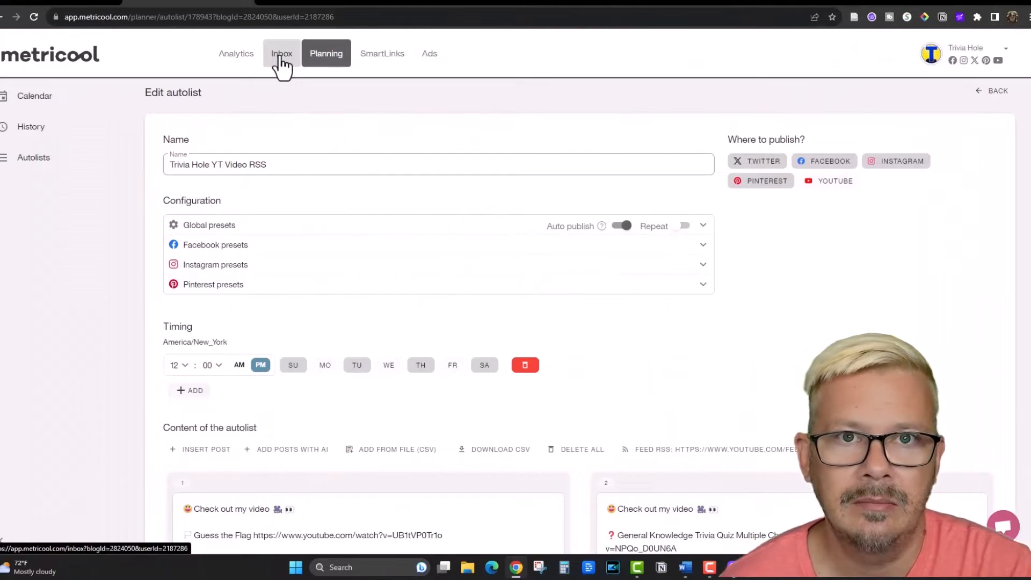
Open the Inbox, browse the comment list, and switch the filter to ALL conversations
click(281, 53)
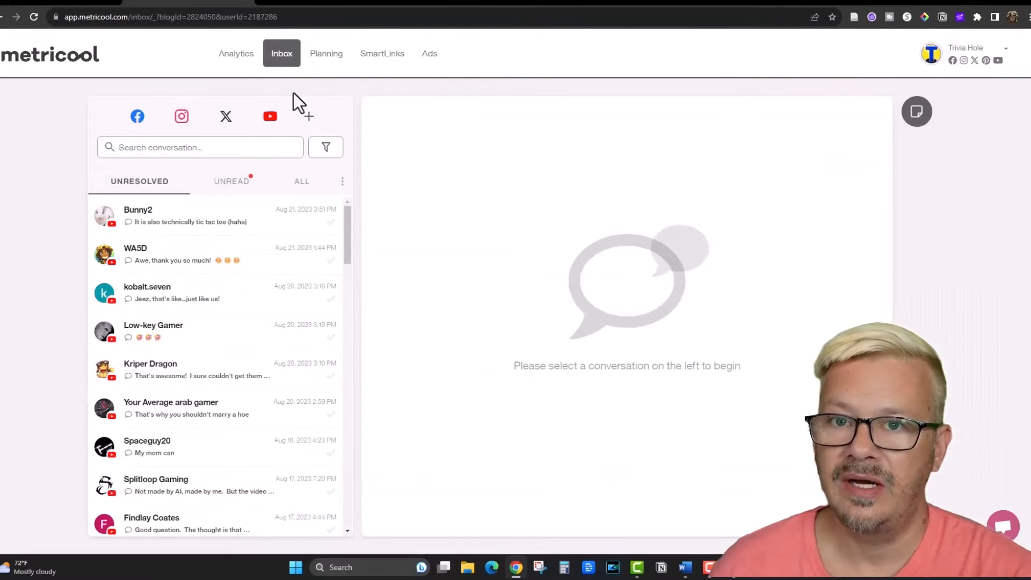
mouse_move(41, 222)
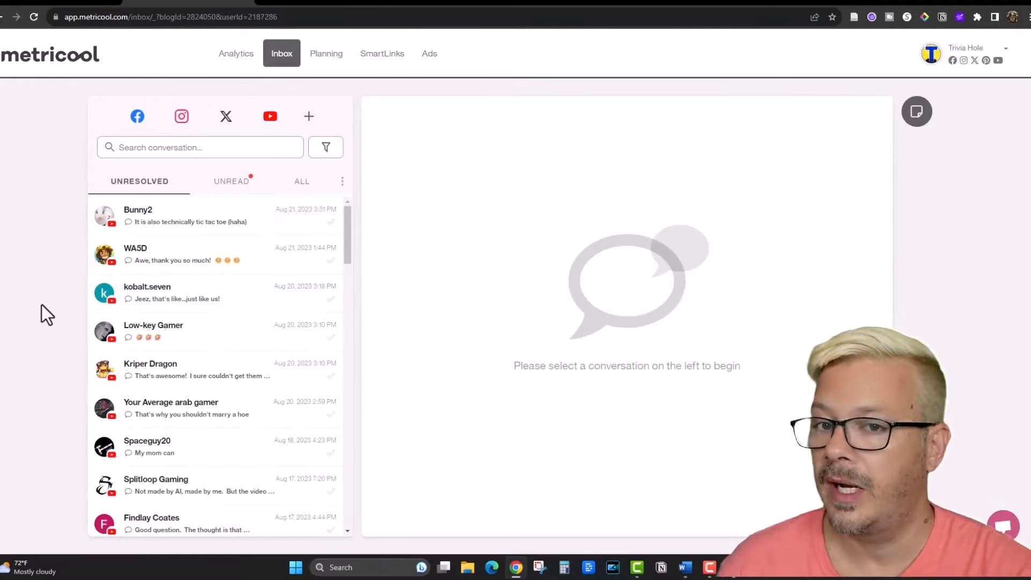
scroll(down, 3)
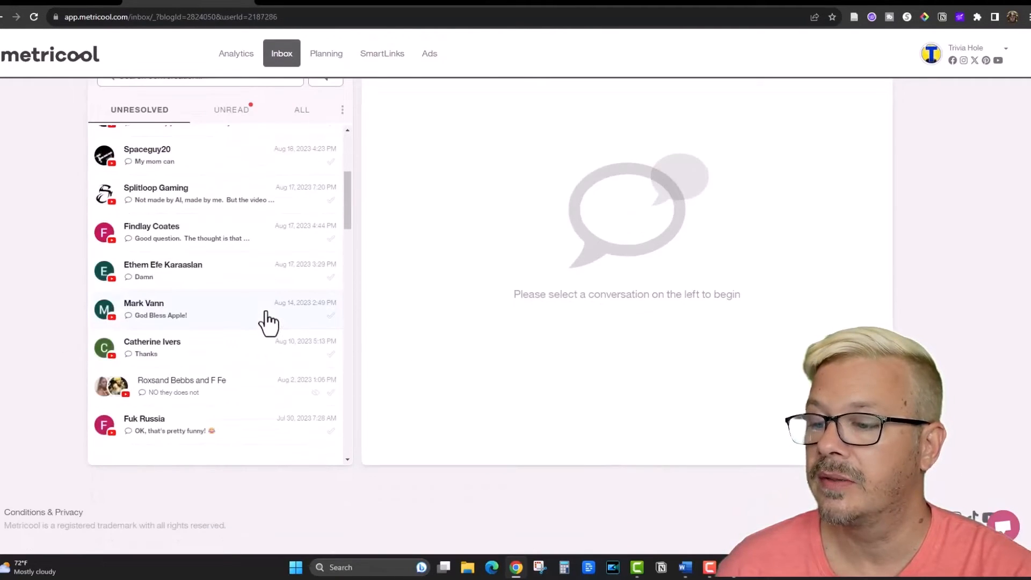
scroll(down, 3)
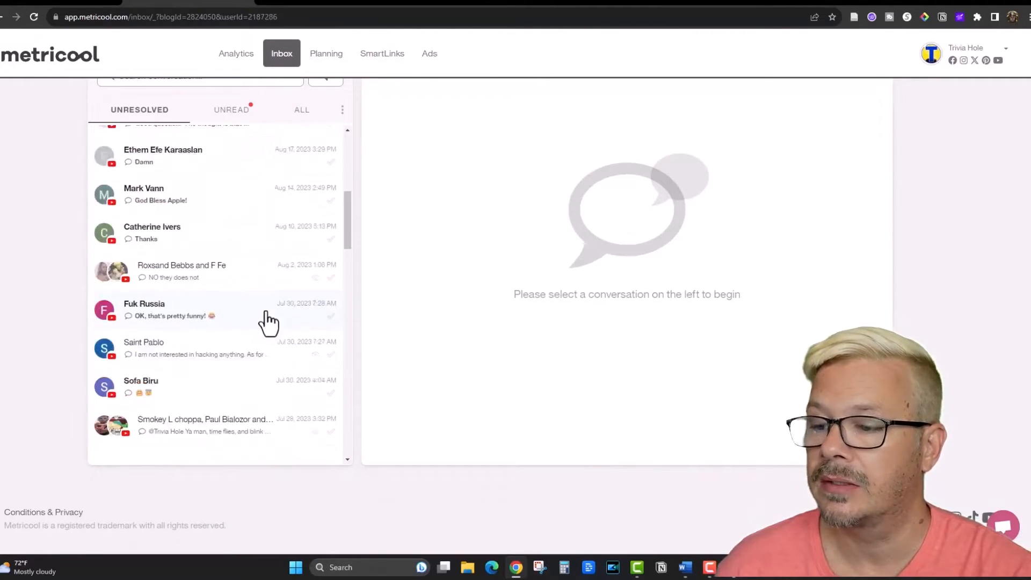
scroll(up, 3)
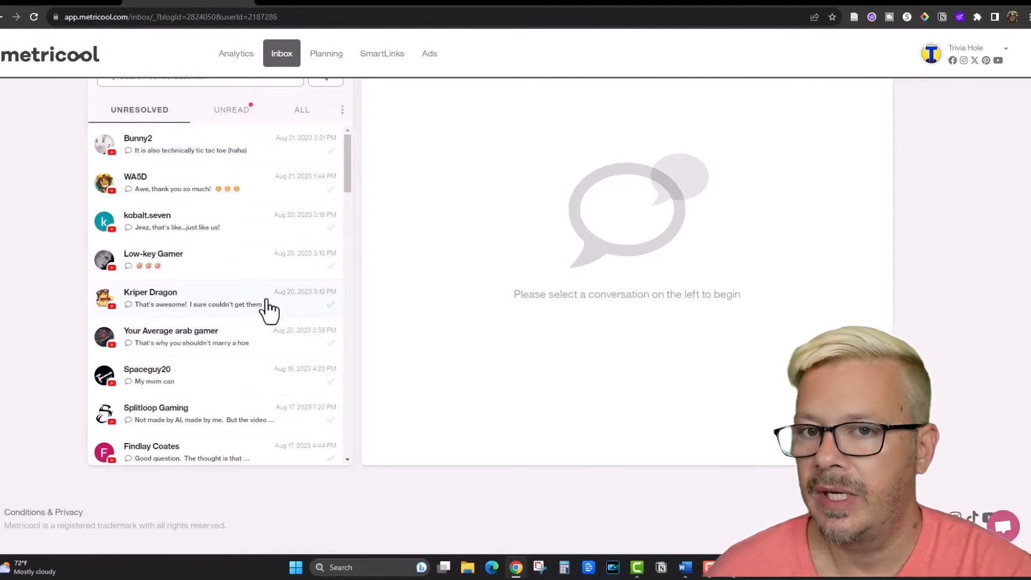
scroll(up, 3)
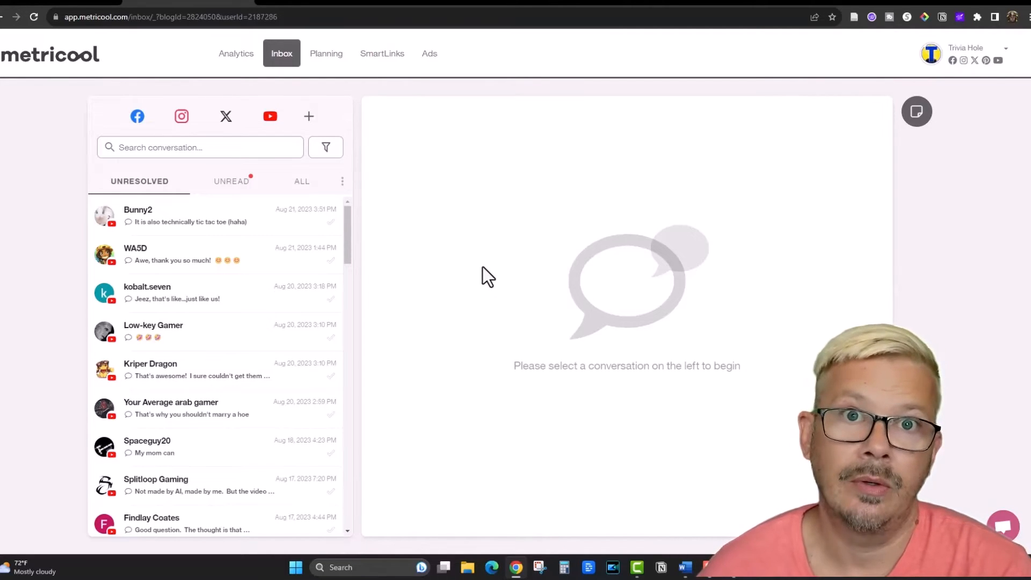
mouse_move(28, 294)
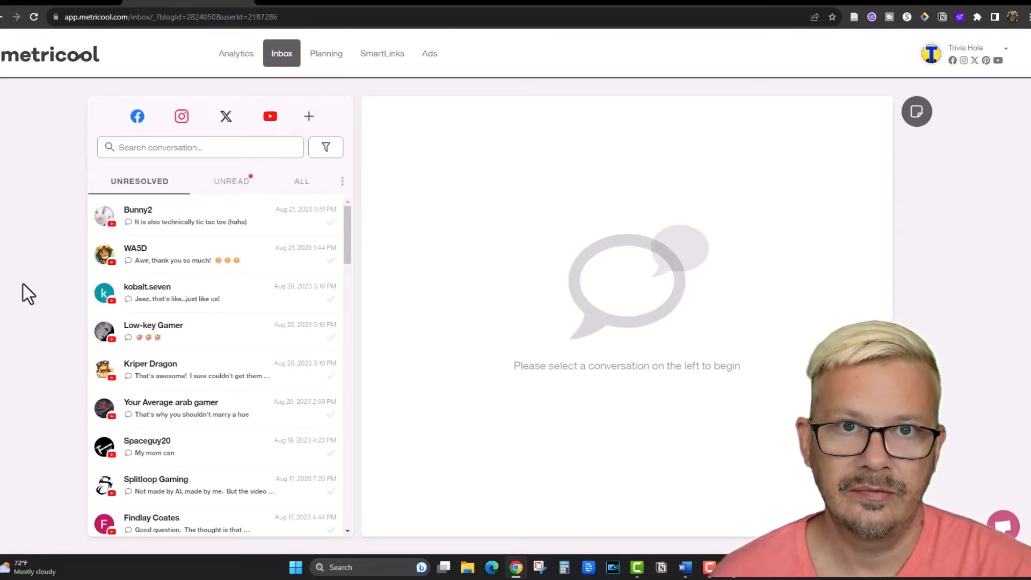
mouse_move(56, 284)
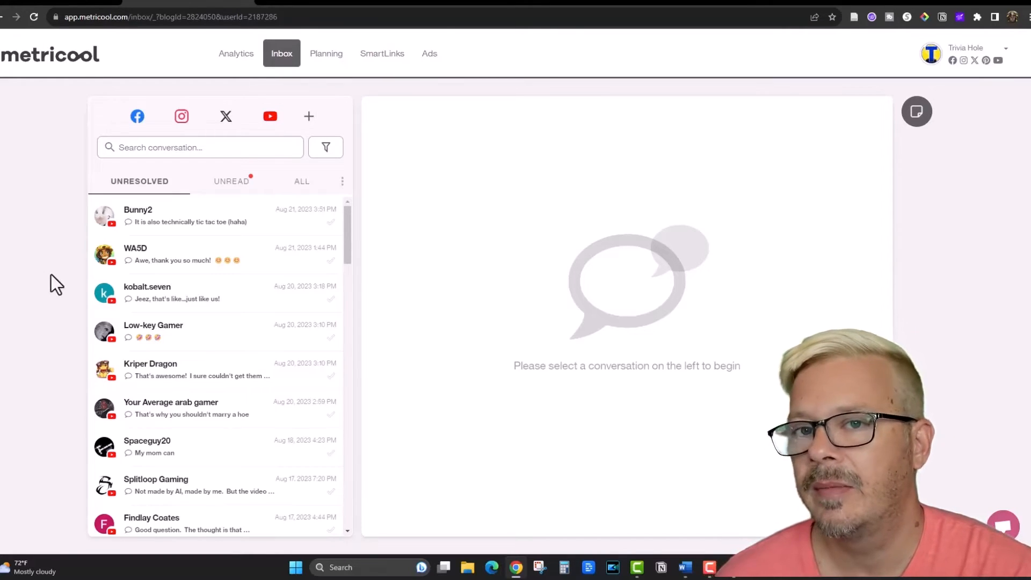
mouse_move(82, 249)
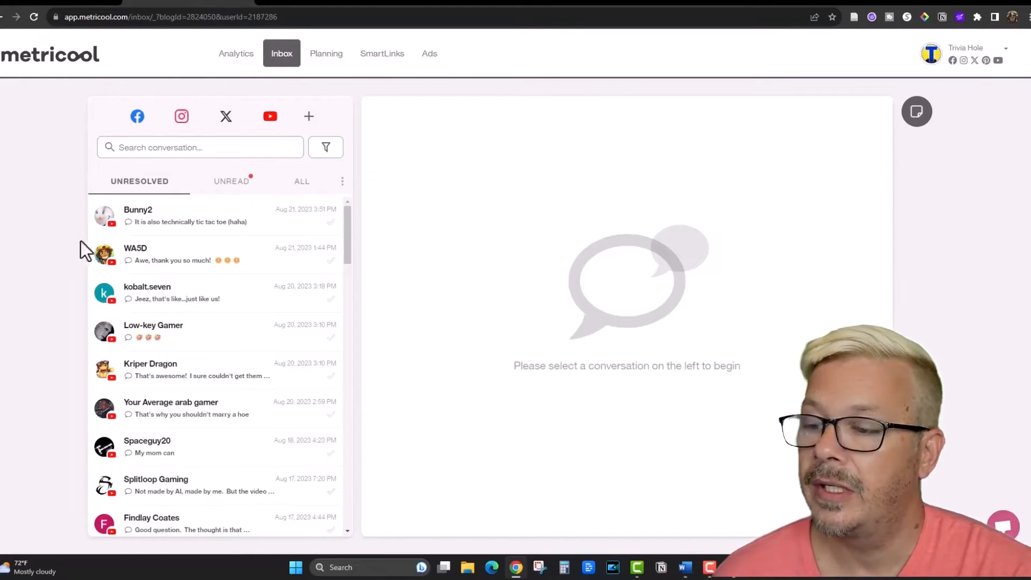
mouse_move(290, 257)
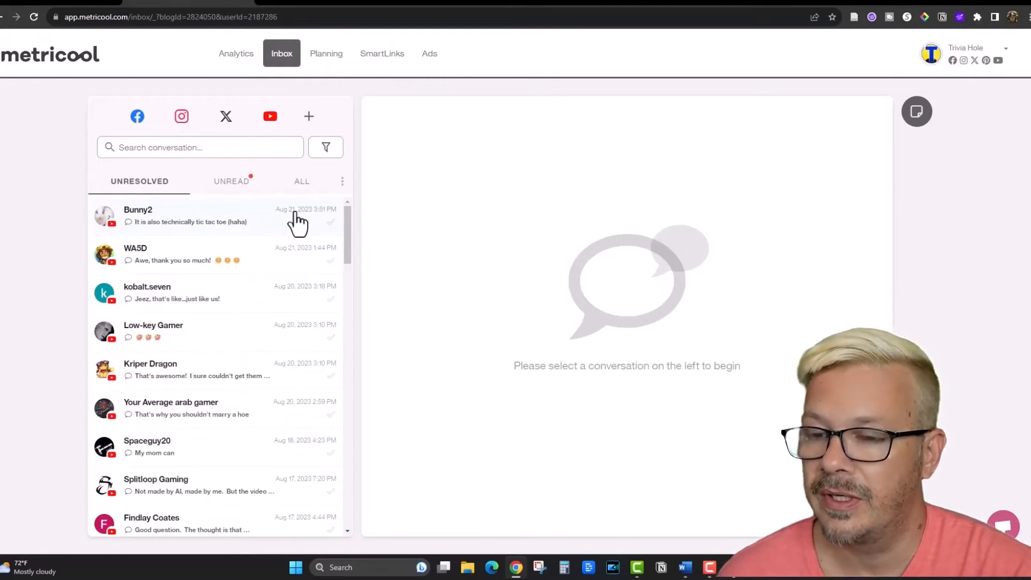
mouse_move(144, 411)
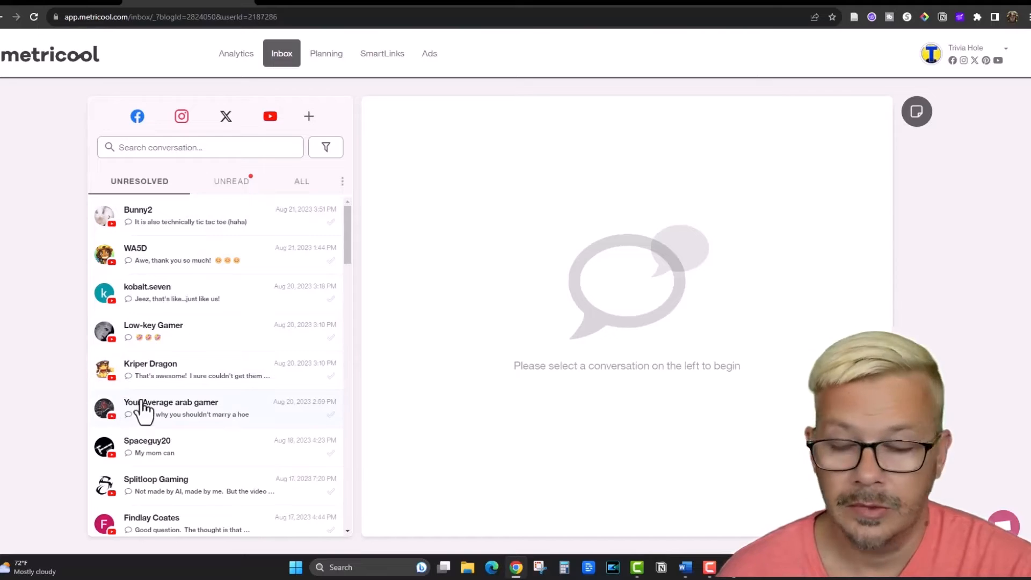
mouse_move(150, 279)
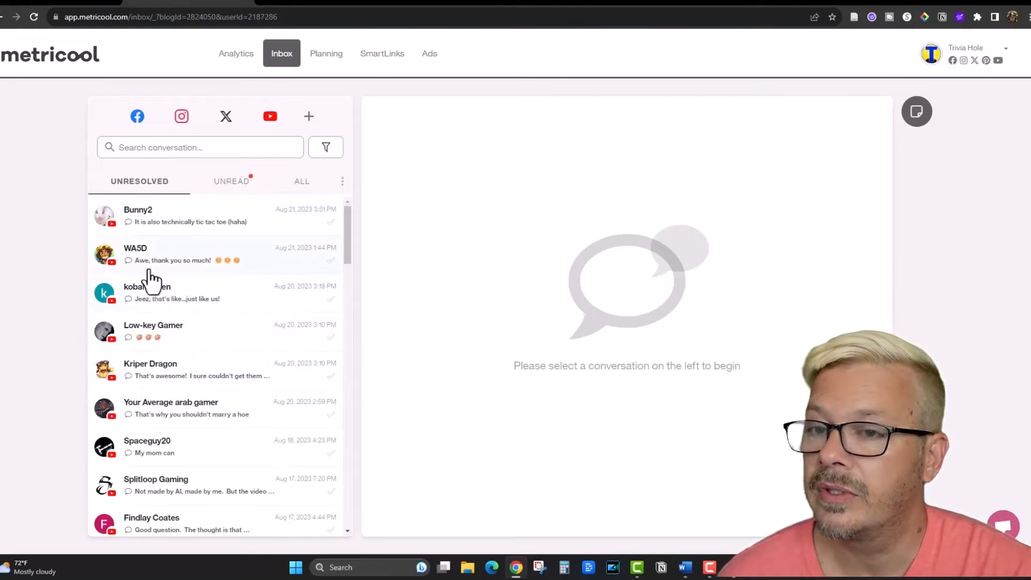
click(301, 181)
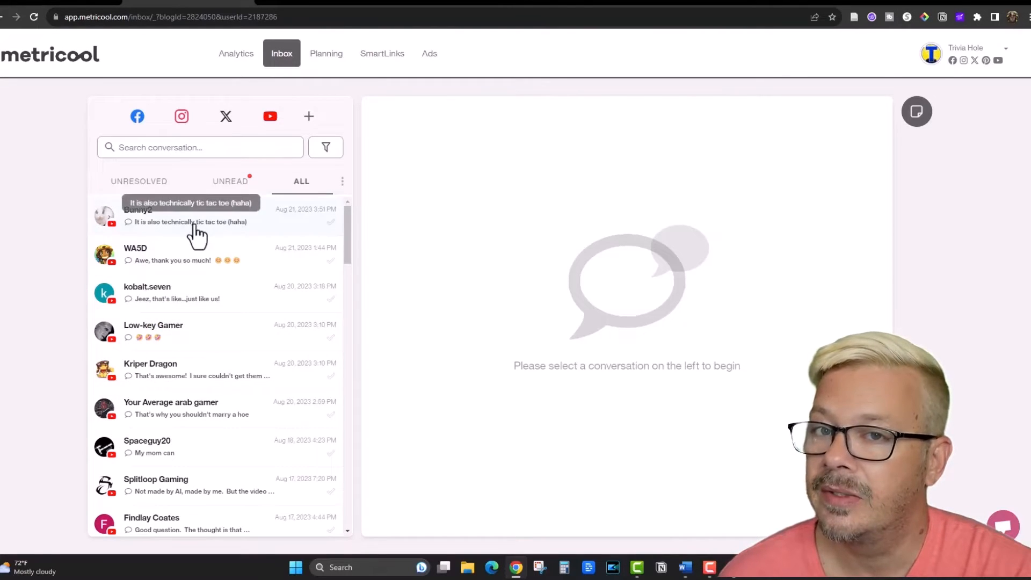
Open the most recent YouTube comment conversation from Bunny2 about tic tac toe
click(197, 214)
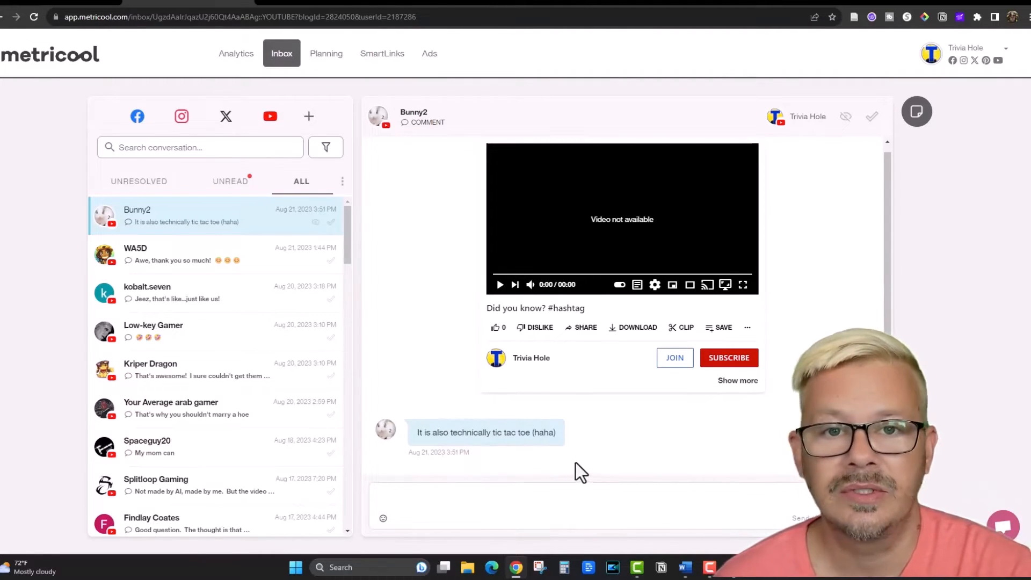
mouse_move(519, 493)
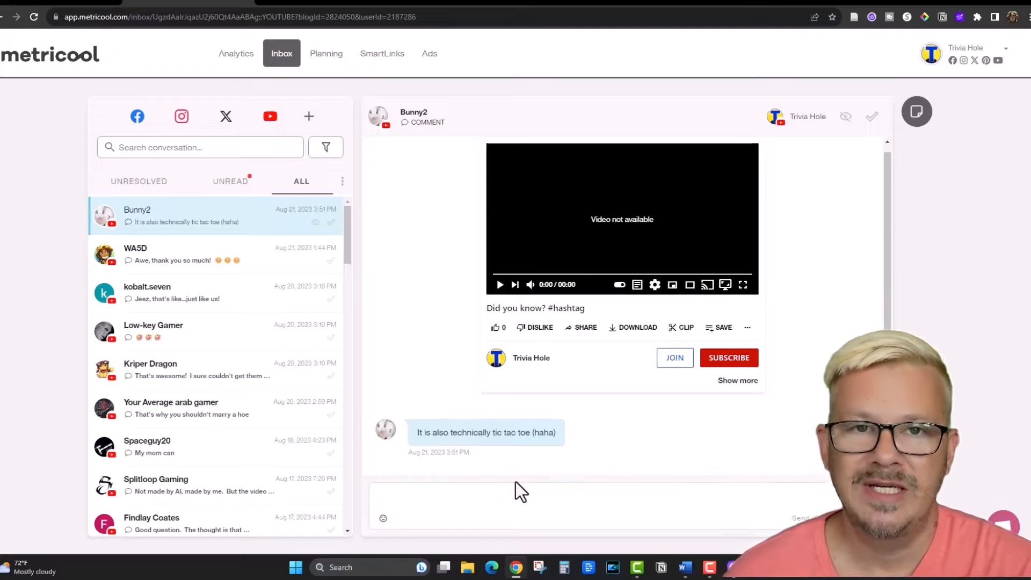
mouse_move(506, 488)
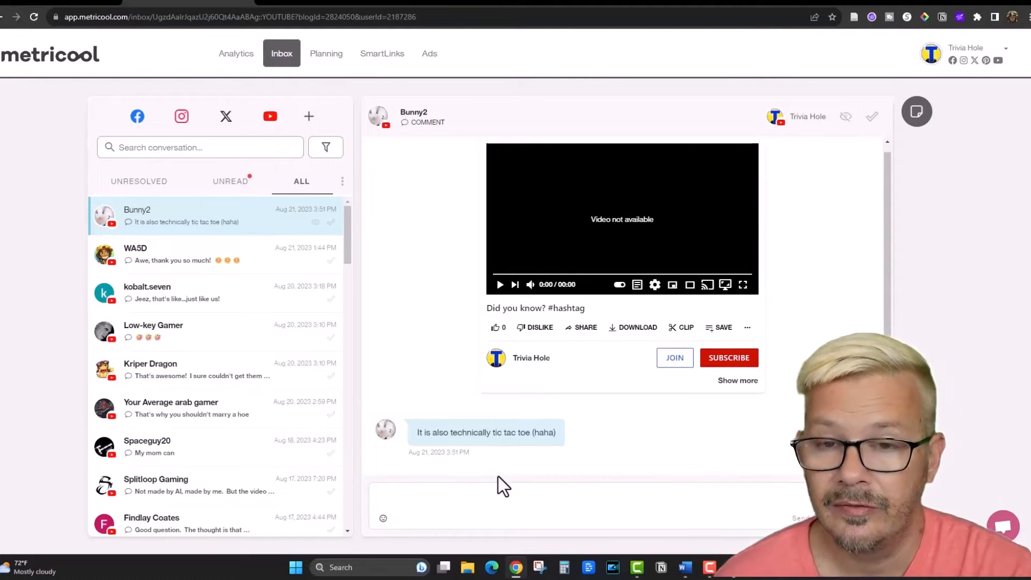
mouse_move(495, 486)
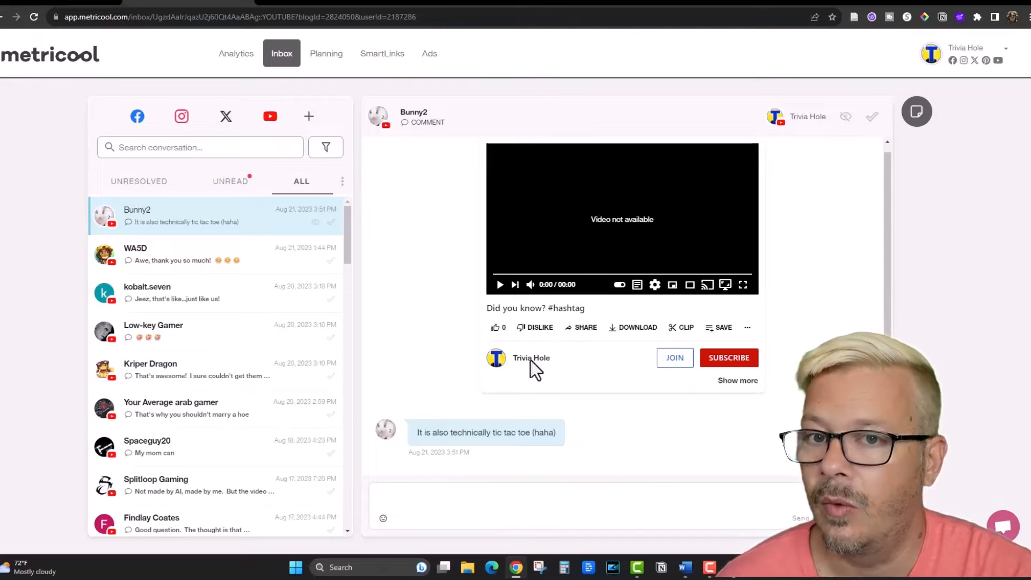
mouse_move(536, 437)
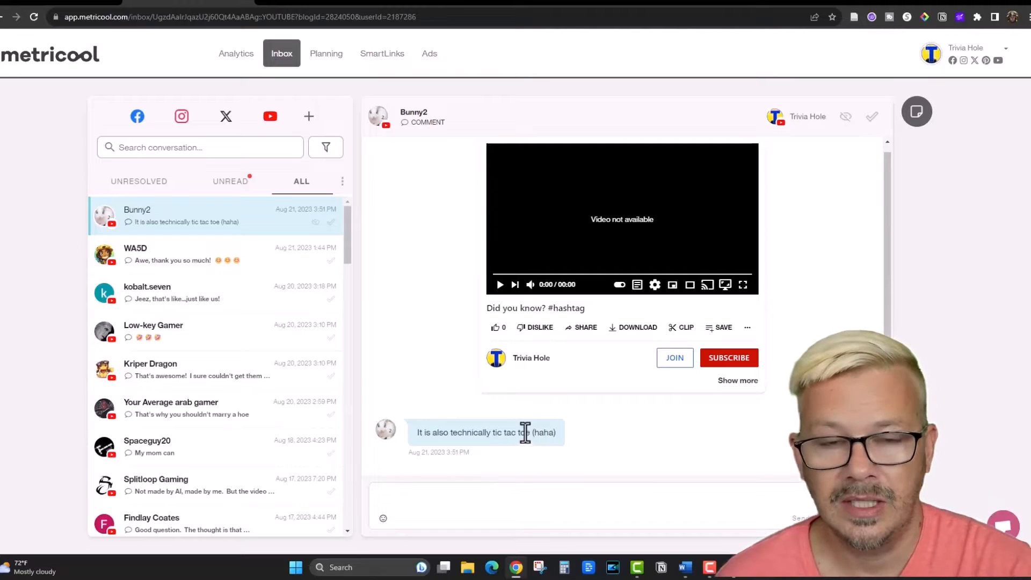
mouse_move(411, 282)
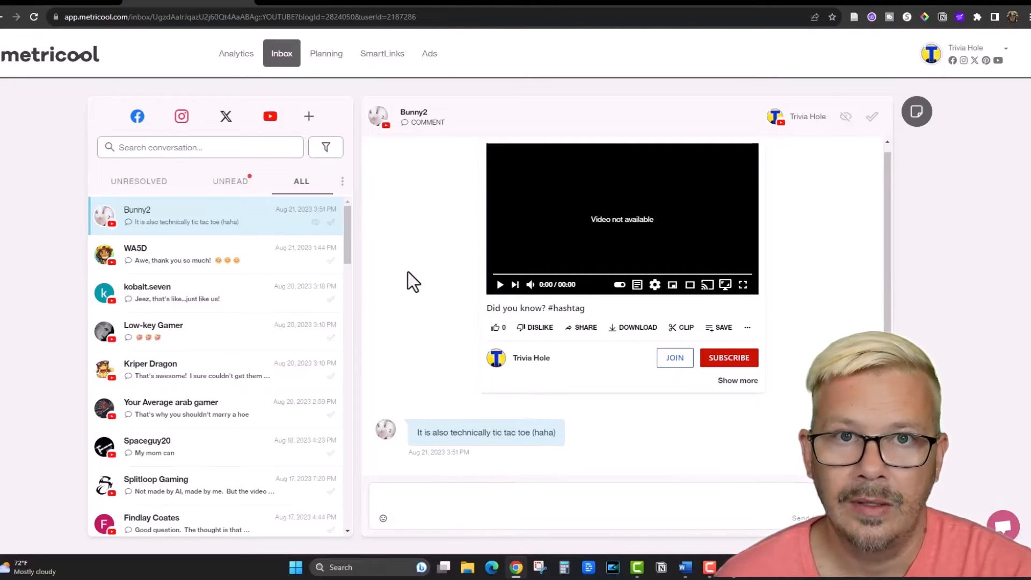
mouse_move(439, 242)
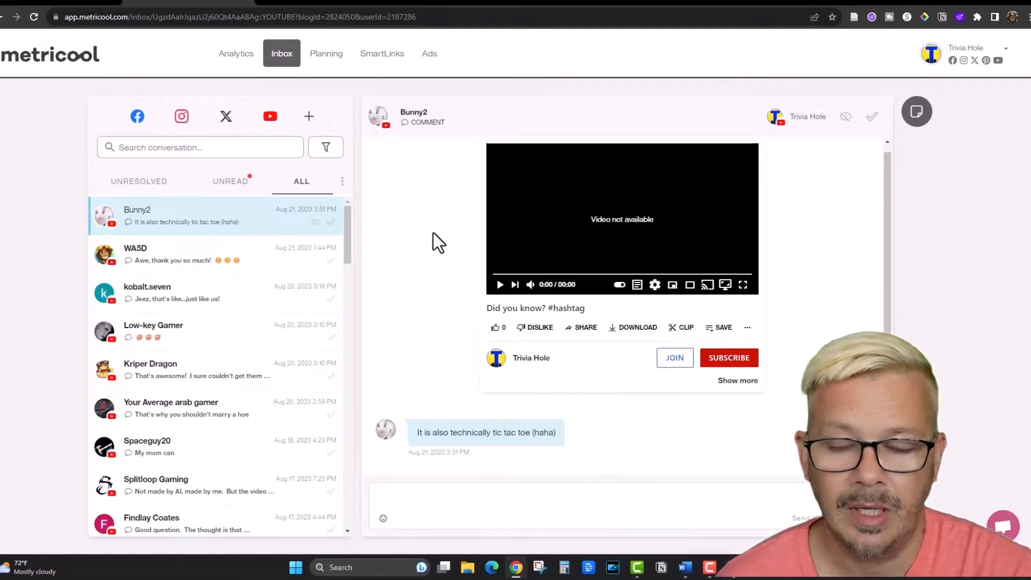
mouse_move(421, 258)
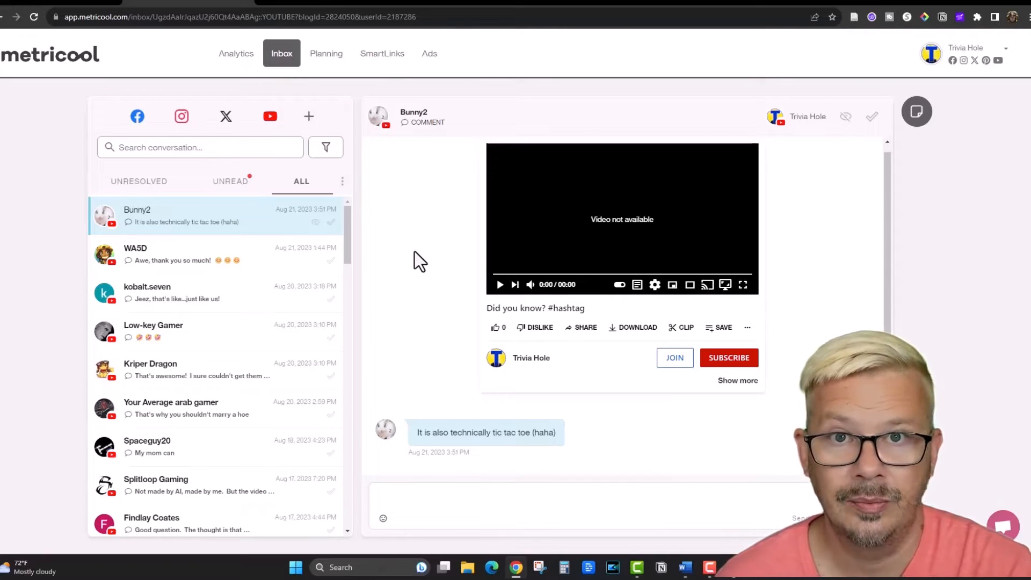
click(236, 53)
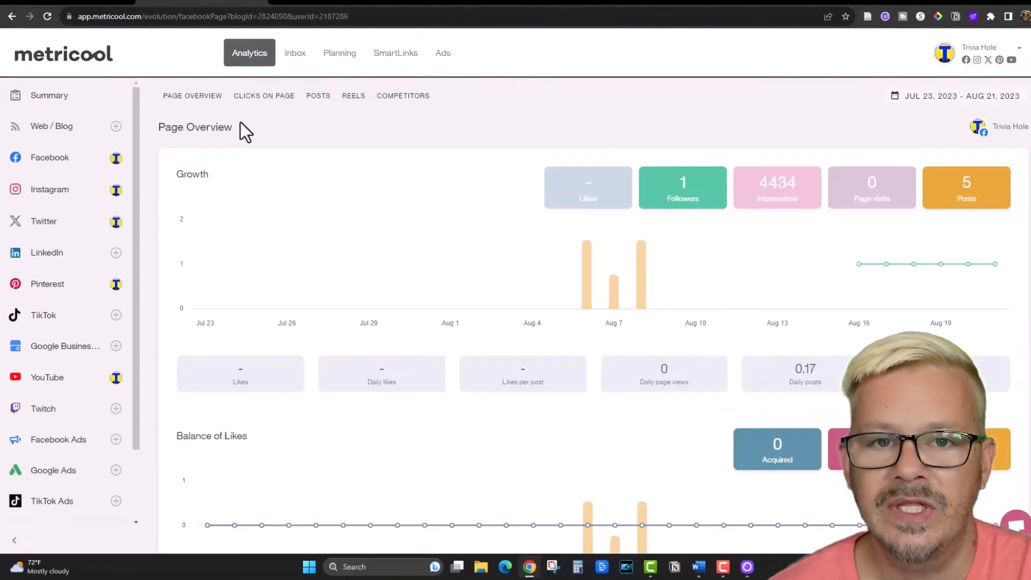
mouse_move(621, 138)
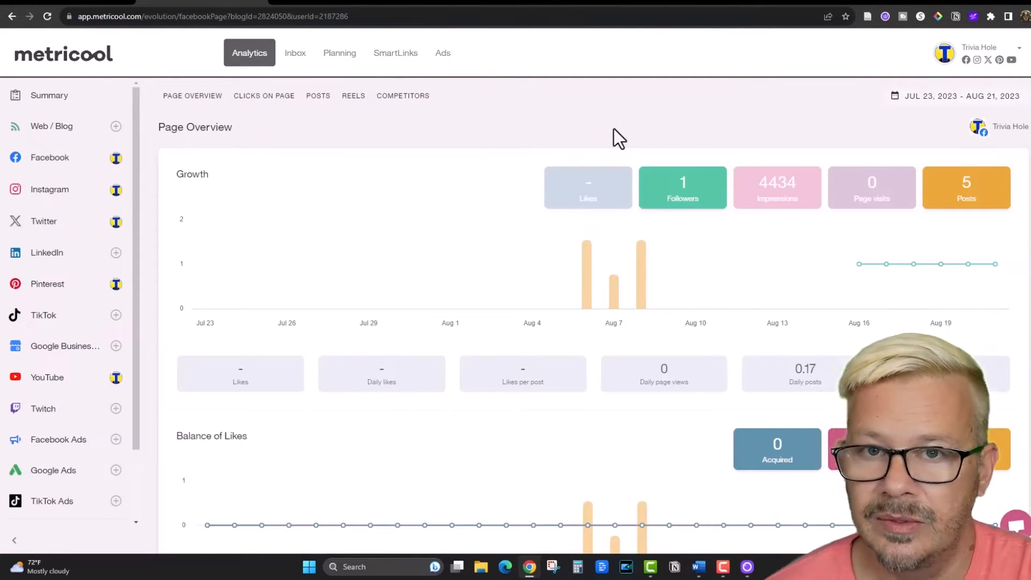
mouse_move(73, 152)
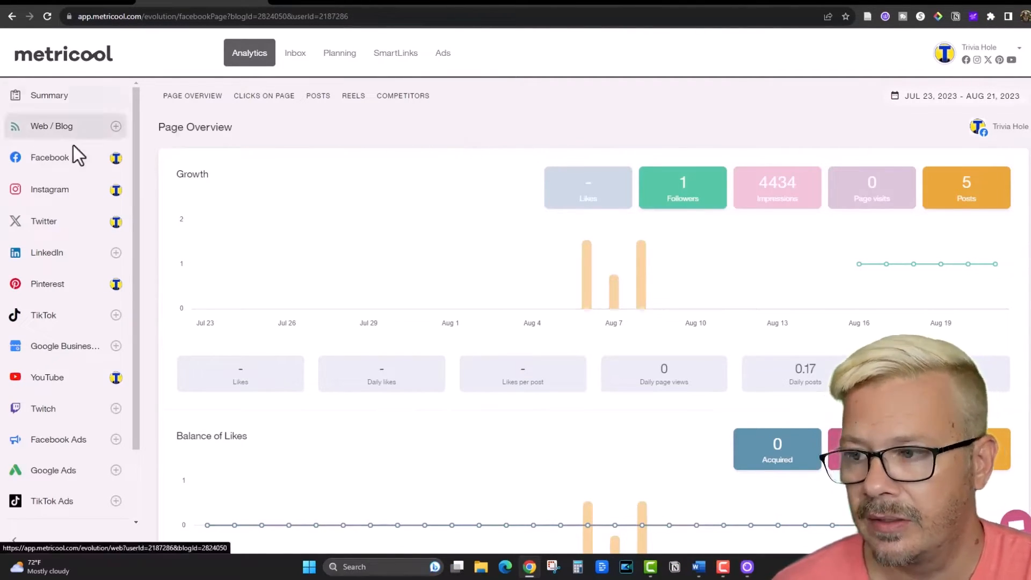
mouse_move(92, 131)
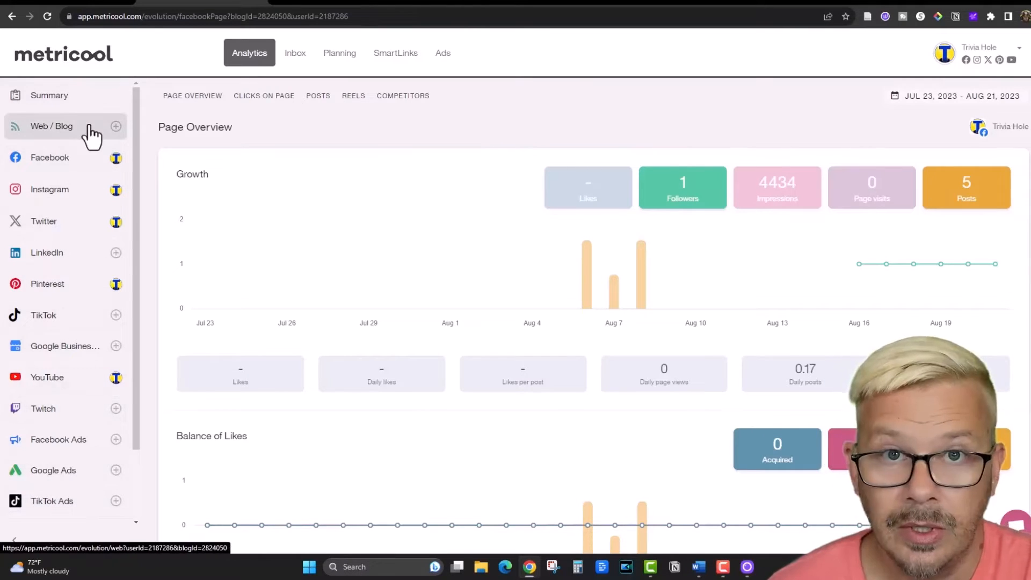
mouse_move(50, 157)
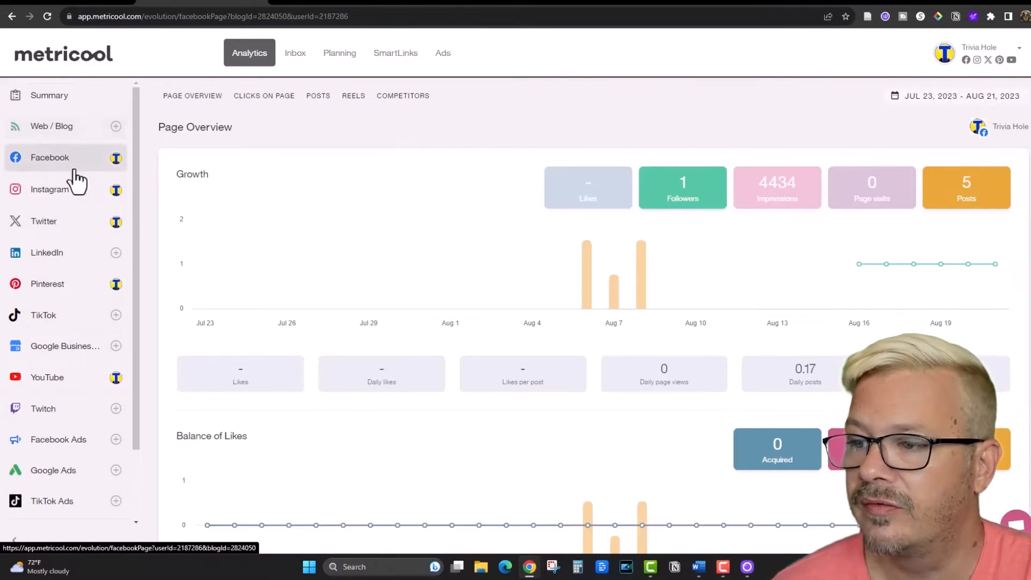
mouse_move(59, 260)
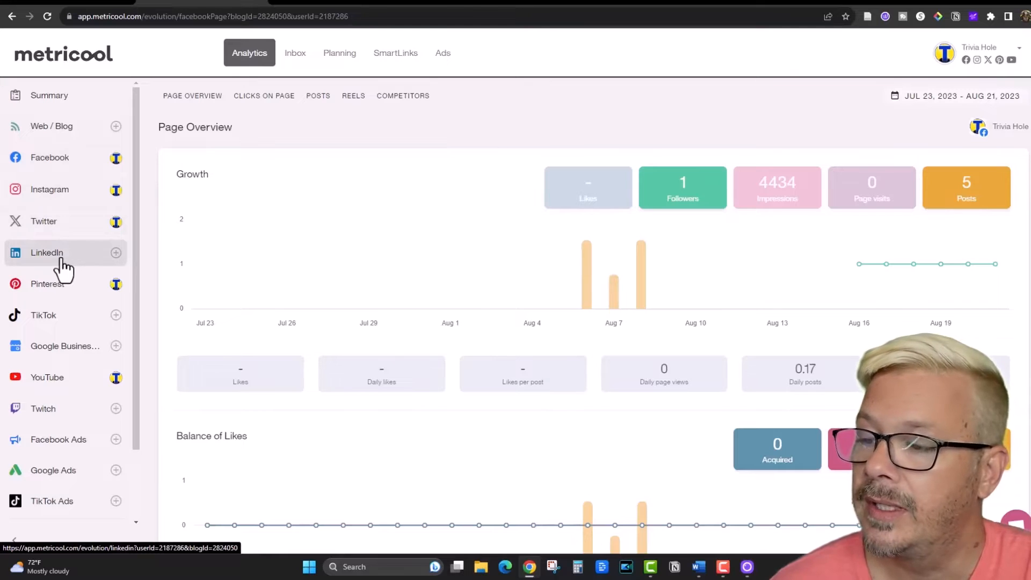
mouse_move(64, 346)
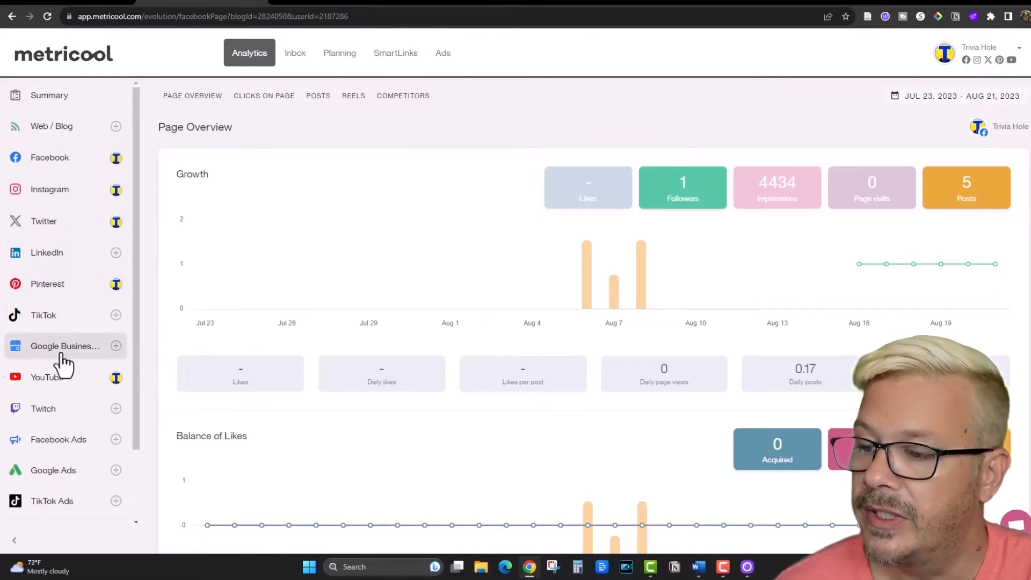
mouse_move(58, 439)
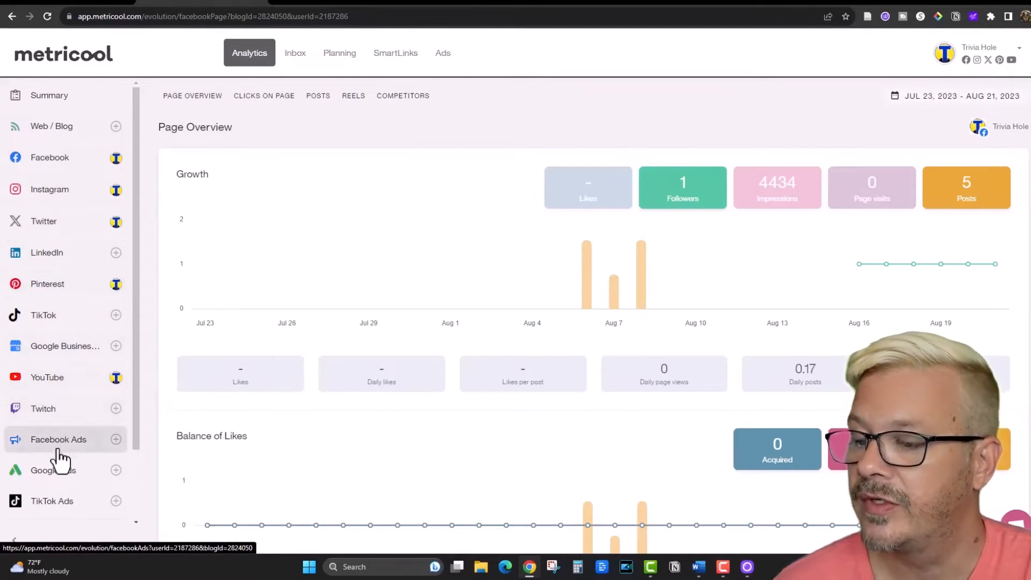
scroll(down, 3)
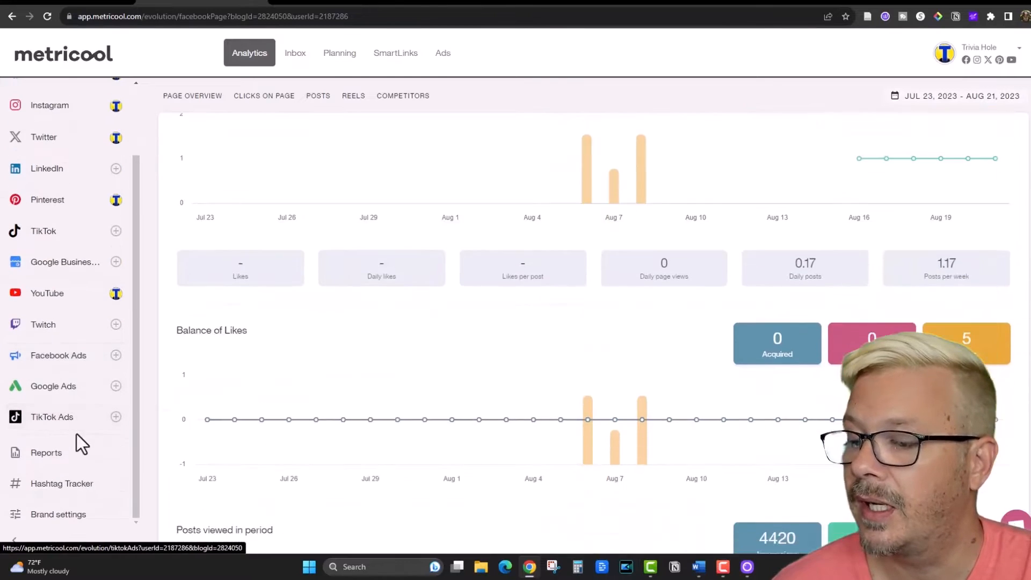
scroll(up, 3)
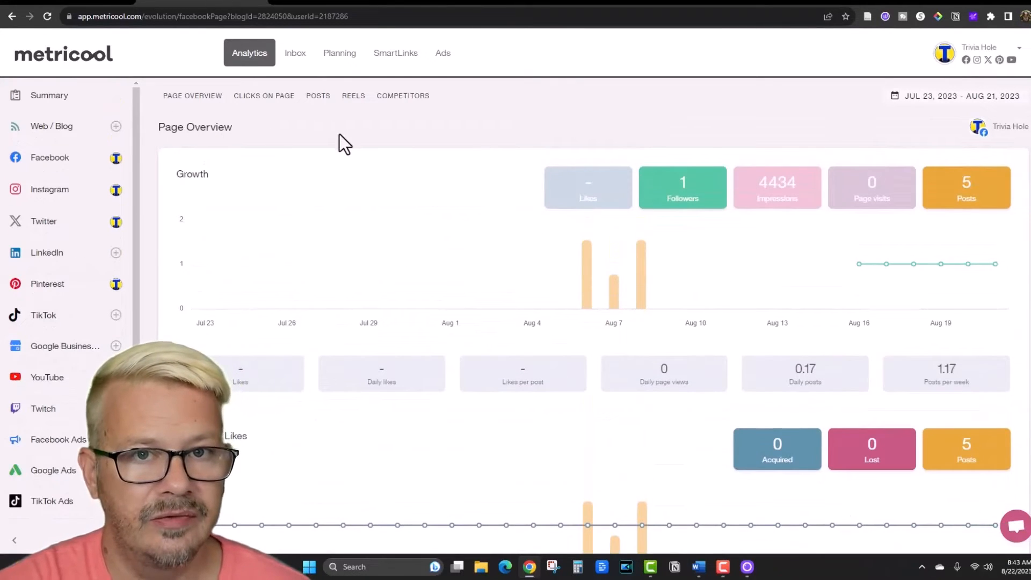
scroll(down, 3)
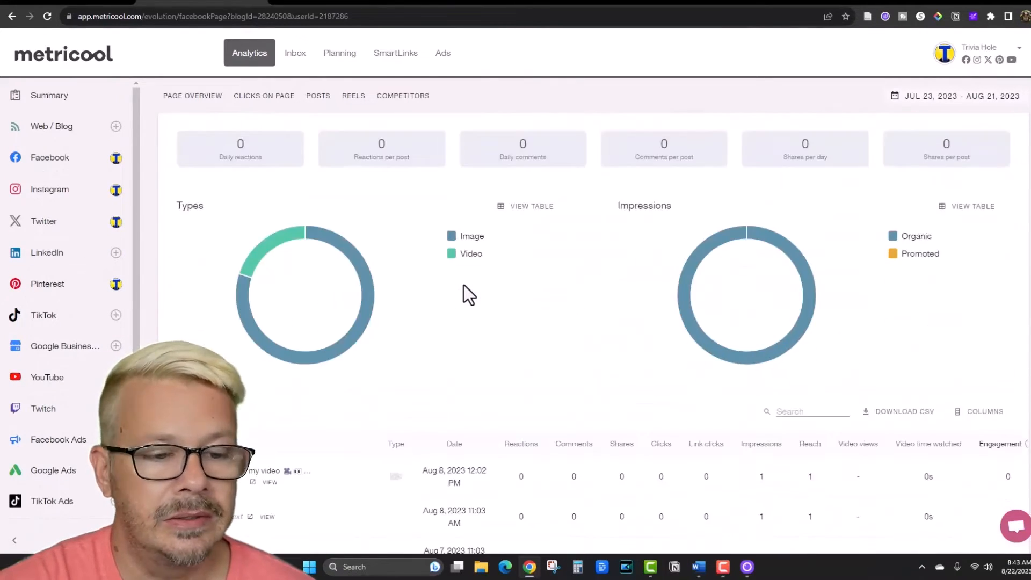
click(192, 95)
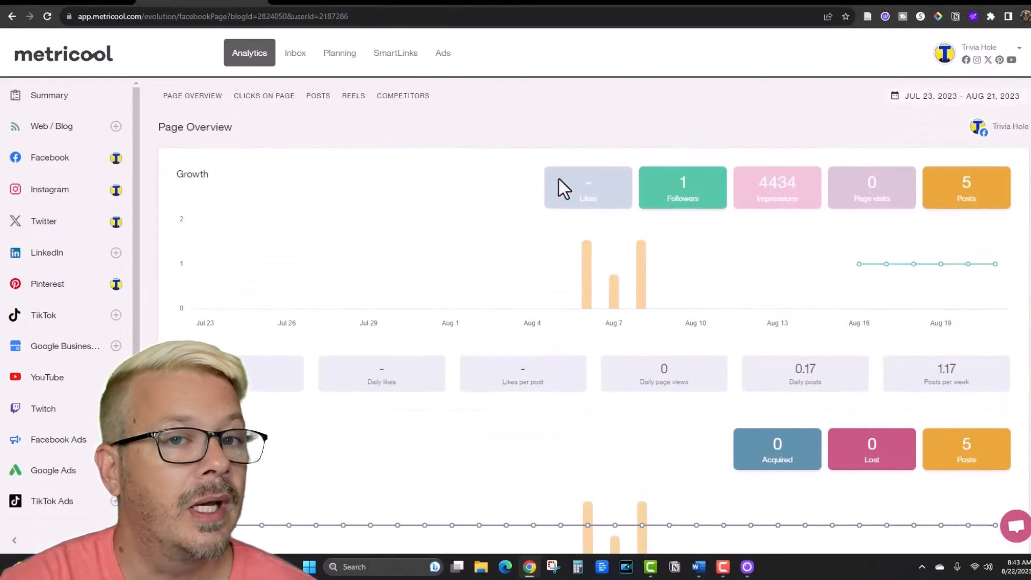
mouse_move(493, 125)
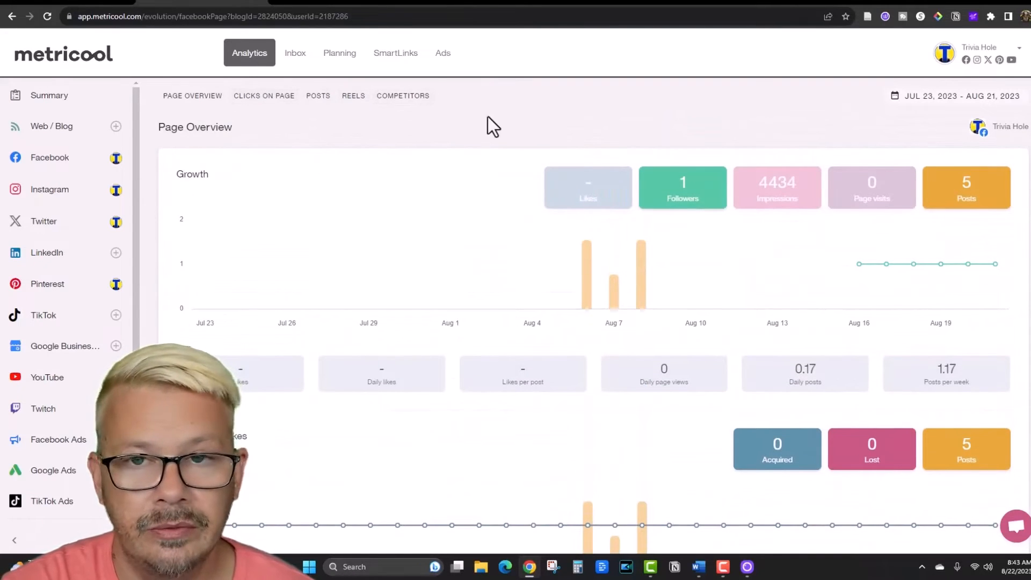
mouse_move(480, 116)
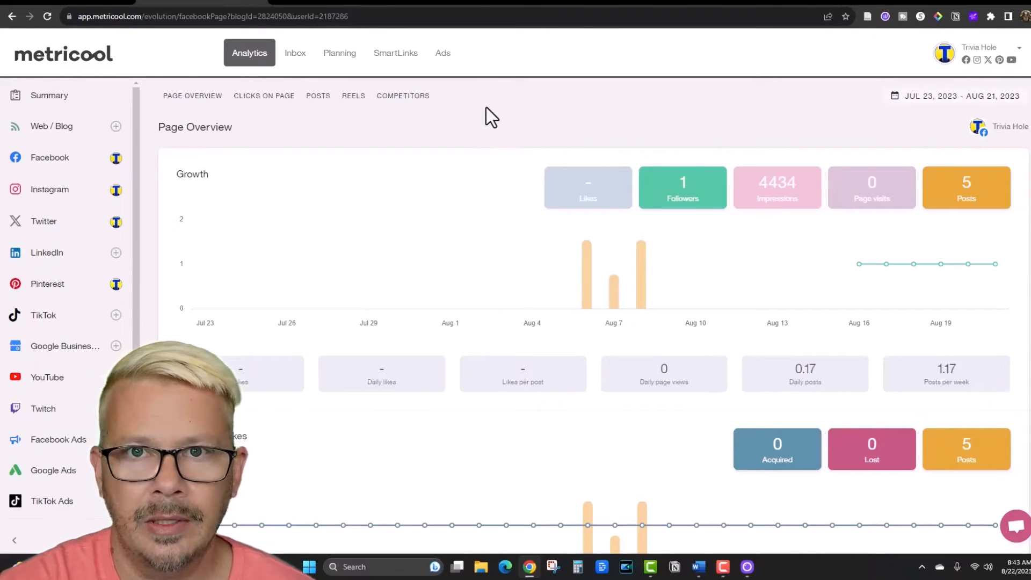
mouse_move(354, 126)
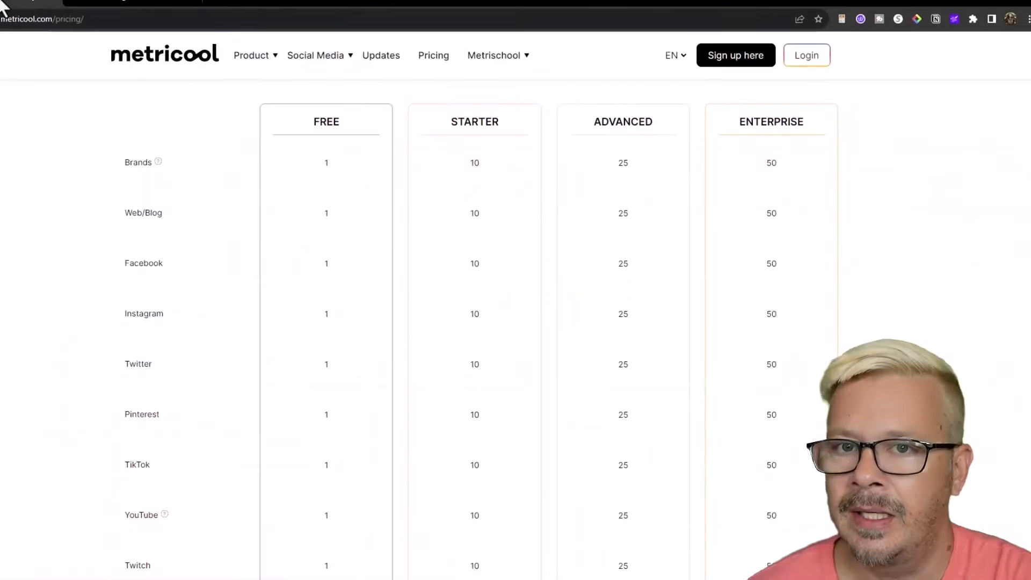
mouse_move(70, 273)
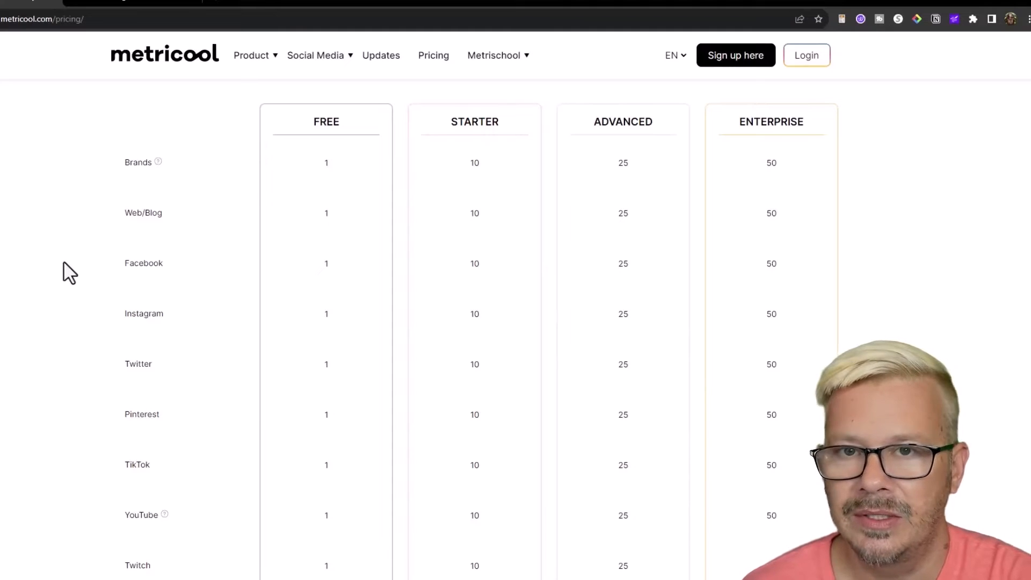
mouse_move(337, 138)
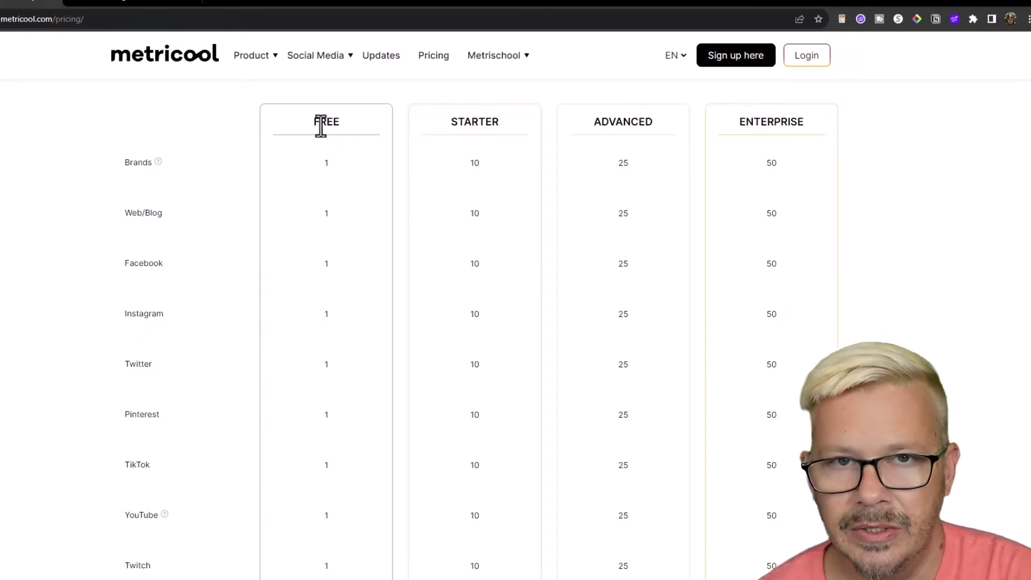
mouse_move(322, 174)
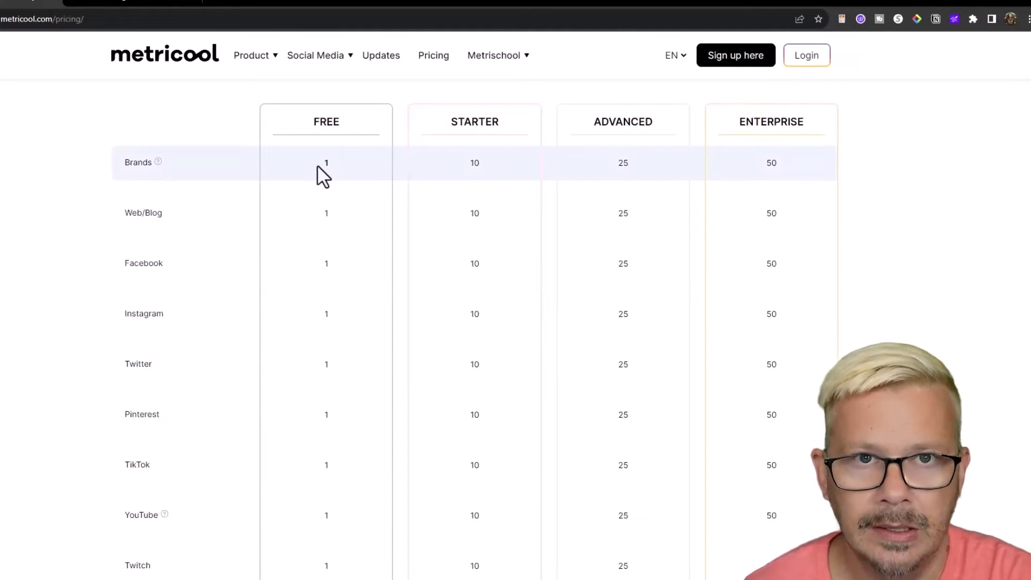
mouse_move(317, 178)
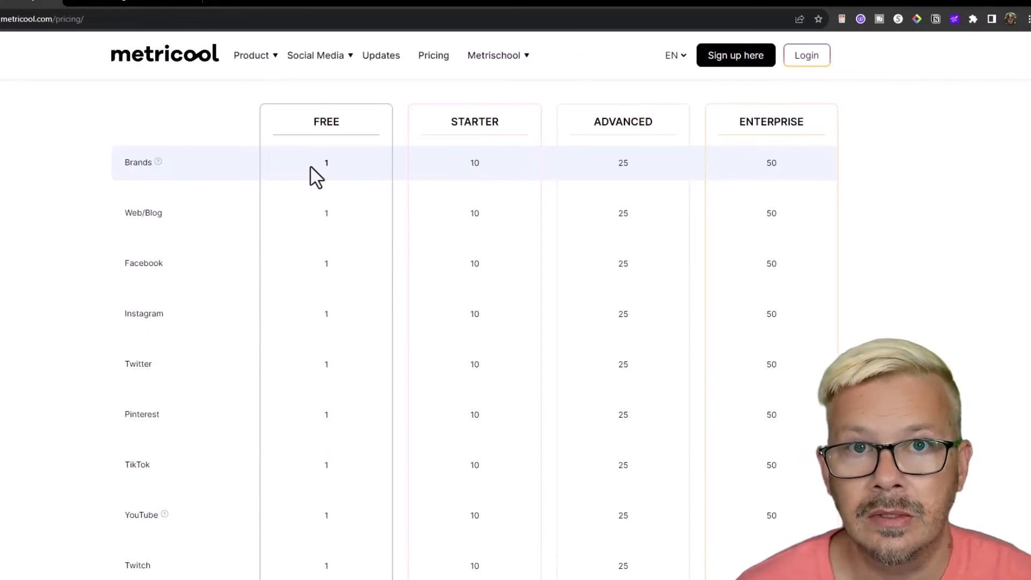
mouse_move(62, 207)
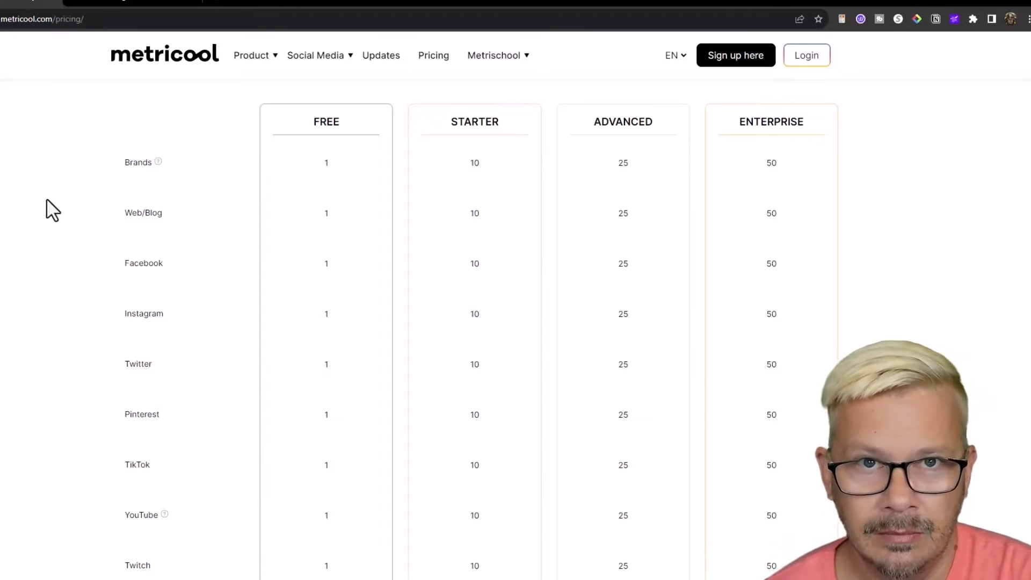
mouse_move(36, 221)
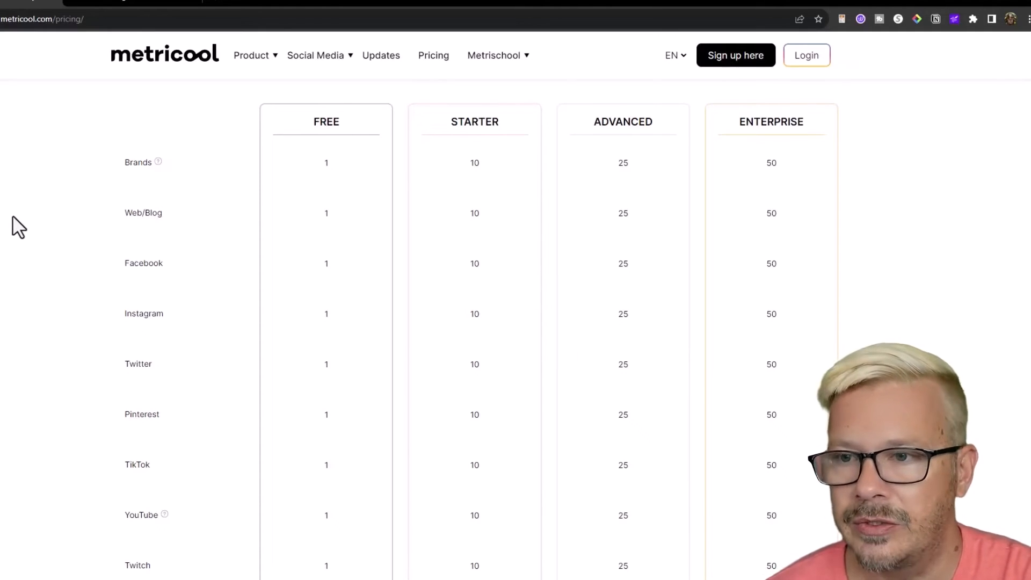
mouse_move(273, 179)
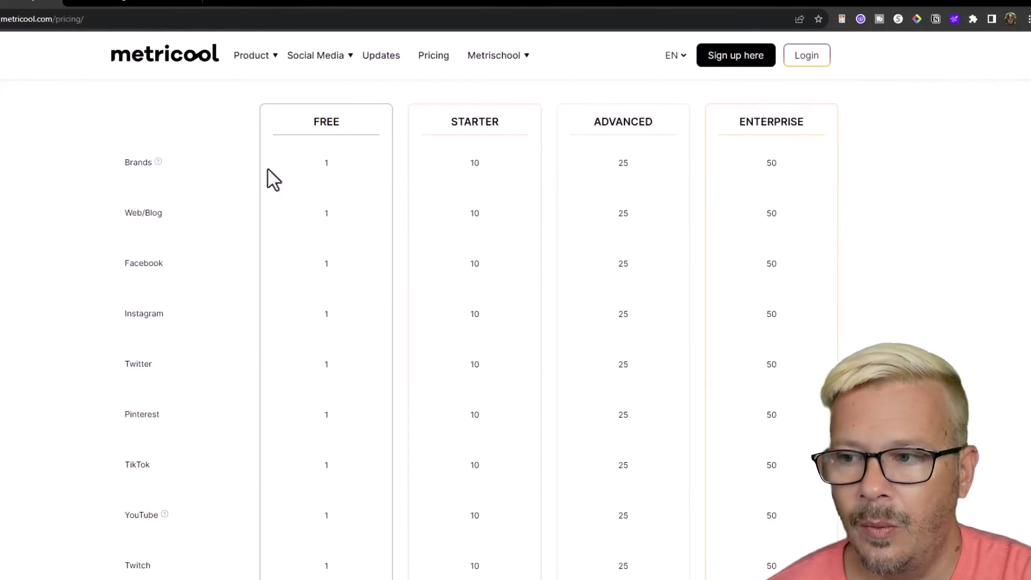
mouse_move(227, 230)
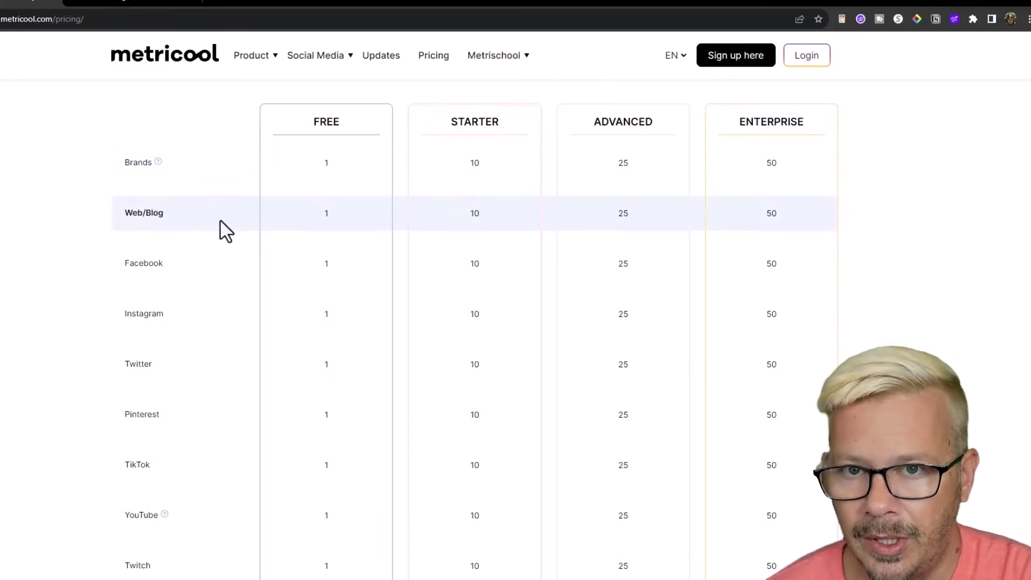
mouse_move(232, 238)
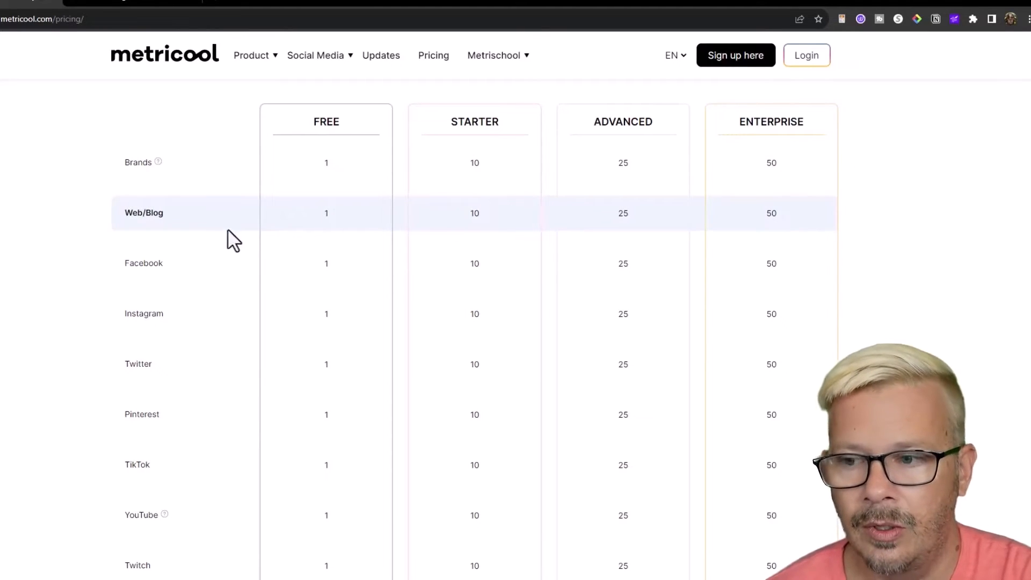
mouse_move(229, 323)
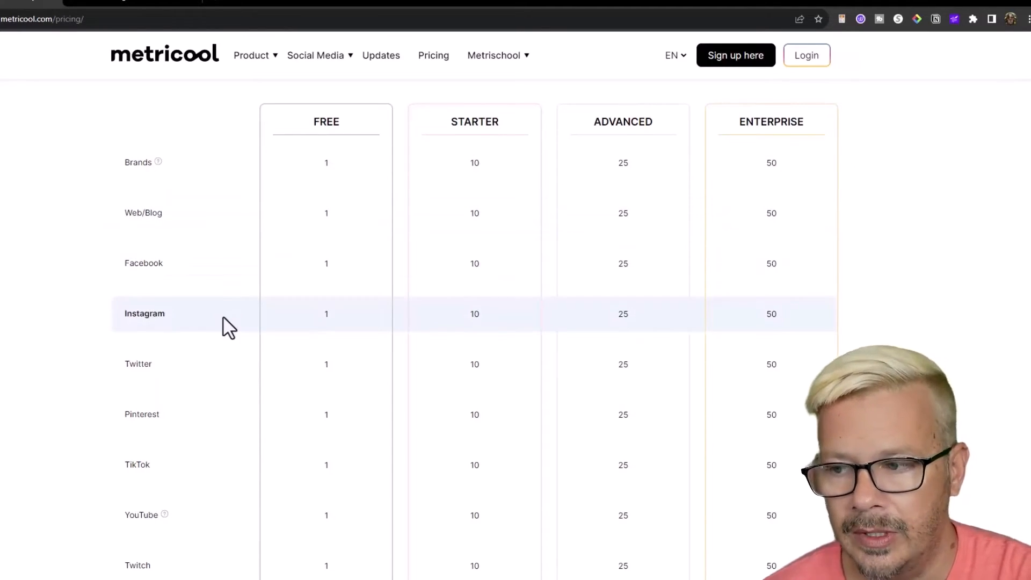
mouse_move(213, 465)
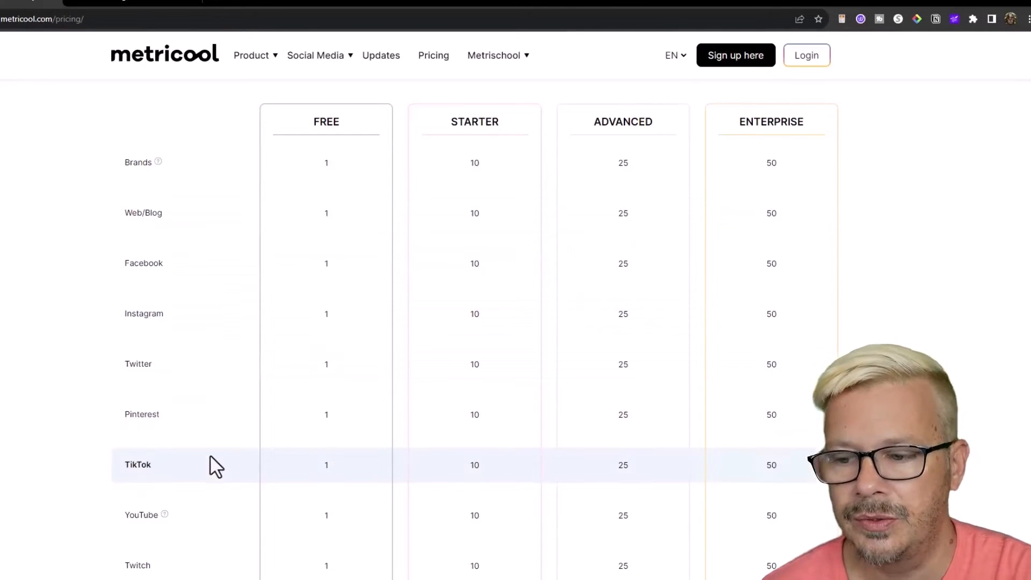
mouse_move(226, 162)
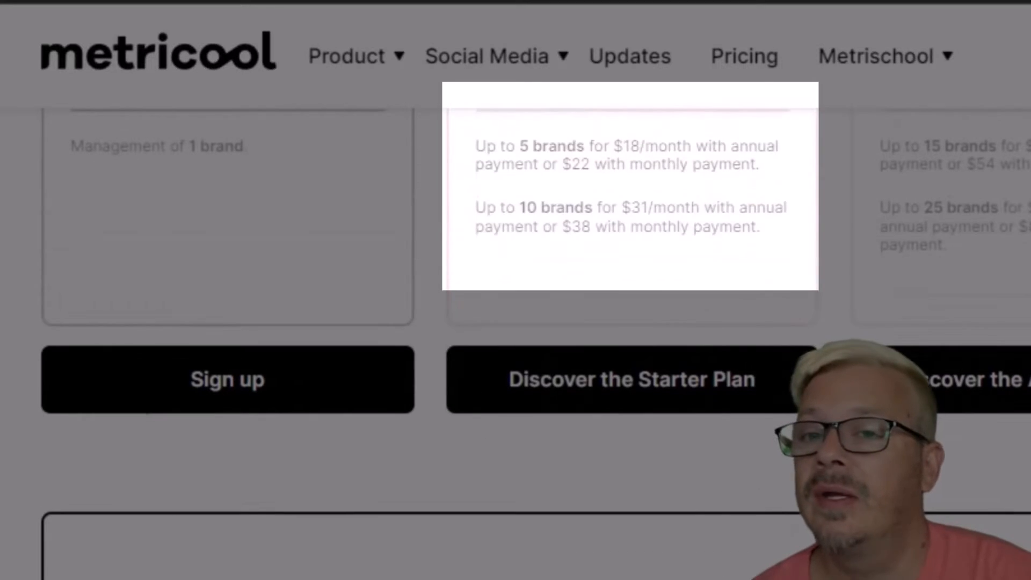
Scroll to the Brands and Web/Blog limits table: 1 Free, 10 Starter, 25 Advanced, 50 Enterprise
scroll(down, 3)
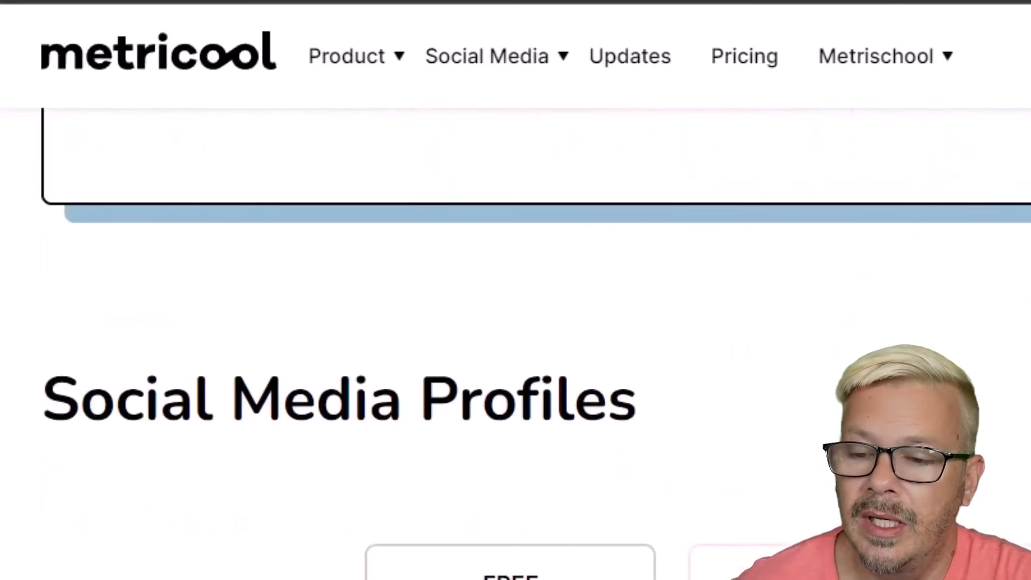
scroll(down, 3)
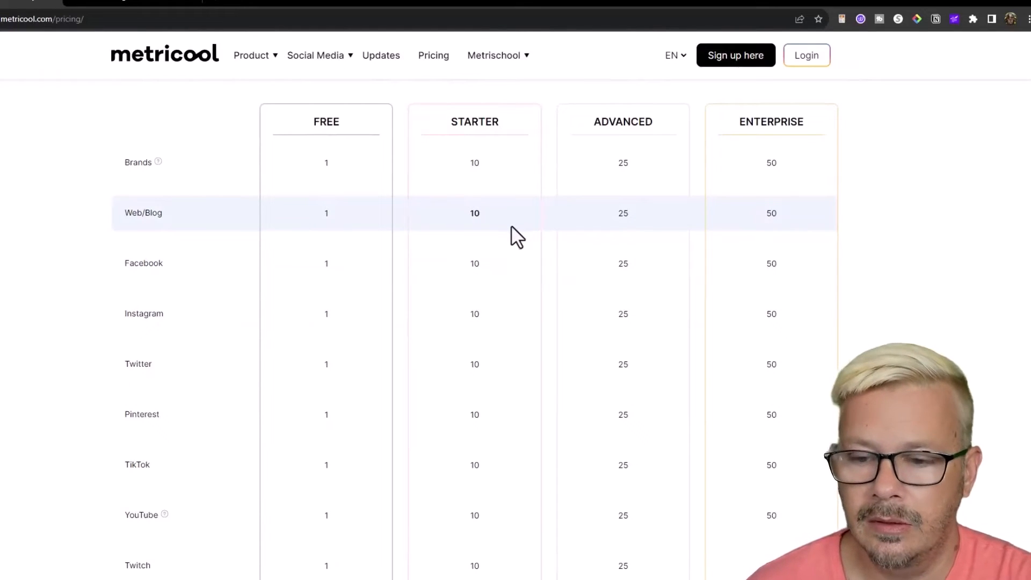
mouse_move(475, 163)
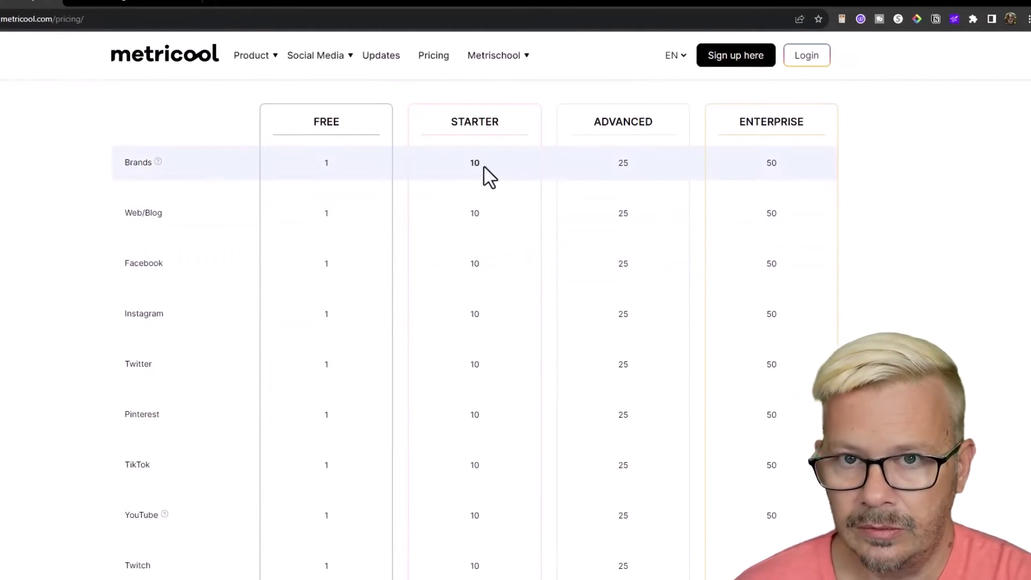
mouse_move(476, 167)
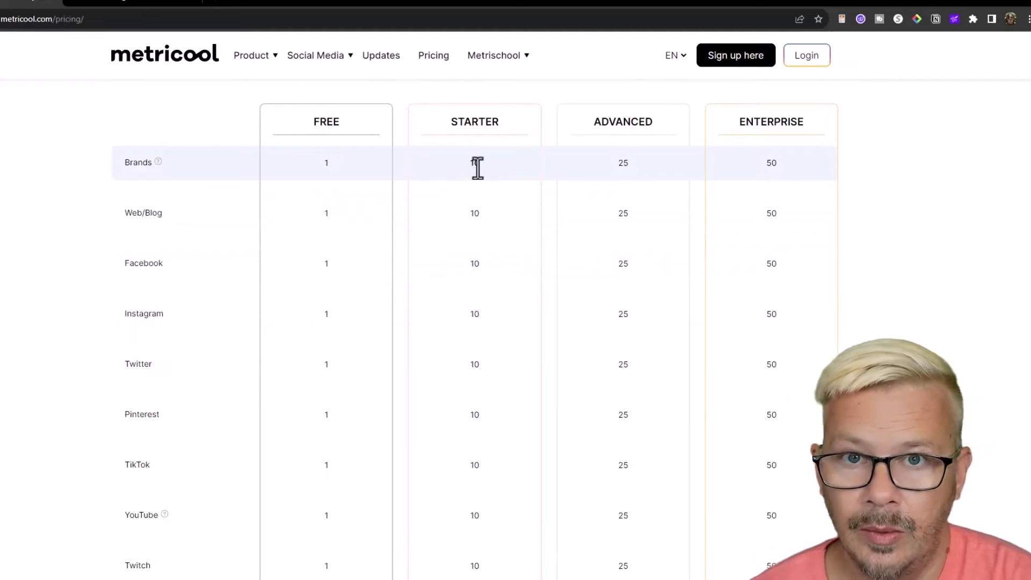
mouse_move(454, 174)
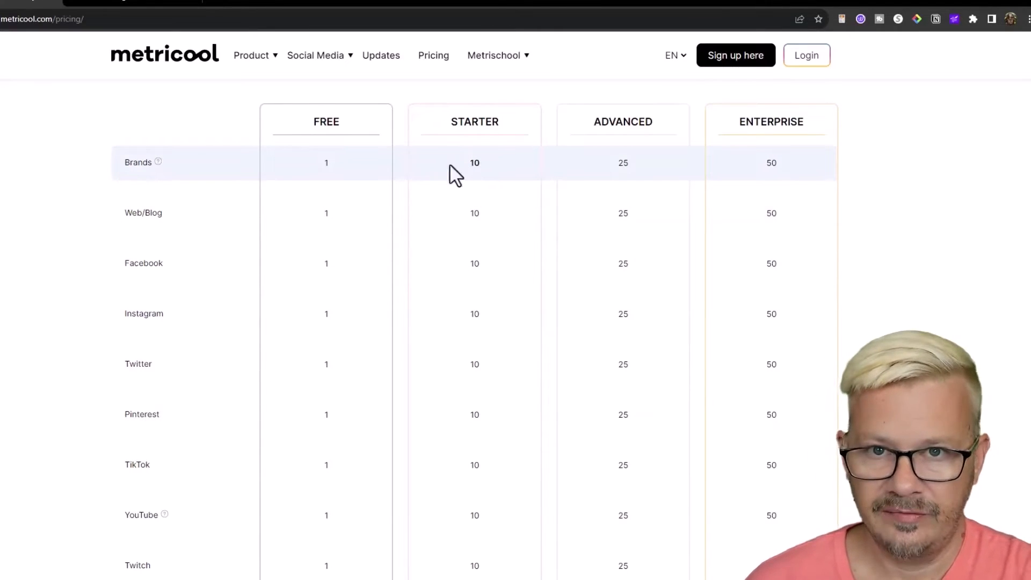
mouse_move(484, 355)
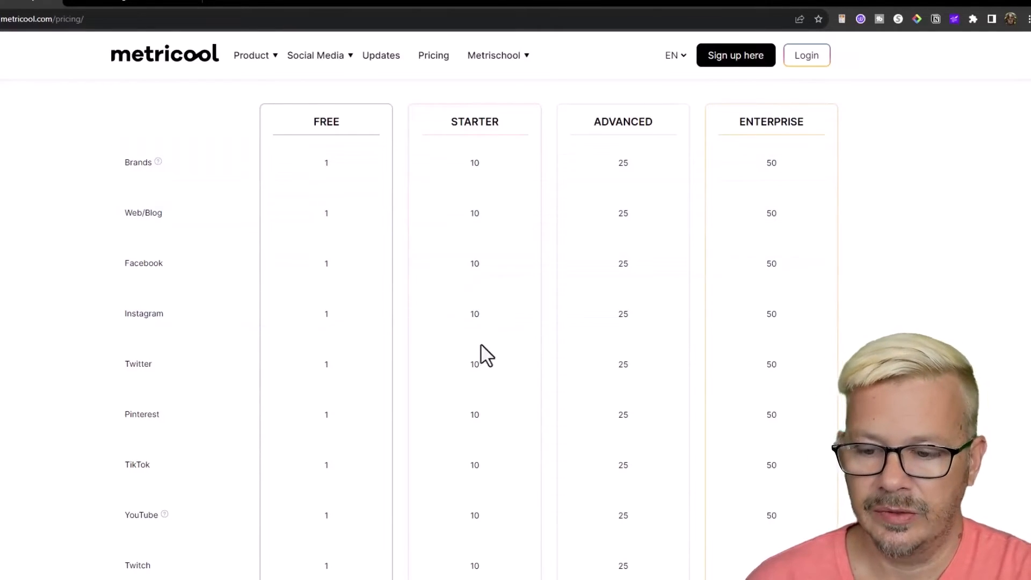
Scroll the Planner comparison rows through SmartLinks and AI copy assistant to the Analytics heading
scroll(down, 3)
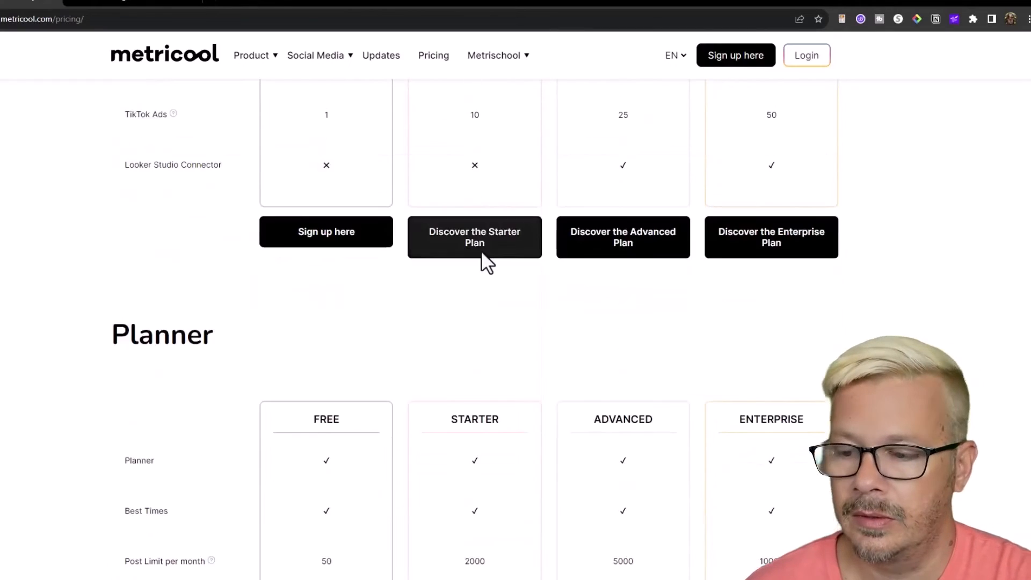
scroll(down, 3)
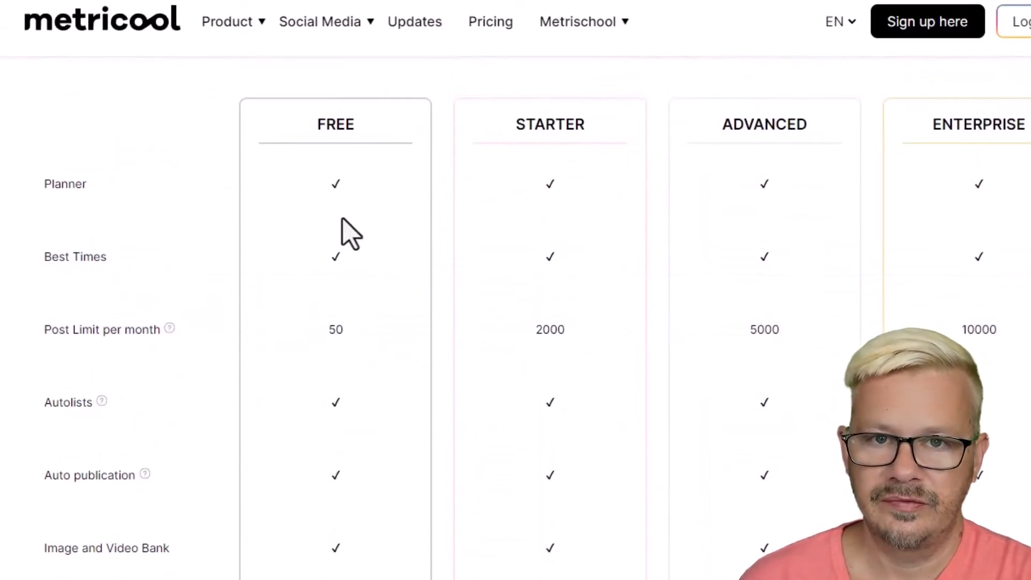
mouse_move(987, 237)
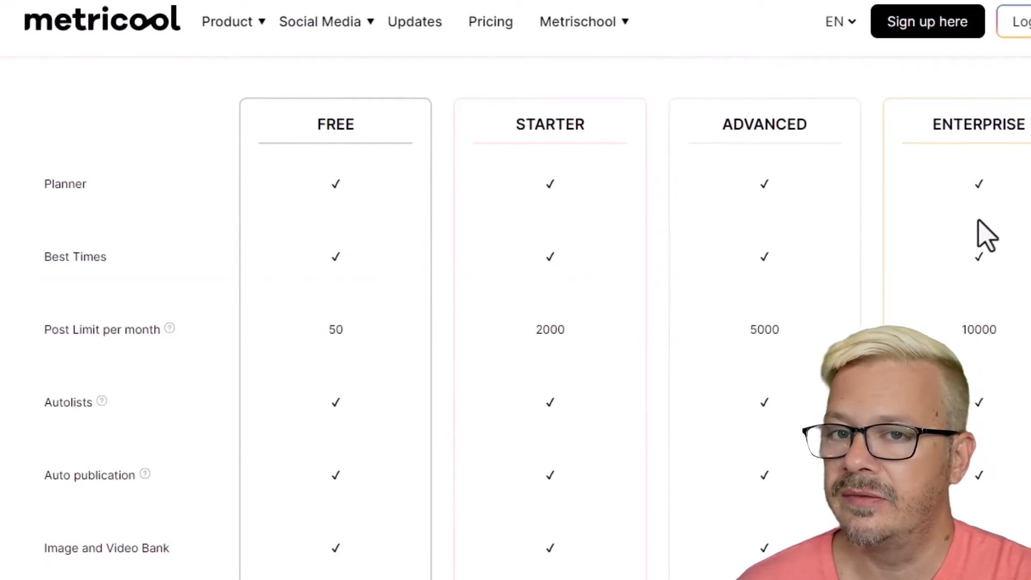
mouse_move(375, 267)
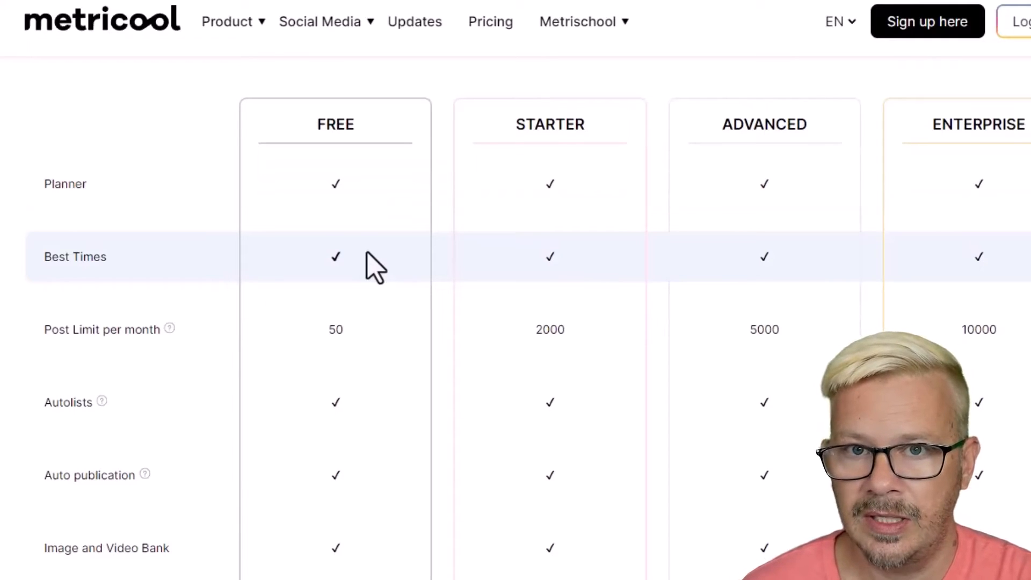
mouse_move(374, 286)
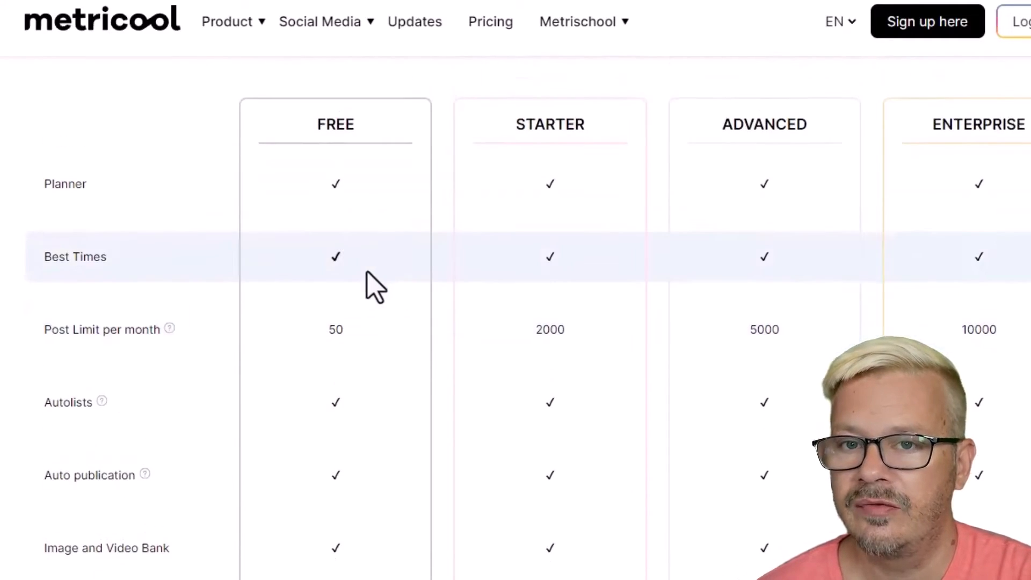
mouse_move(358, 345)
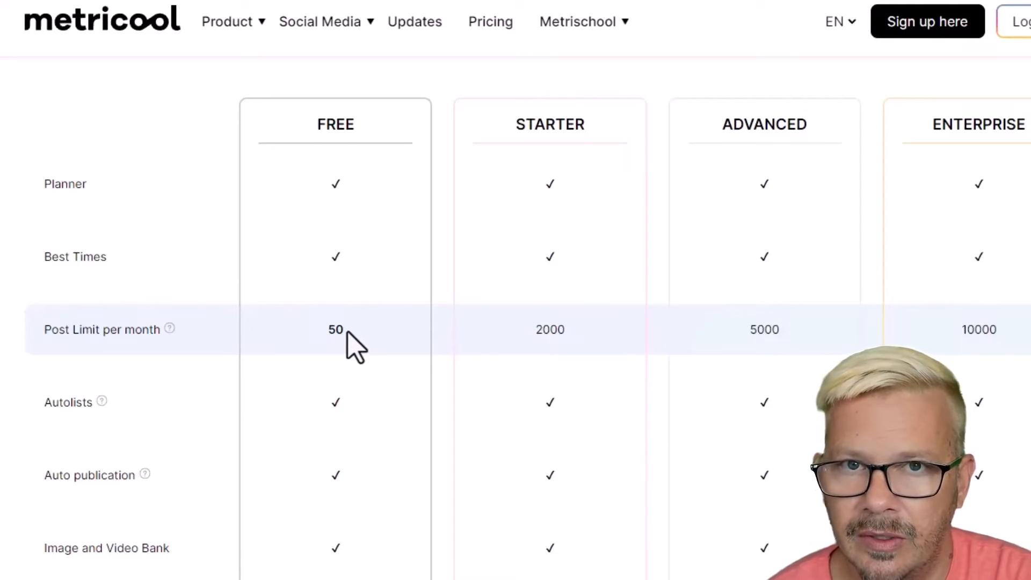
scroll(down, 3)
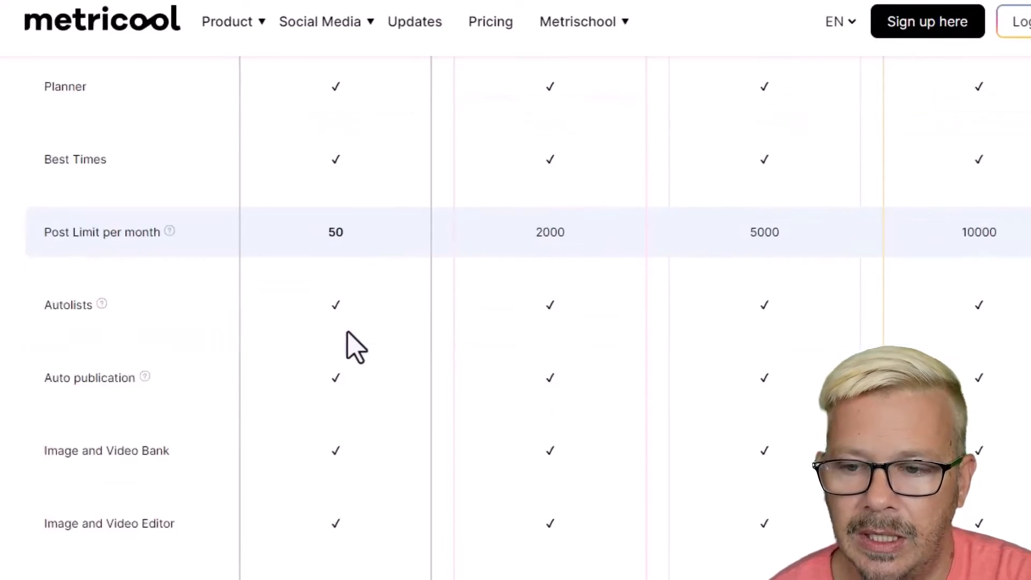
scroll(down, 3)
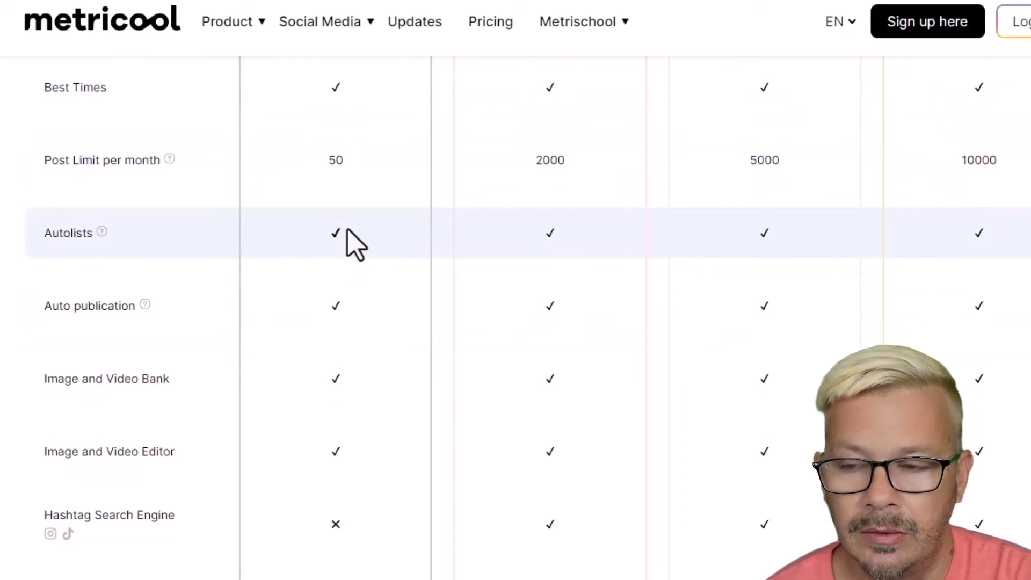
mouse_move(347, 421)
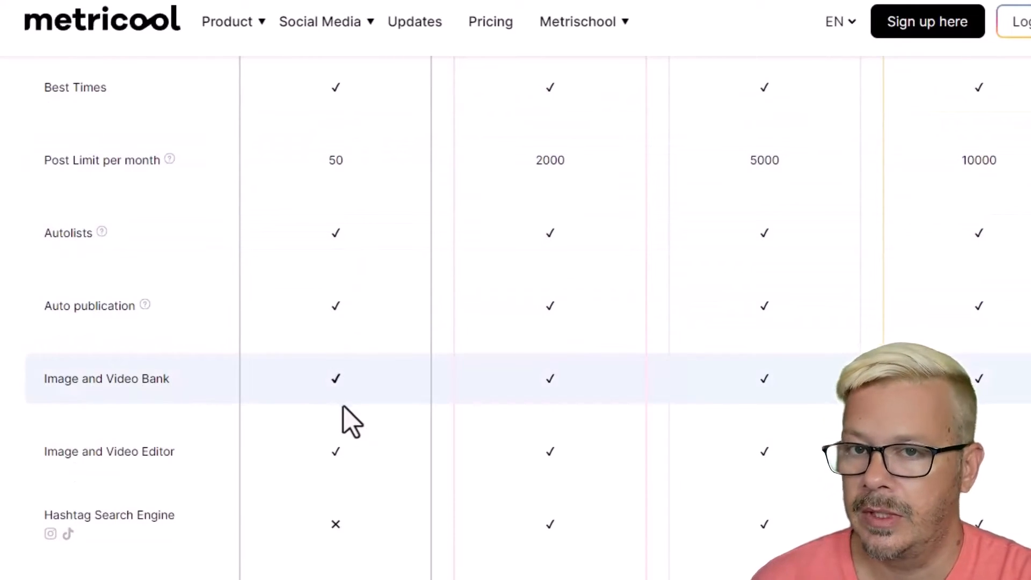
mouse_move(345, 467)
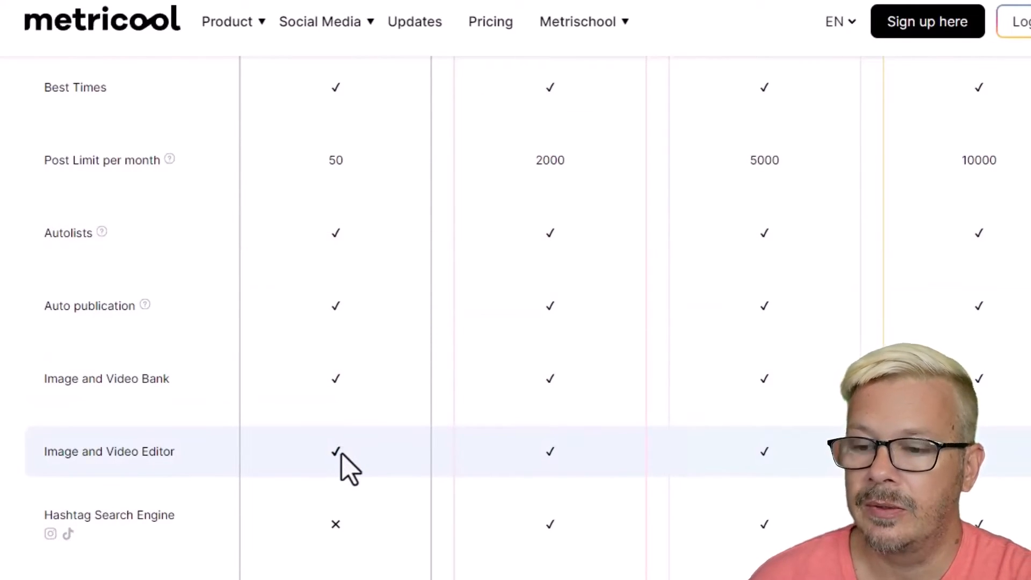
scroll(down, 3)
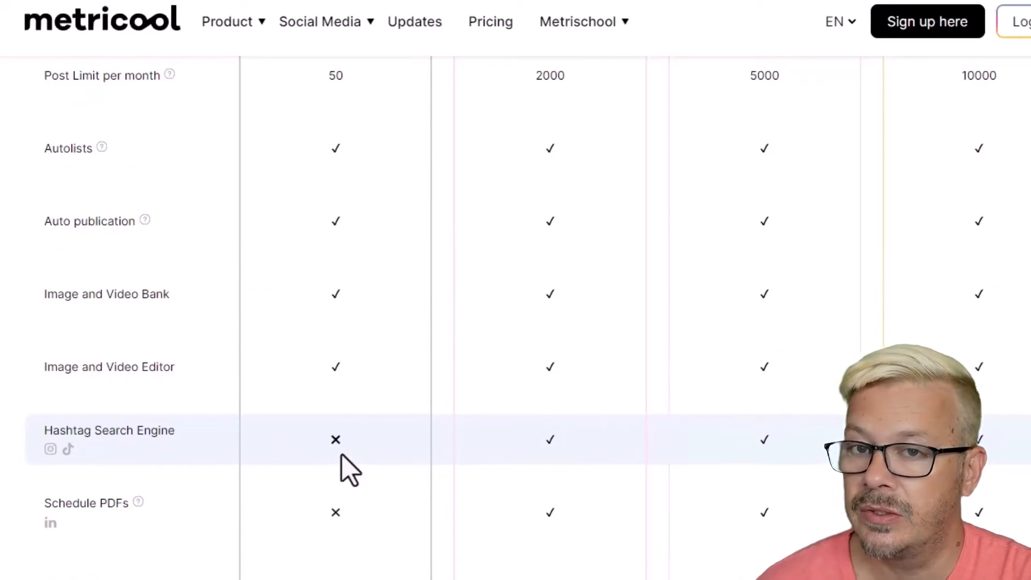
scroll(down, 3)
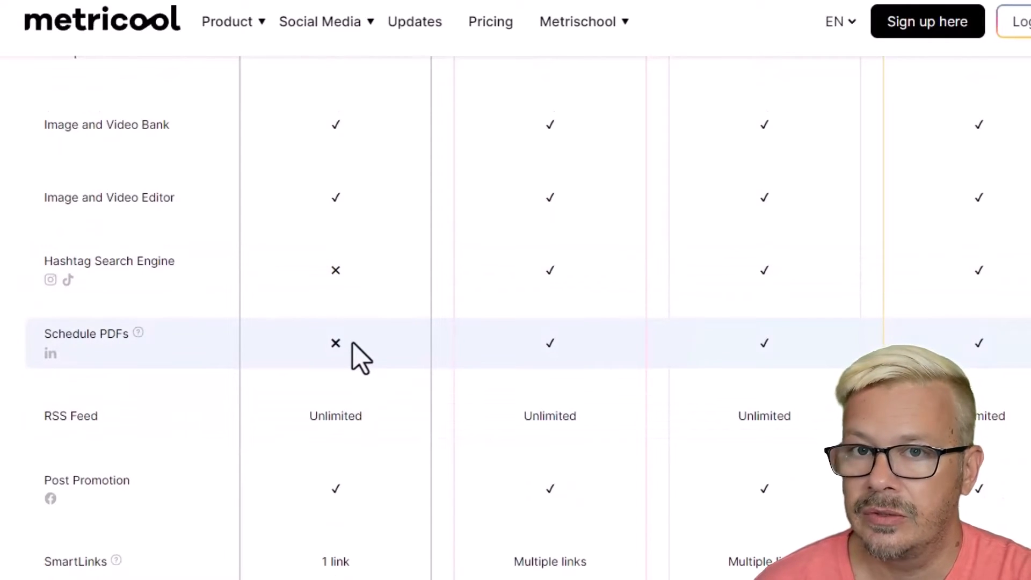
scroll(up, 3)
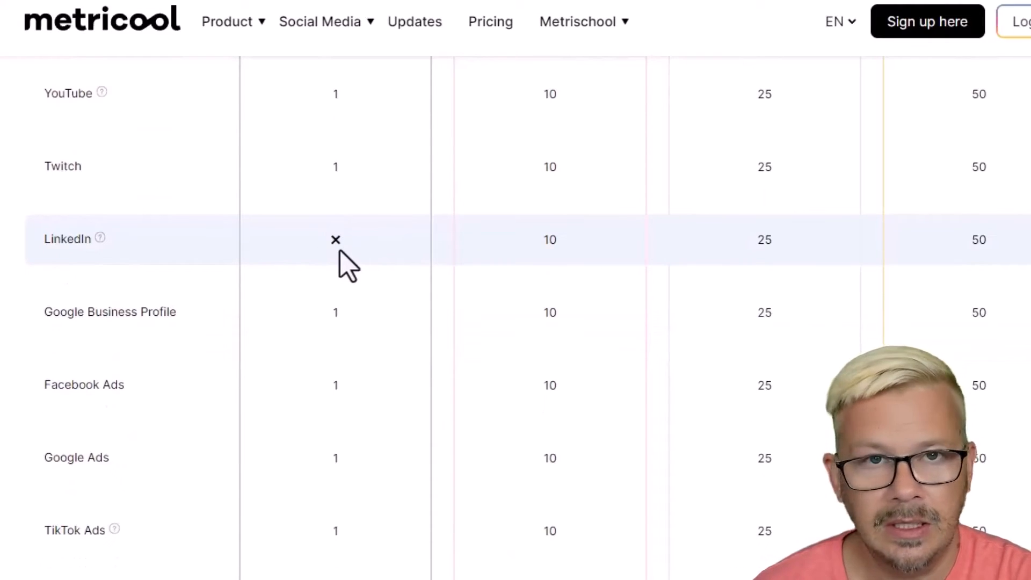
scroll(down, 3)
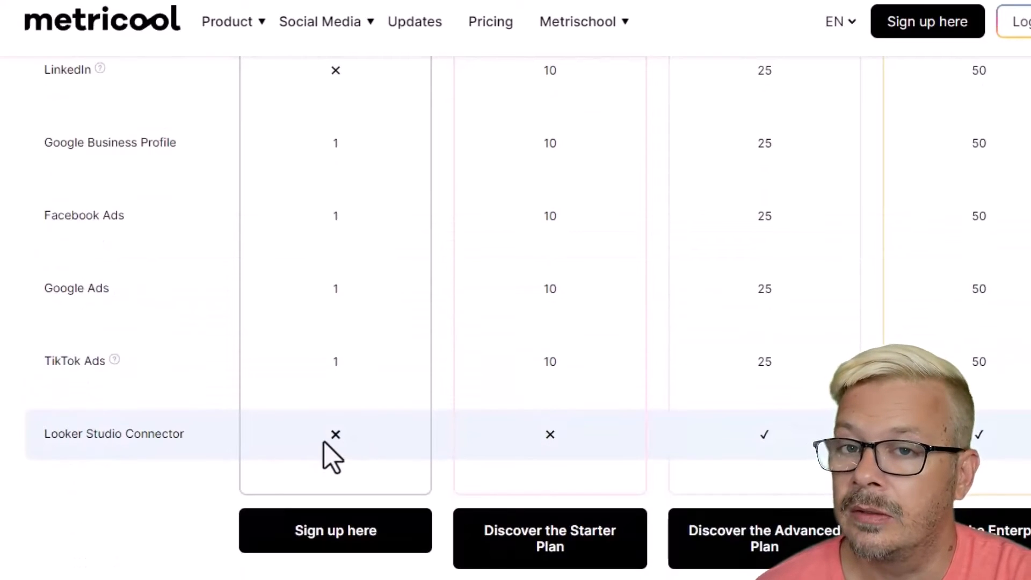
mouse_move(550, 453)
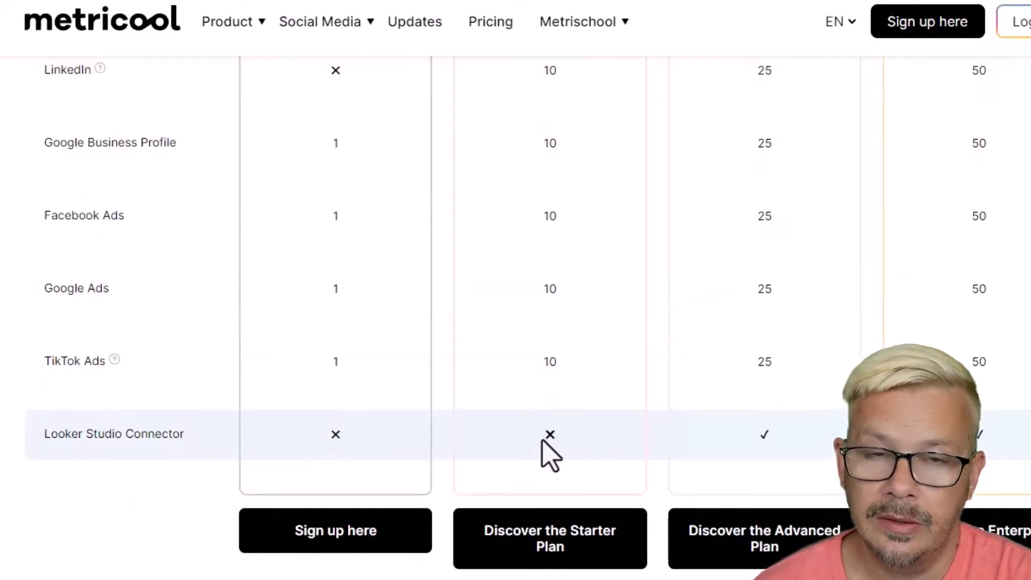
scroll(down, 3)
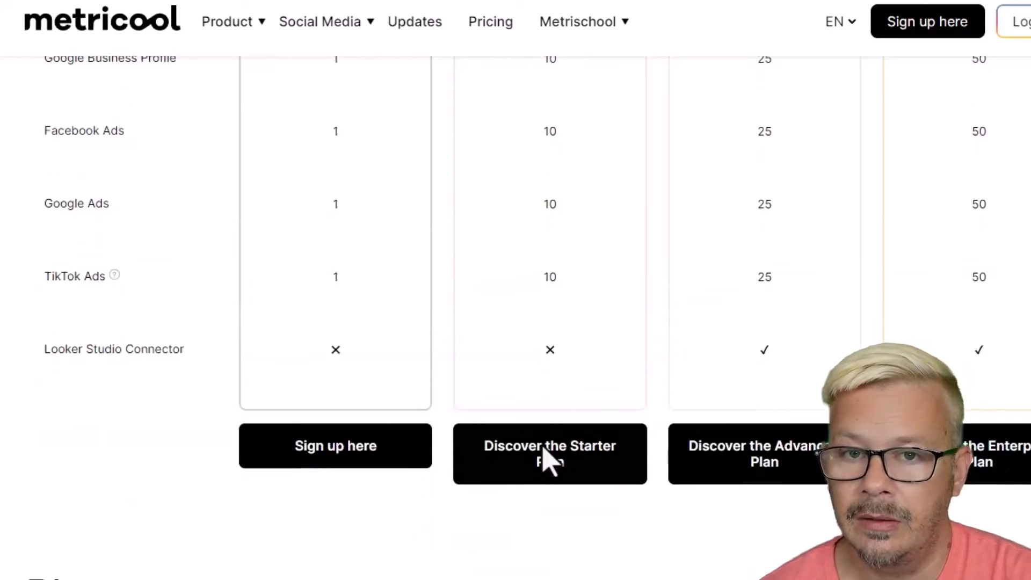
scroll(down, 3)
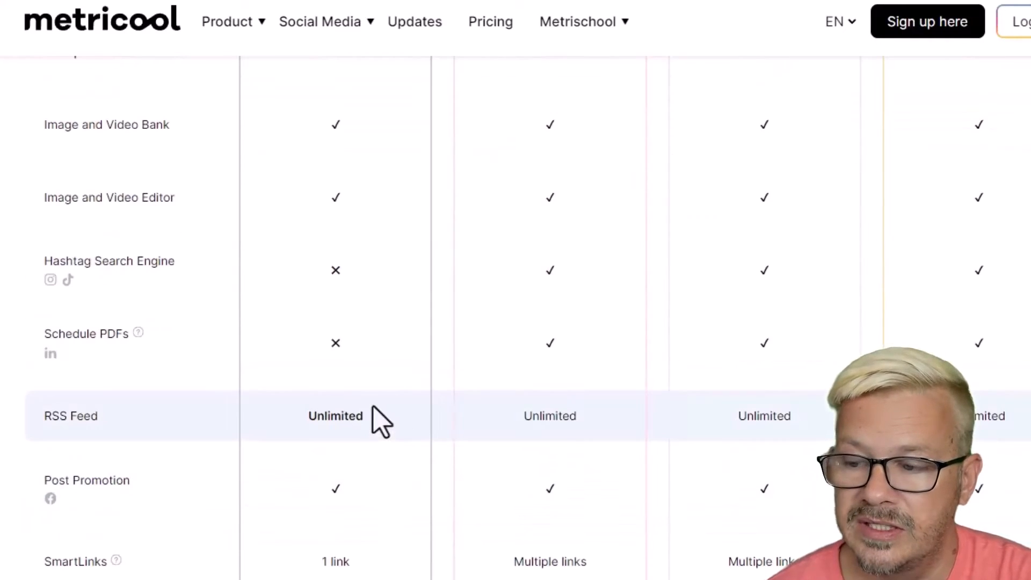
mouse_move(372, 427)
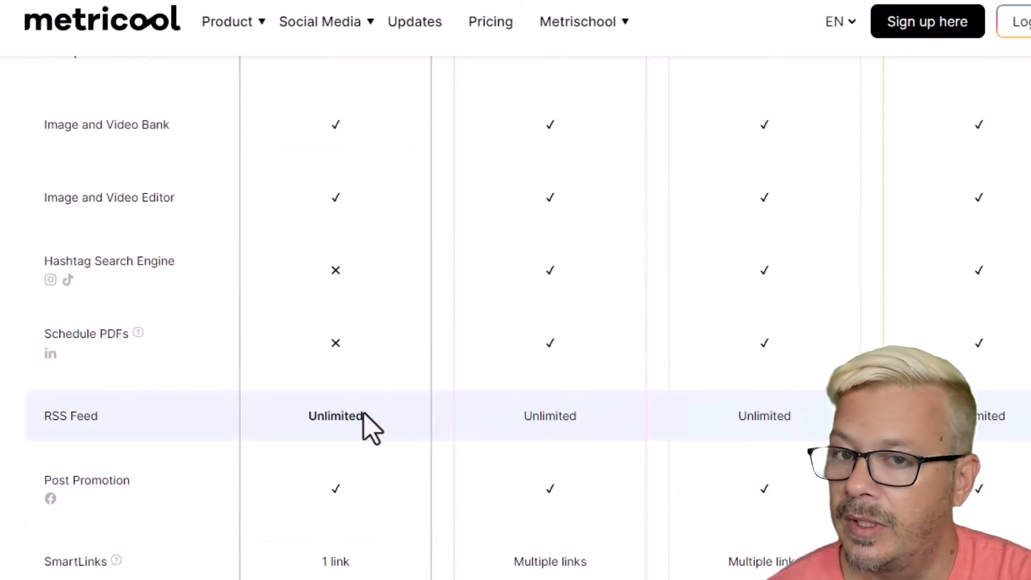
scroll(down, 3)
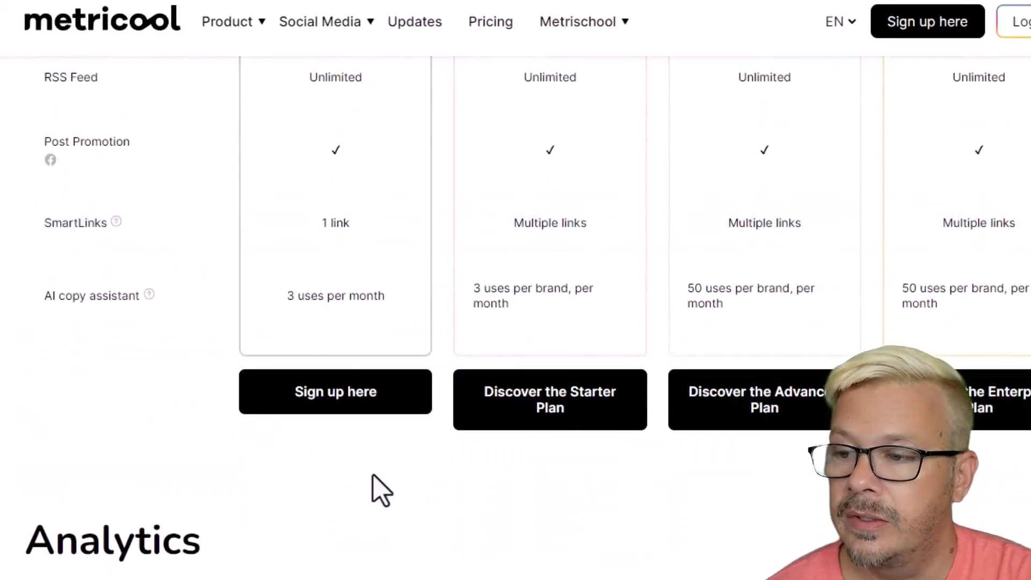
mouse_move(355, 322)
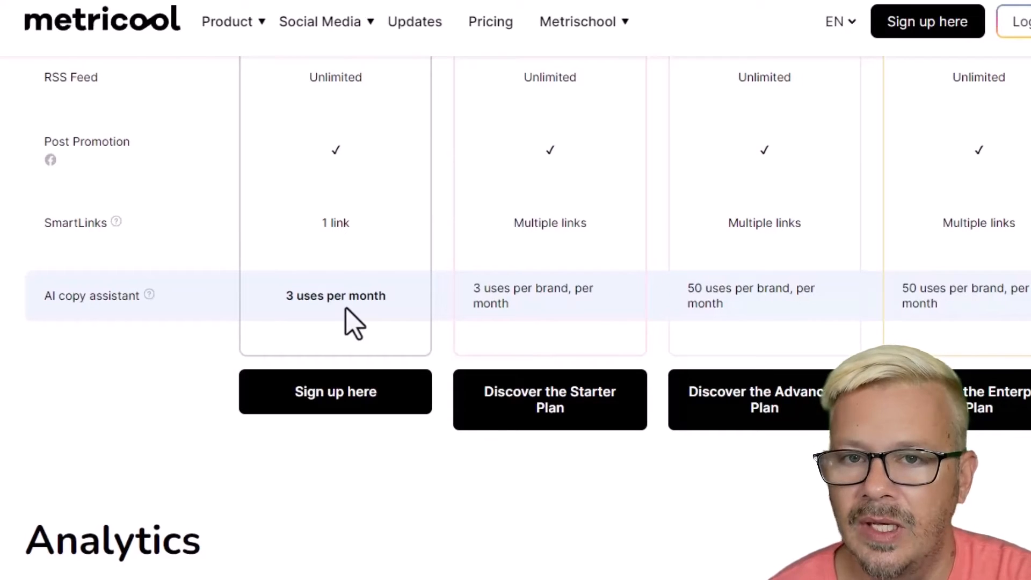
mouse_move(369, 335)
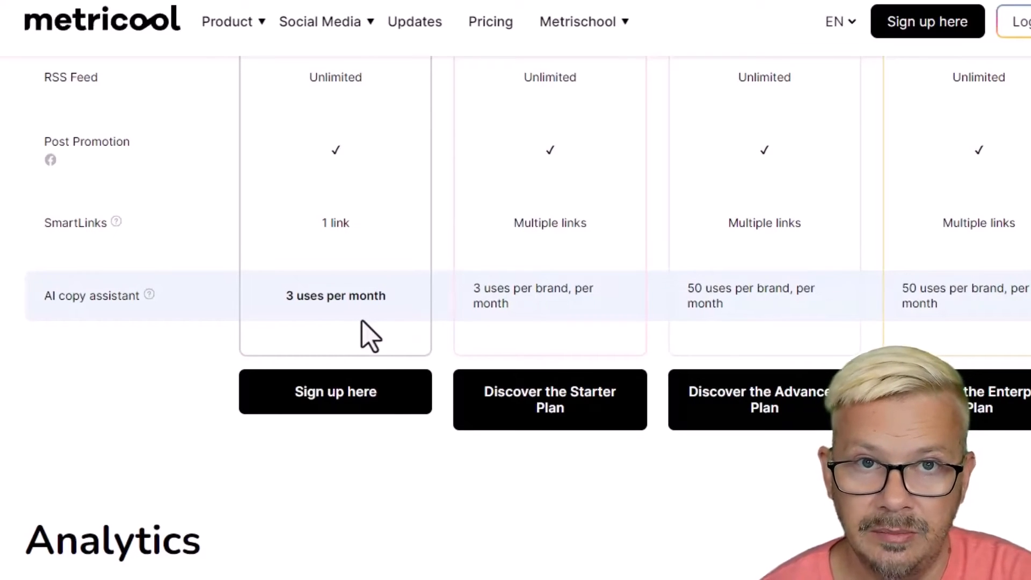
mouse_move(342, 342)
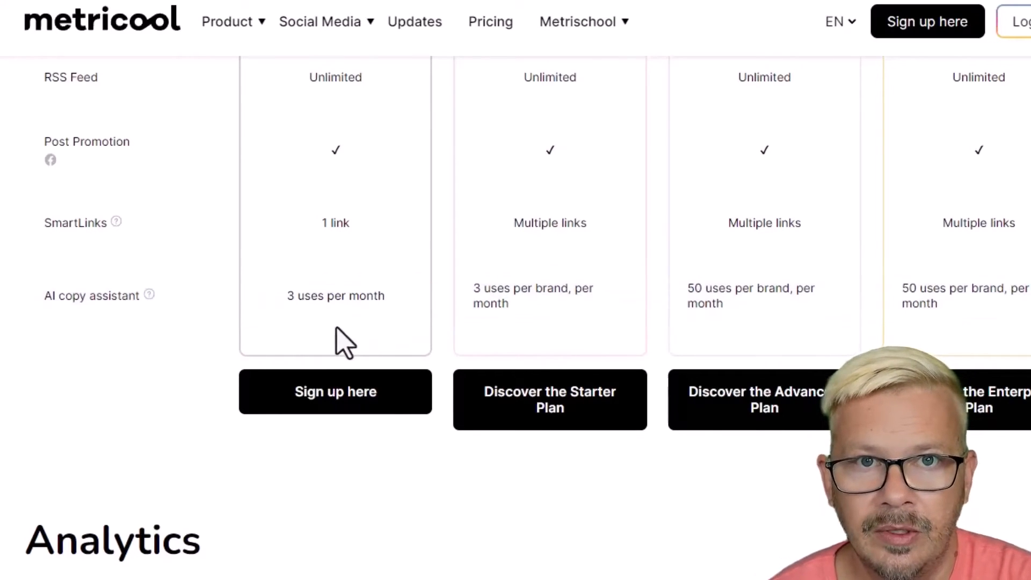
mouse_move(361, 325)
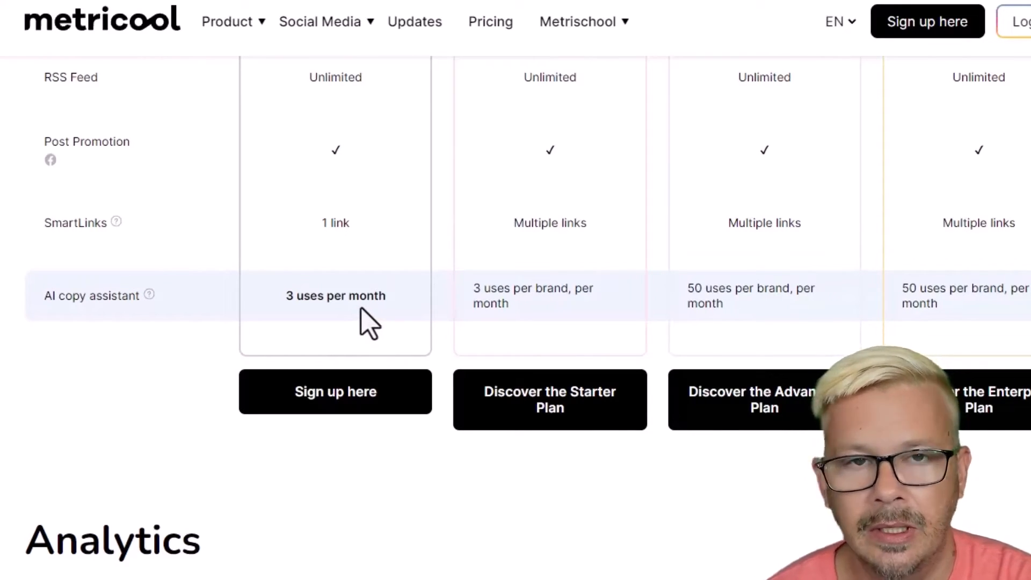
Scroll to the last Analytics rows: 5 competitors, Twitter benchmark, hashtag analysis
scroll(down, 3)
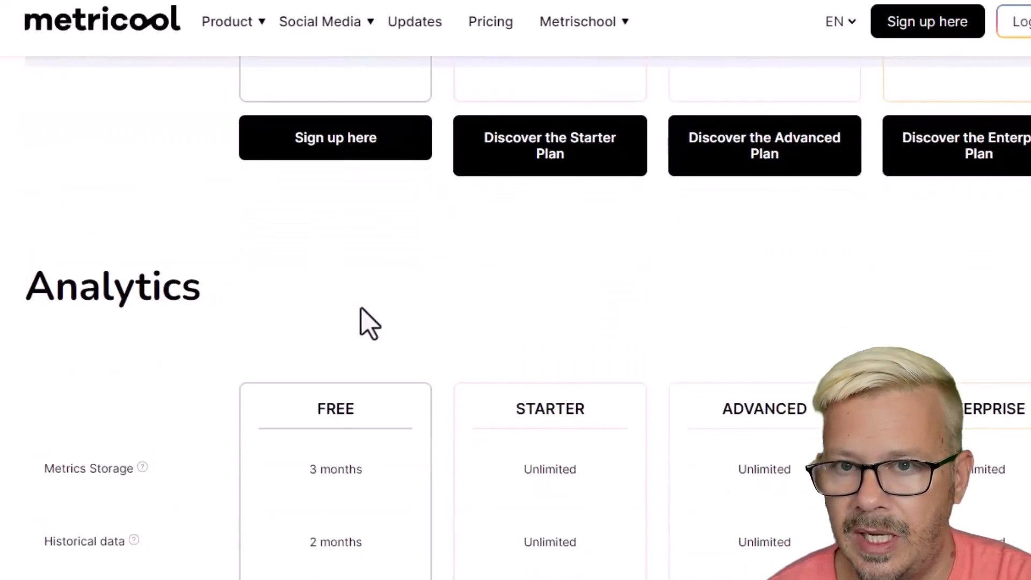
scroll(down, 3)
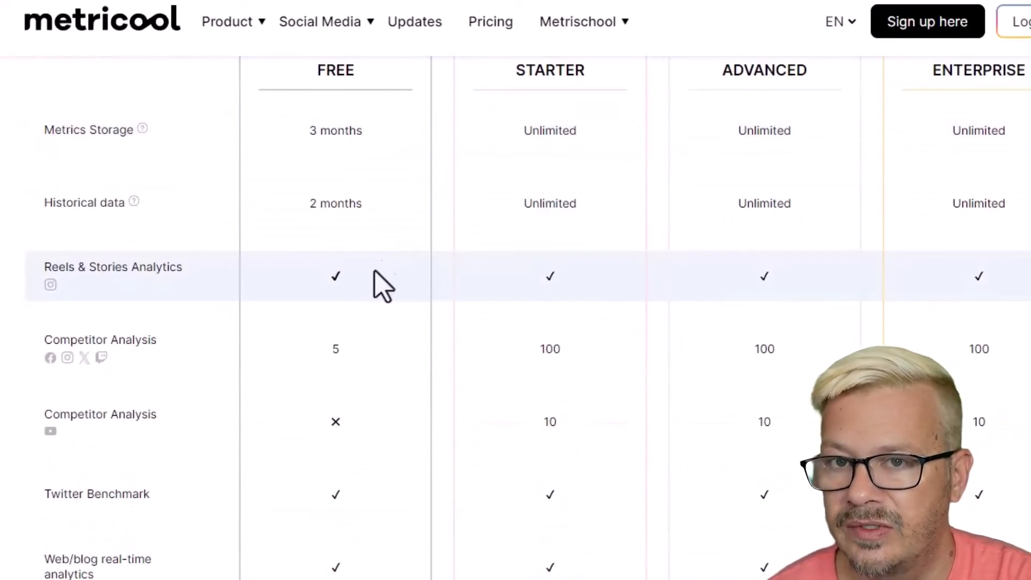
mouse_move(519, 253)
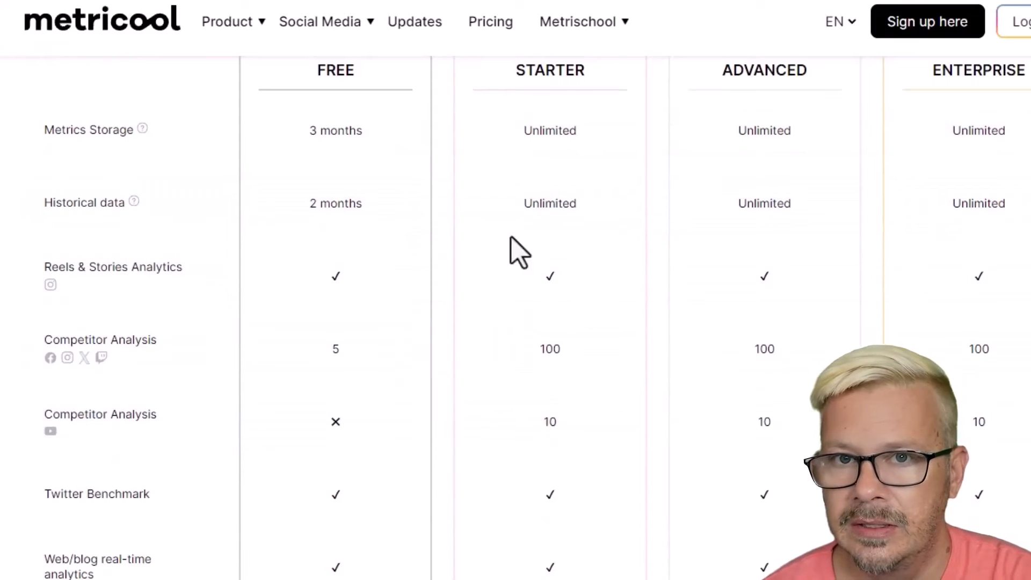
mouse_move(591, 452)
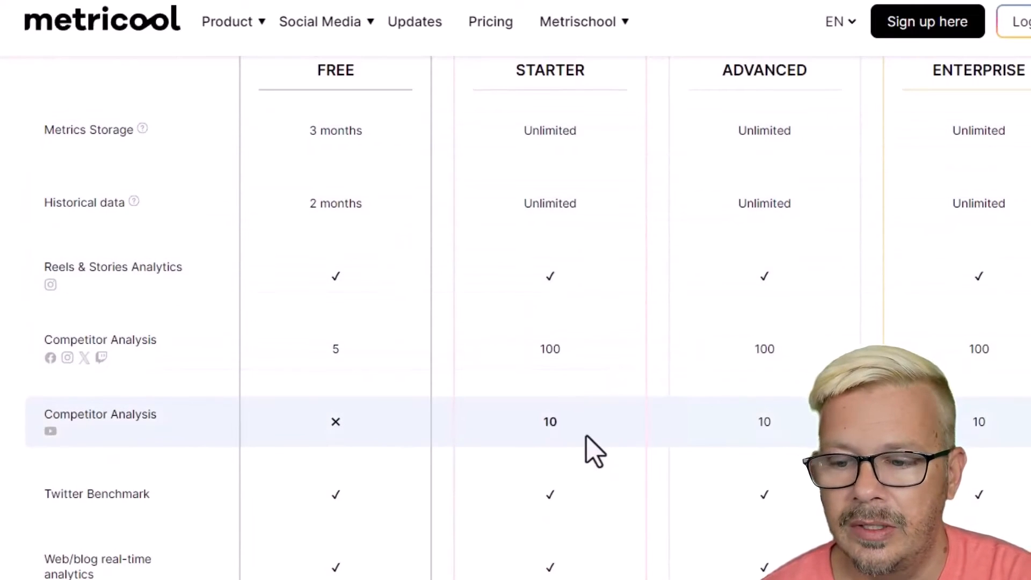
scroll(up, 3)
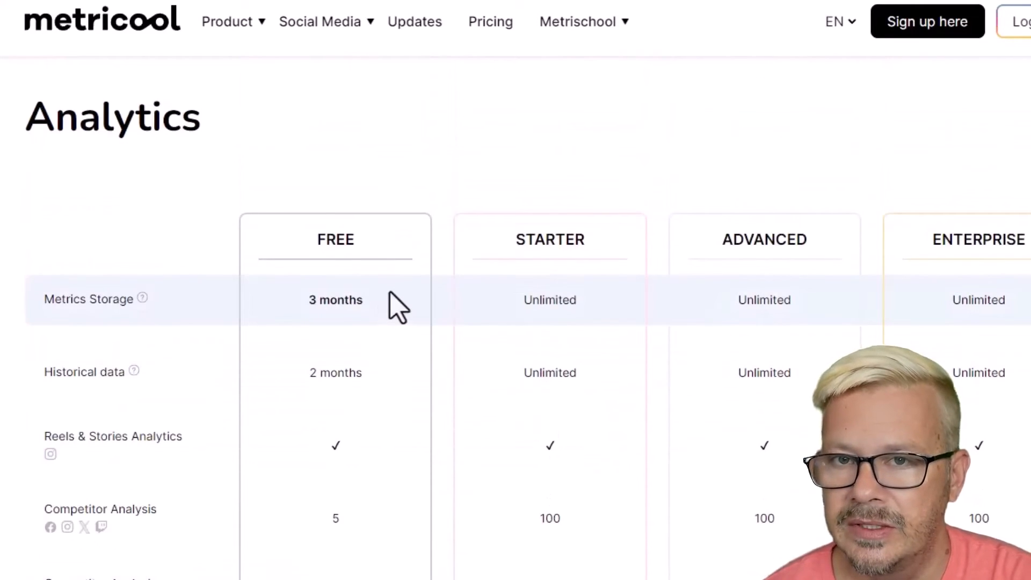
mouse_move(394, 380)
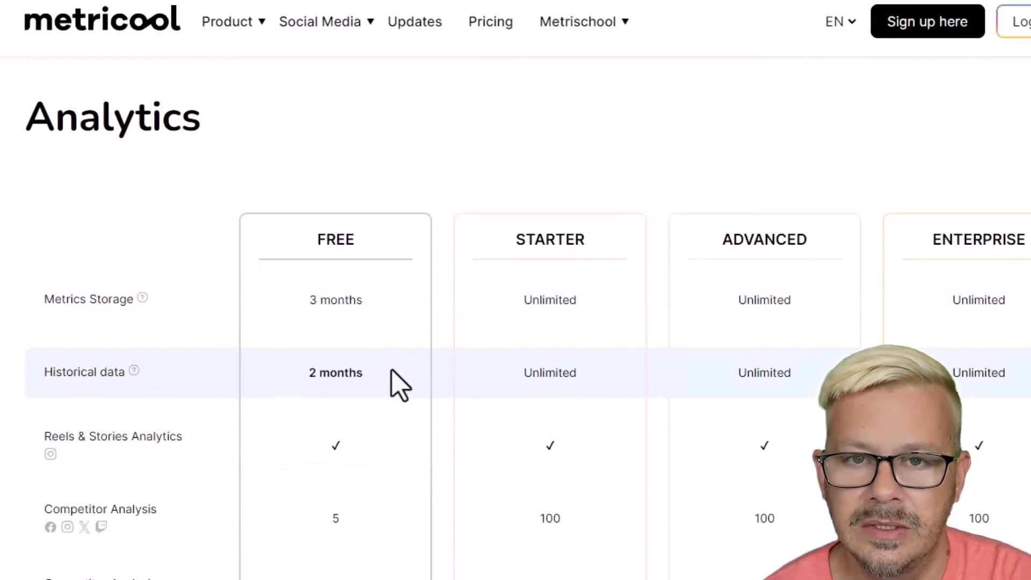
mouse_move(585, 454)
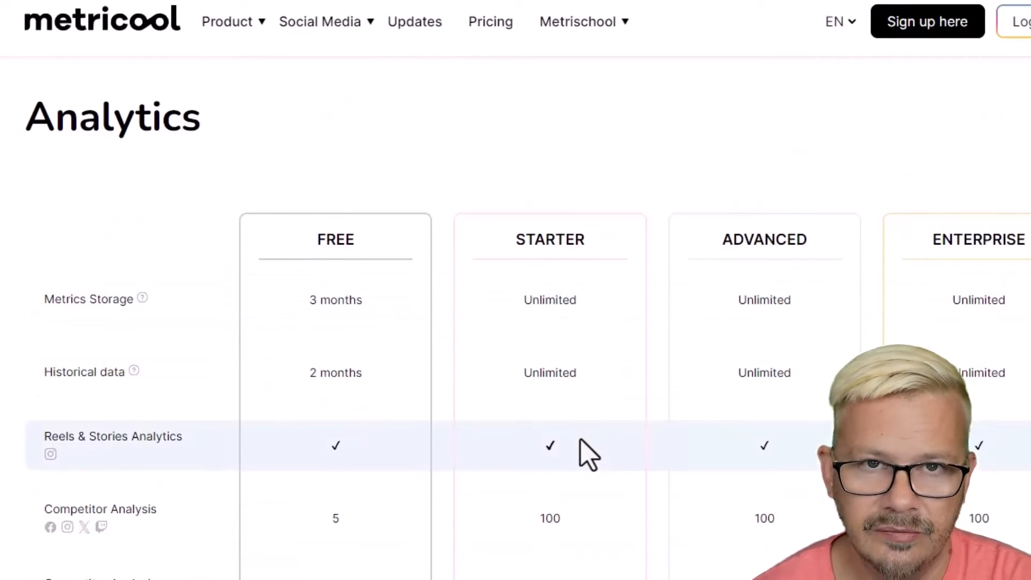
scroll(down, 3)
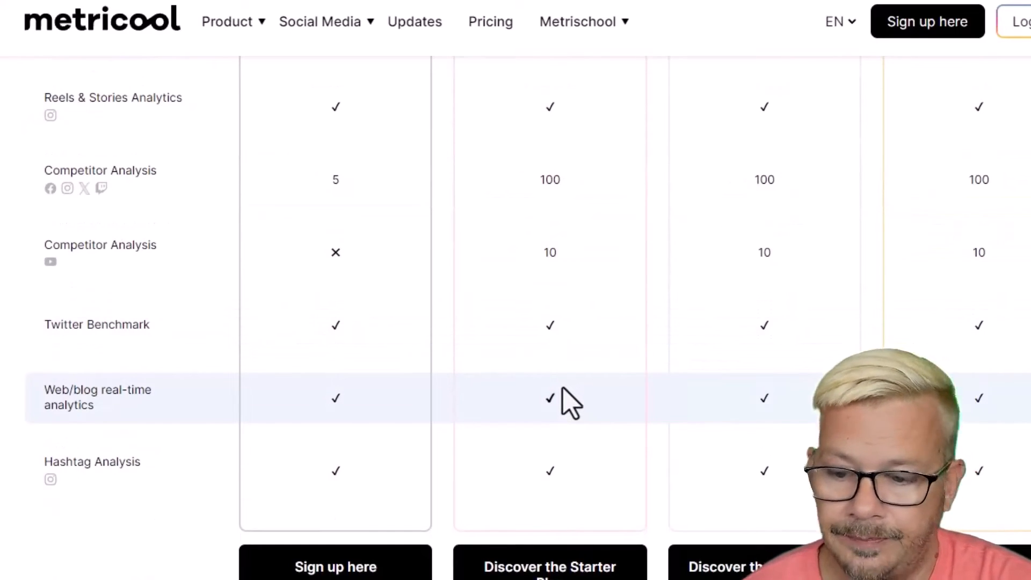
Scroll to the Reports table comparing reports, CSV downloads and custom templates per plan
scroll(down, 3)
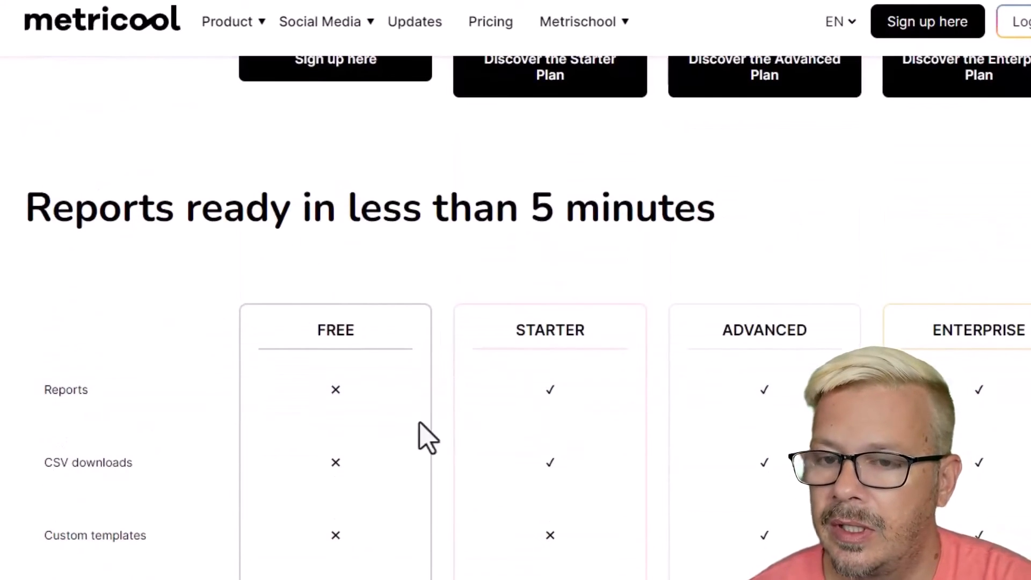
mouse_move(395, 389)
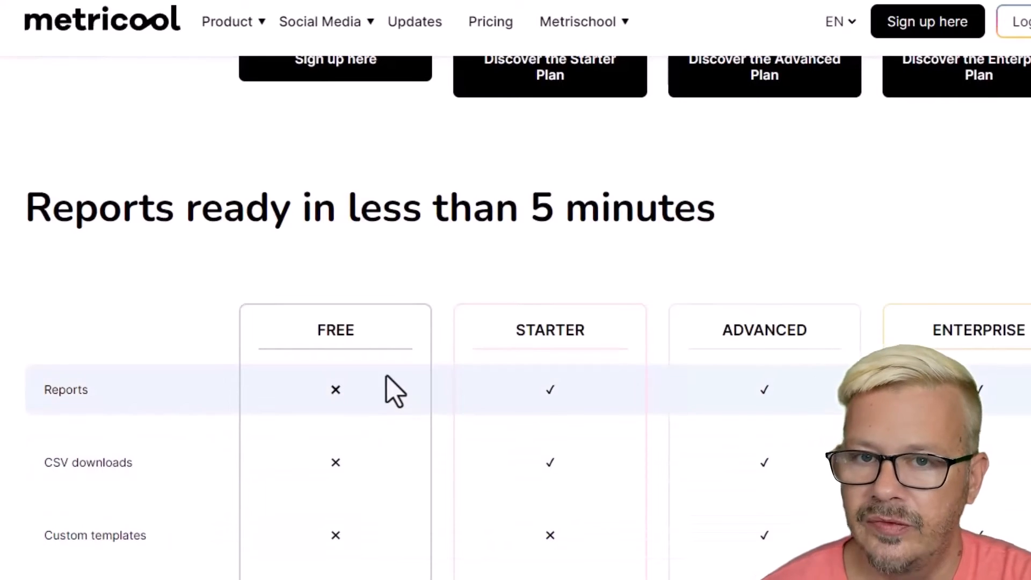
mouse_move(615, 365)
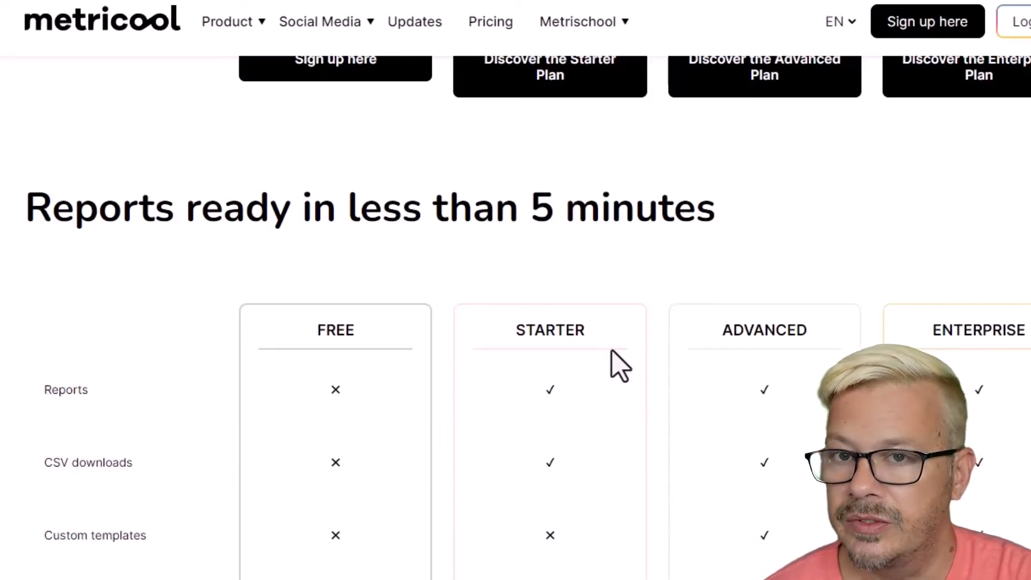
mouse_move(572, 473)
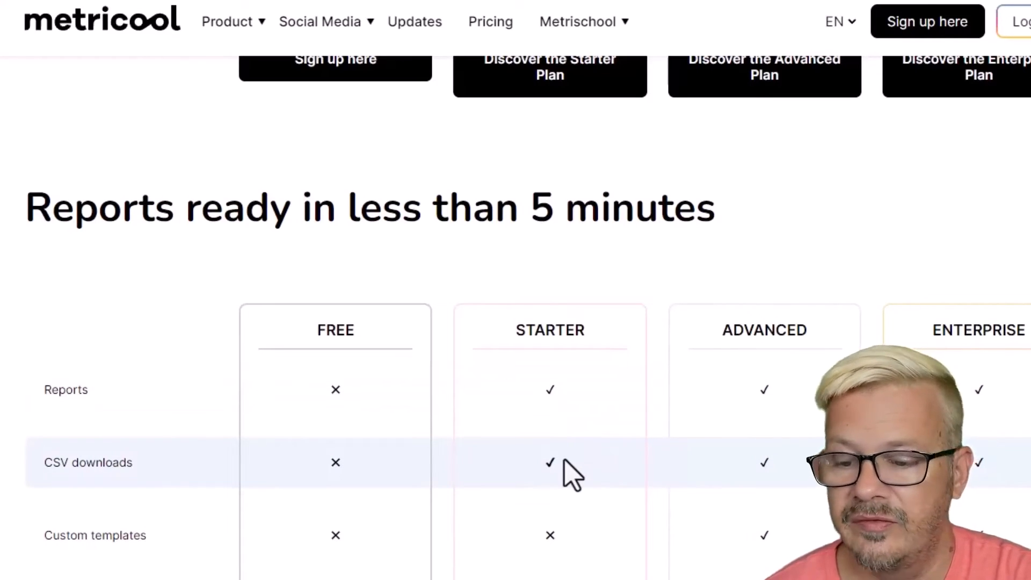
Scroll to the networks table: Instagram, Facebook, Twitter, Google Business Profile, TikTok, YouTube
scroll(down, 3)
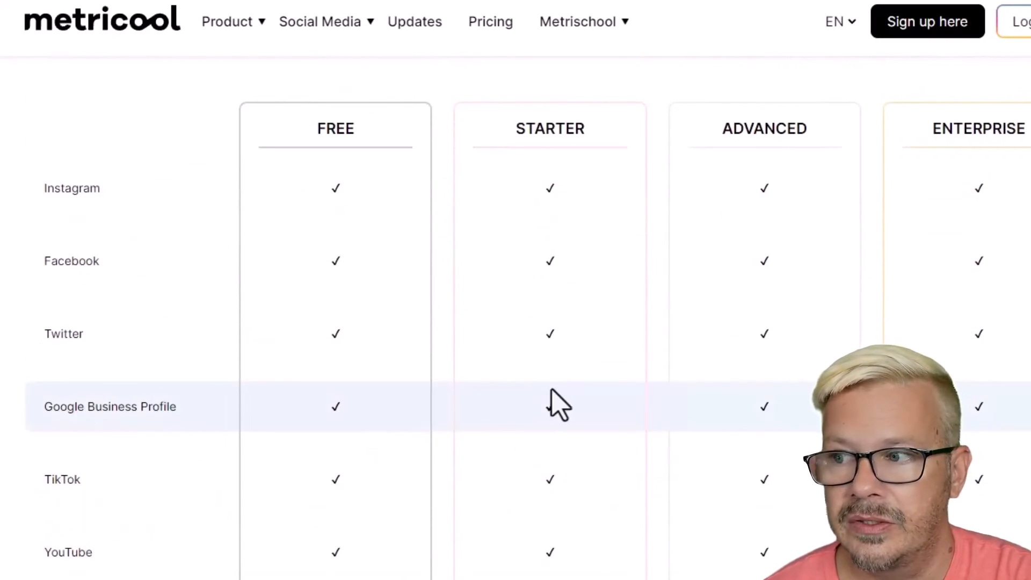
mouse_move(211, 217)
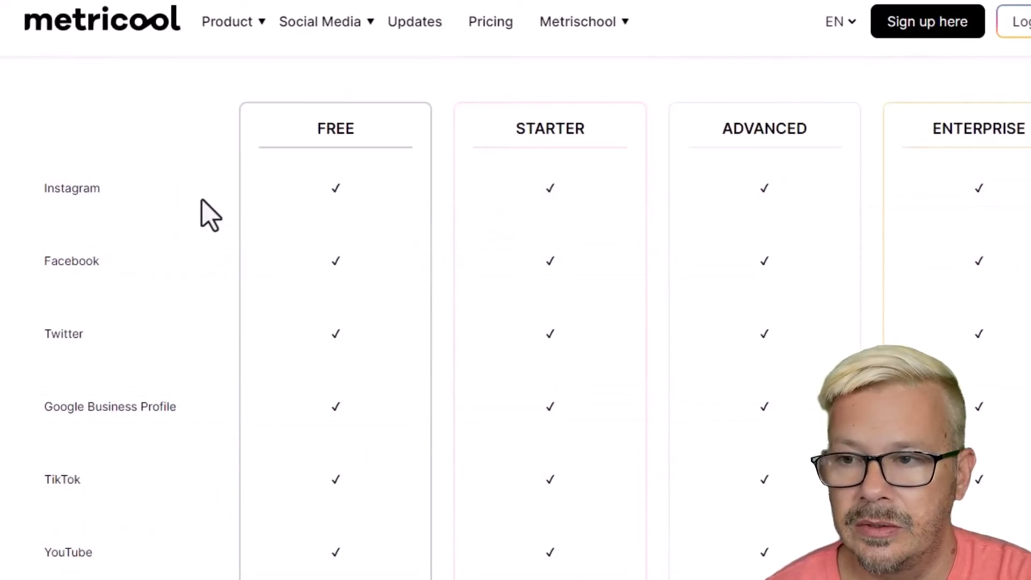
mouse_move(149, 388)
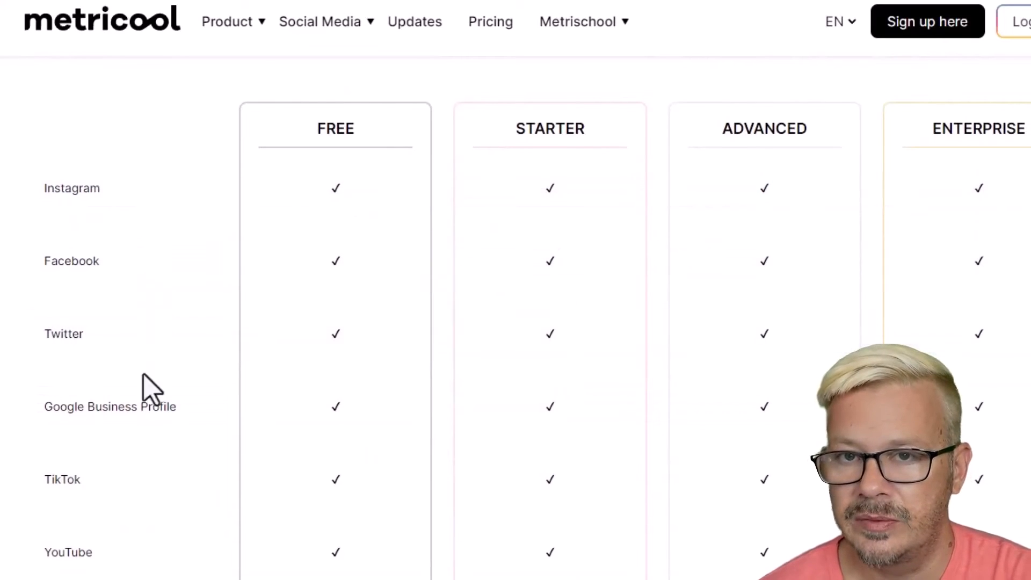
mouse_move(583, 378)
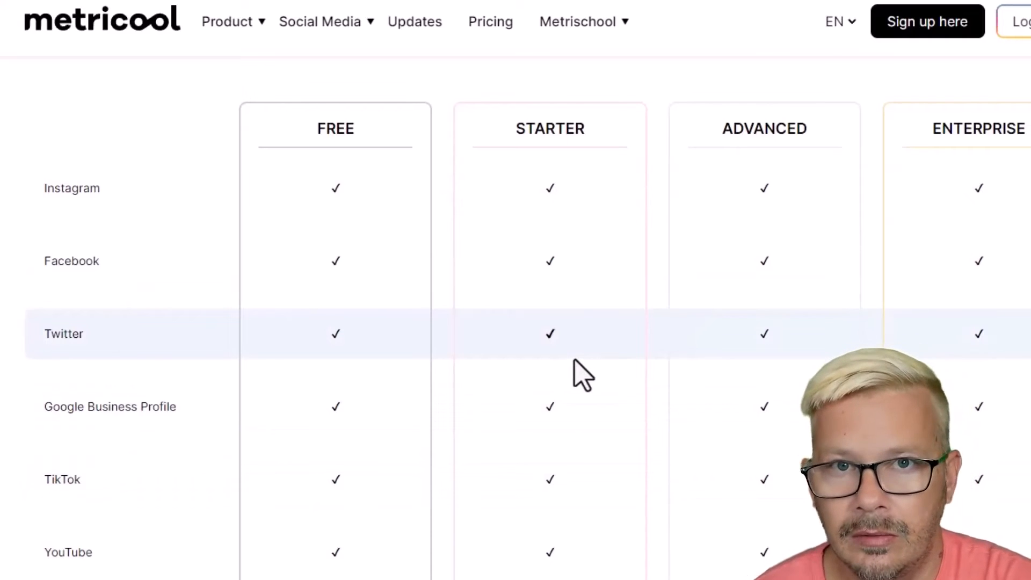
mouse_move(296, 444)
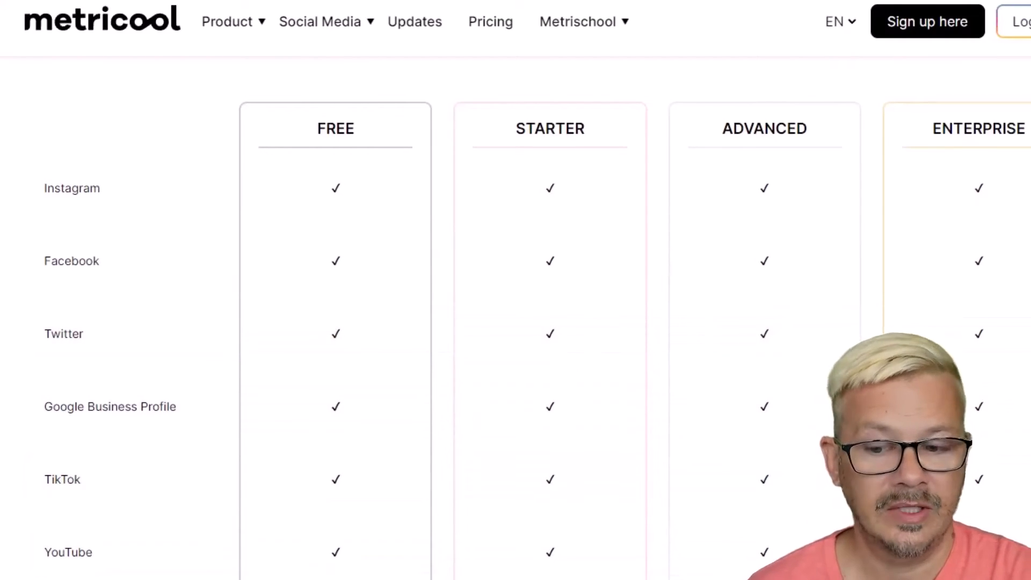
Scroll past Team & Integrations and Hashtag Tracker to the 'Any questions?' FAQ
scroll(down, 3)
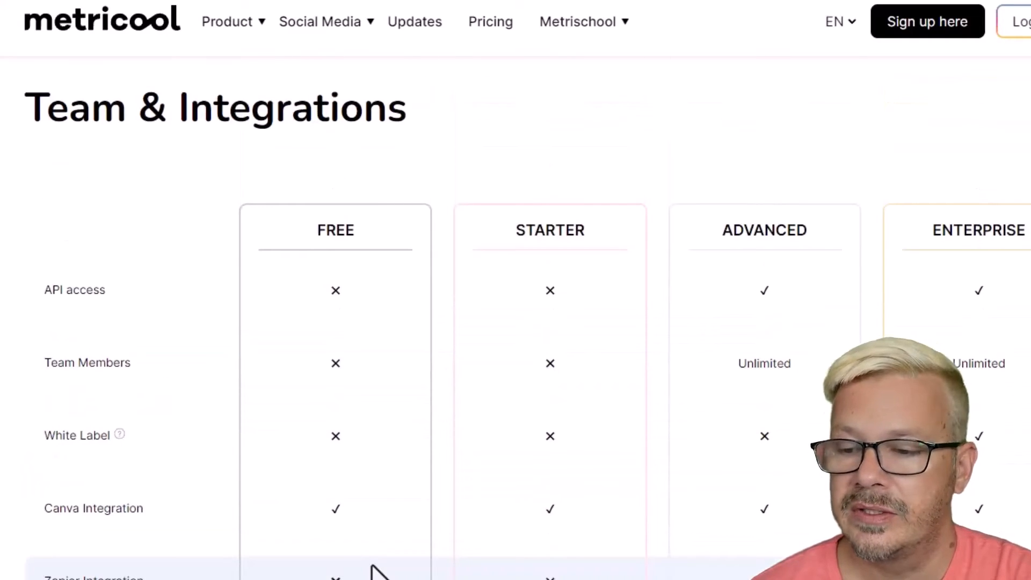
mouse_move(387, 509)
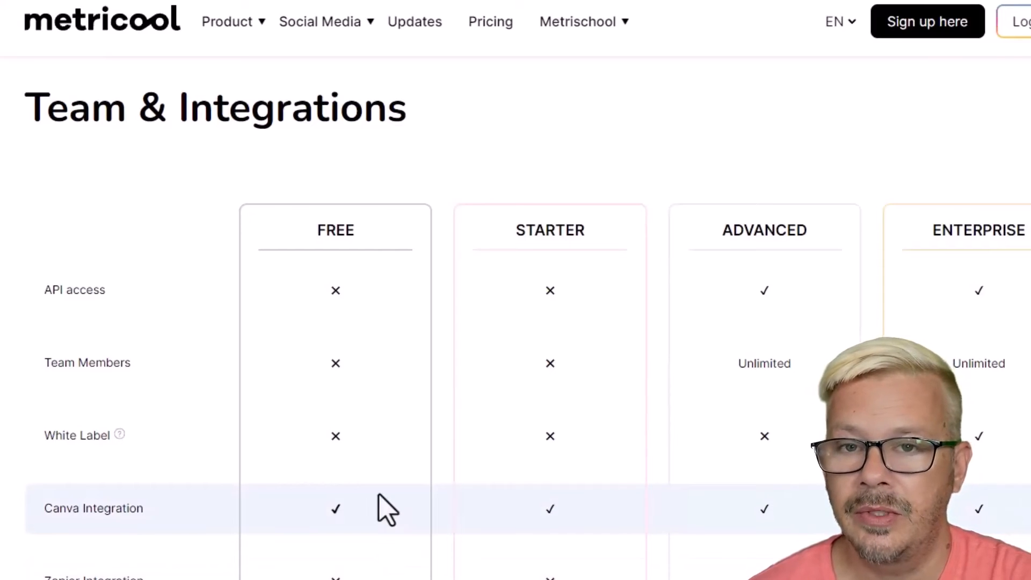
mouse_move(483, 358)
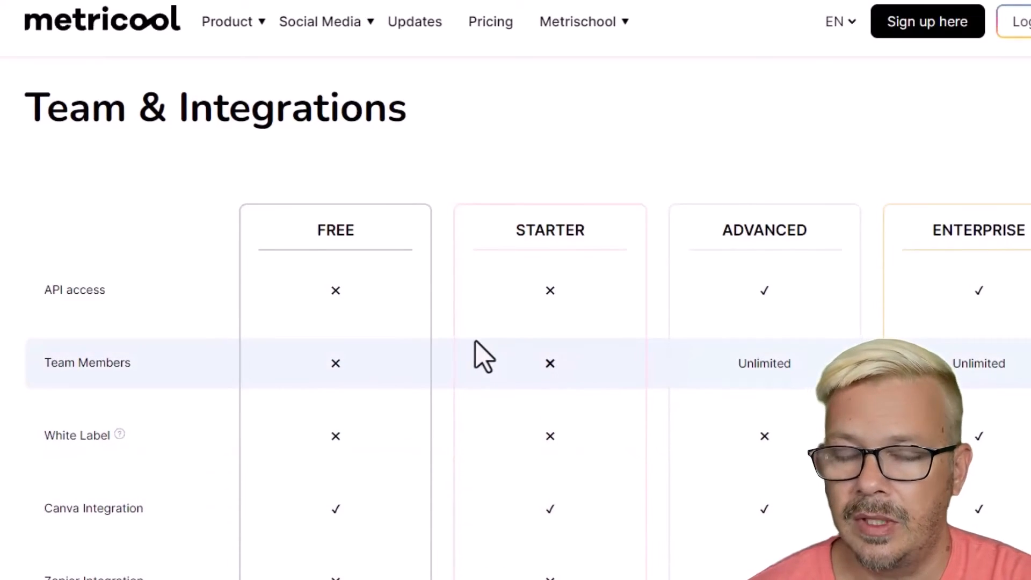
mouse_move(492, 340)
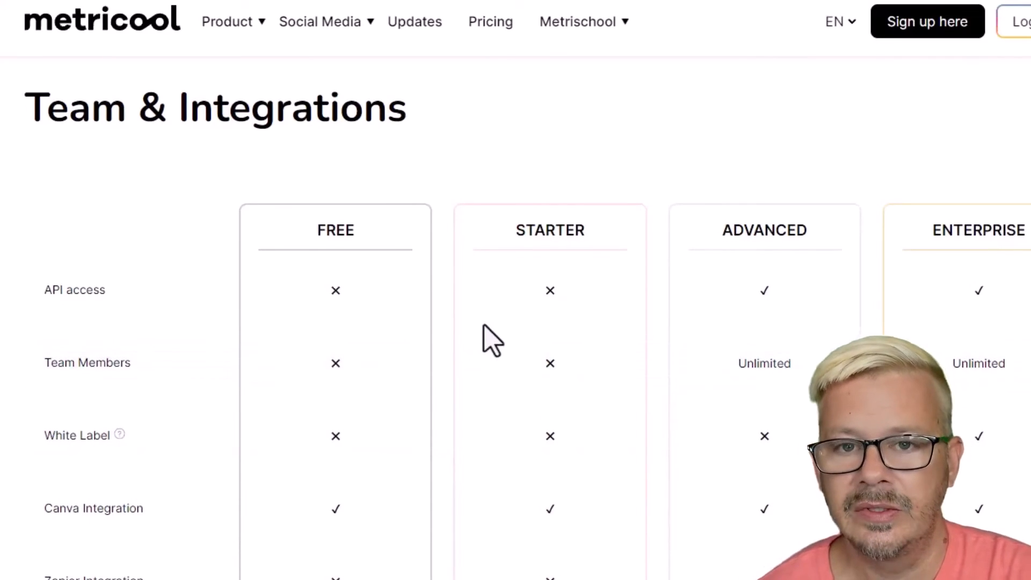
mouse_move(779, 312)
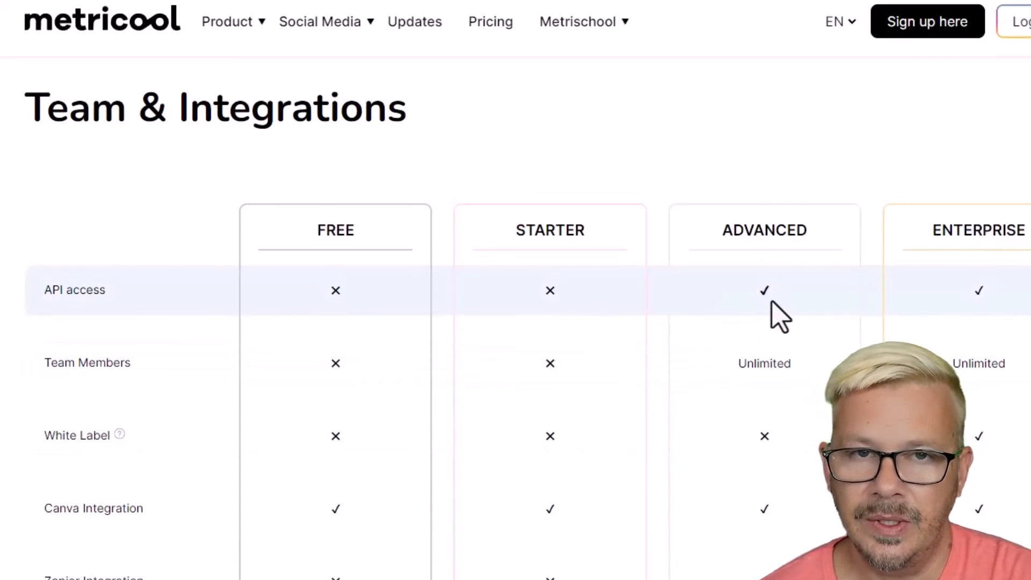
mouse_move(796, 339)
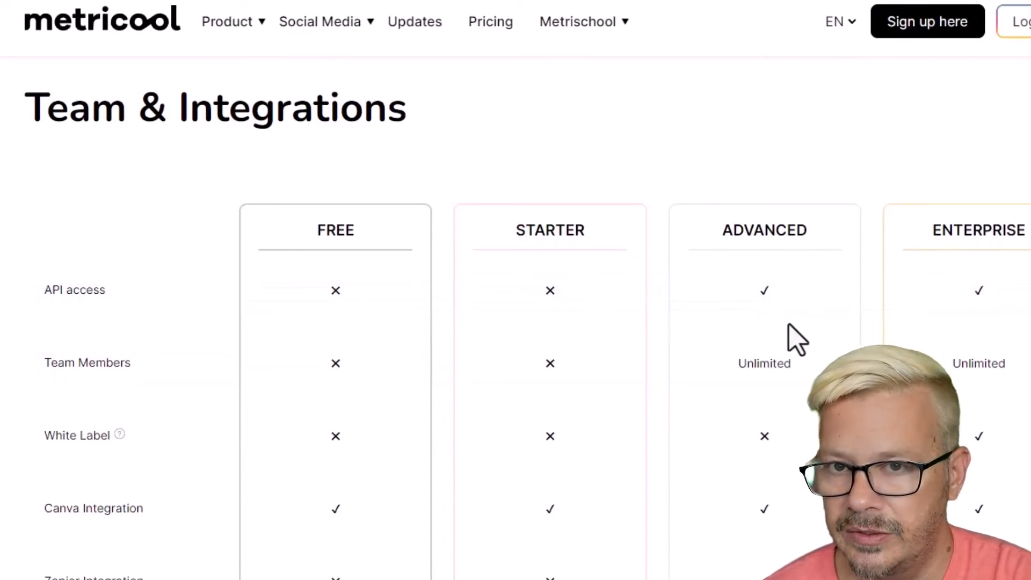
mouse_move(789, 339)
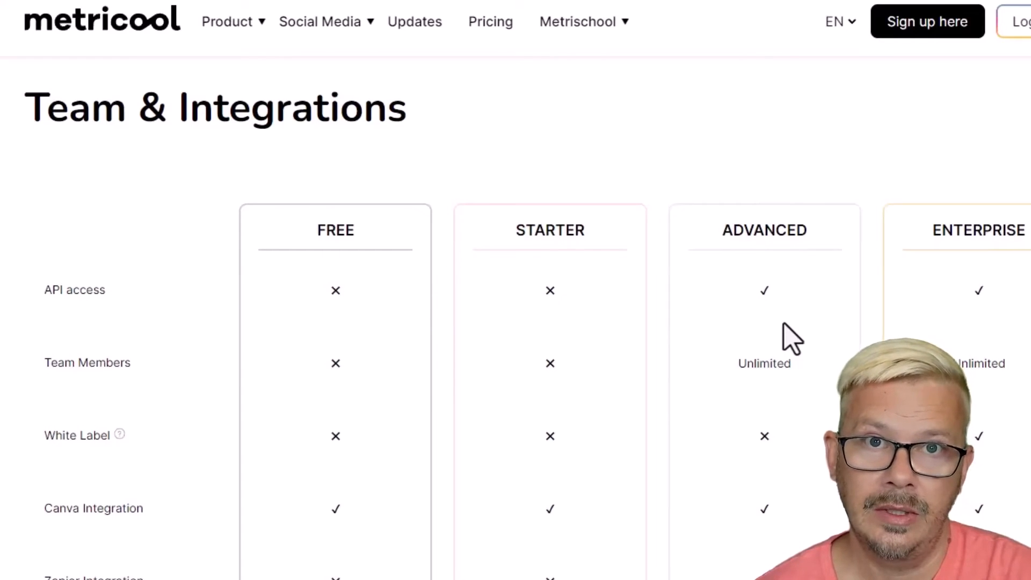
mouse_move(776, 336)
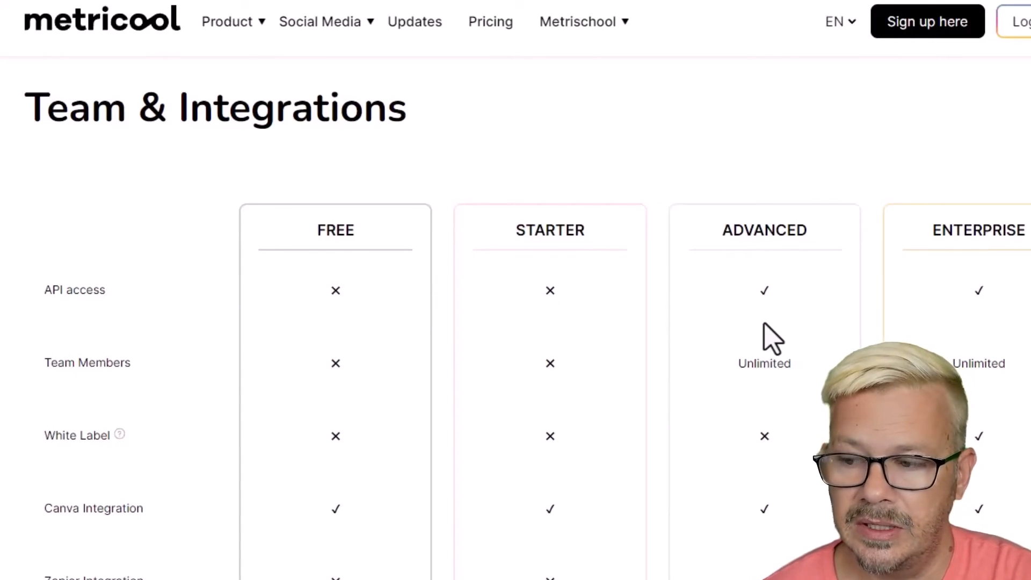
scroll(down, 3)
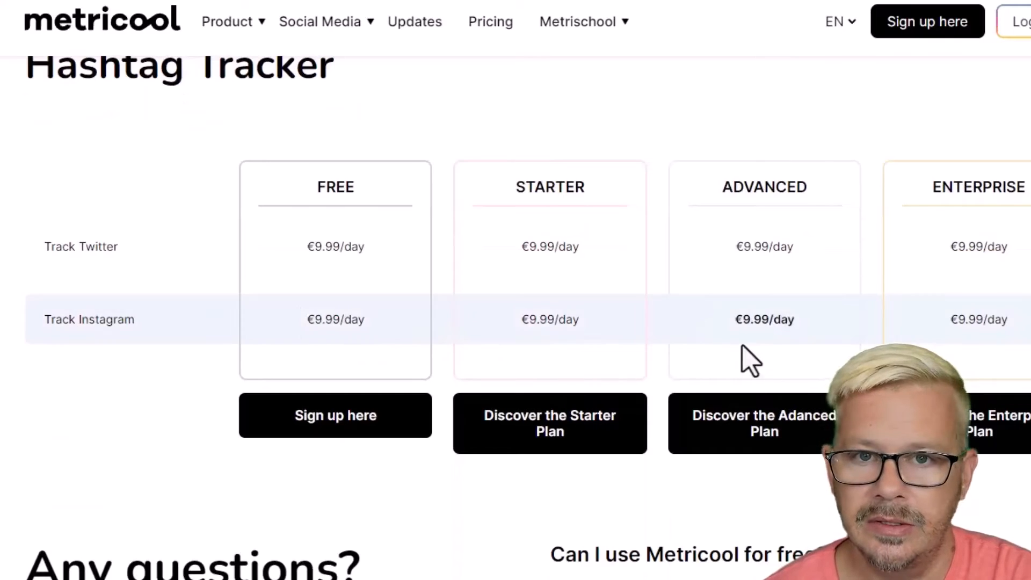
mouse_move(526, 319)
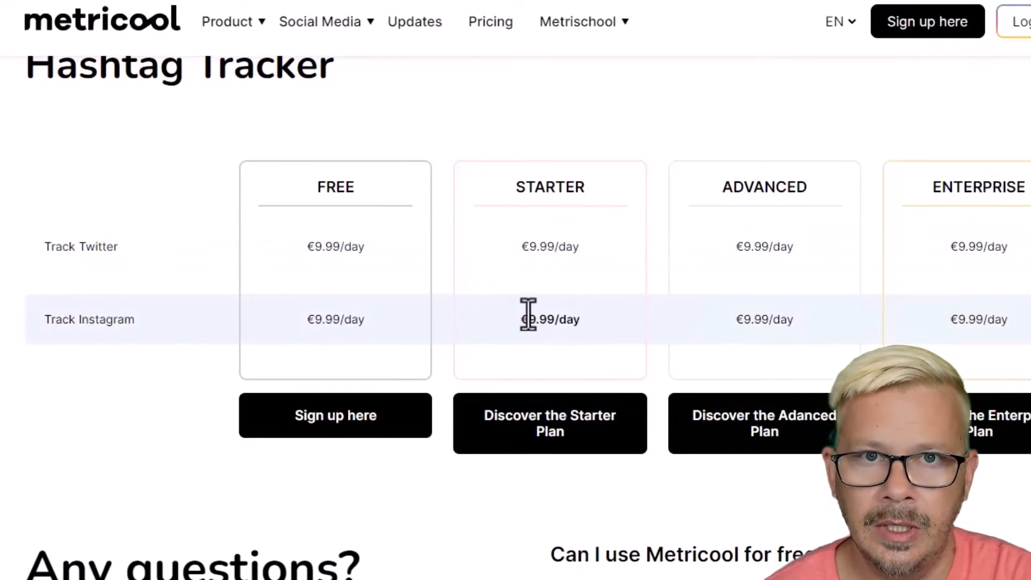
scroll(down, 3)
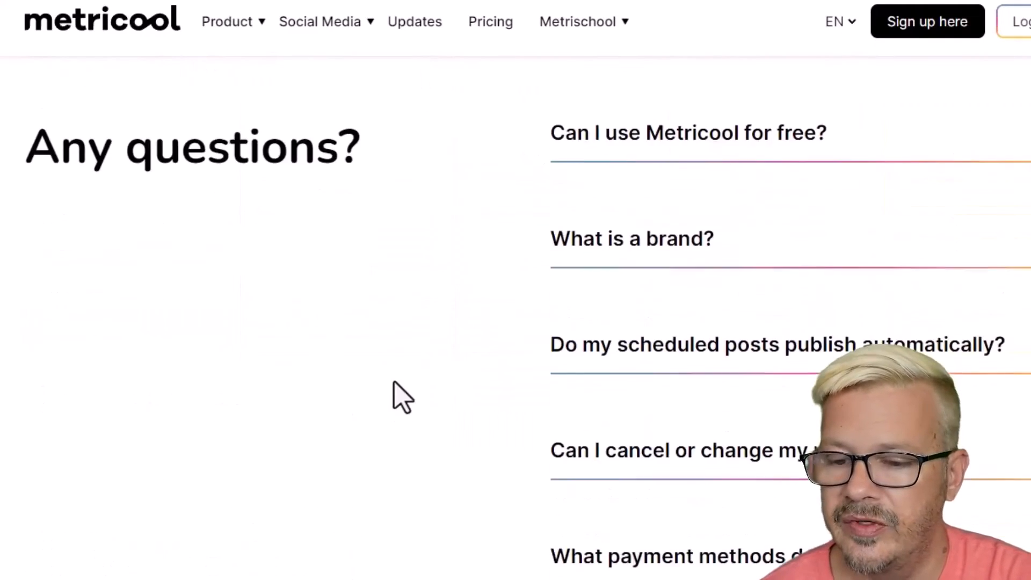
Return to the plan cards: Free $0, Starter $18, Advanced $45, Enterprise $139
scroll(up, 3)
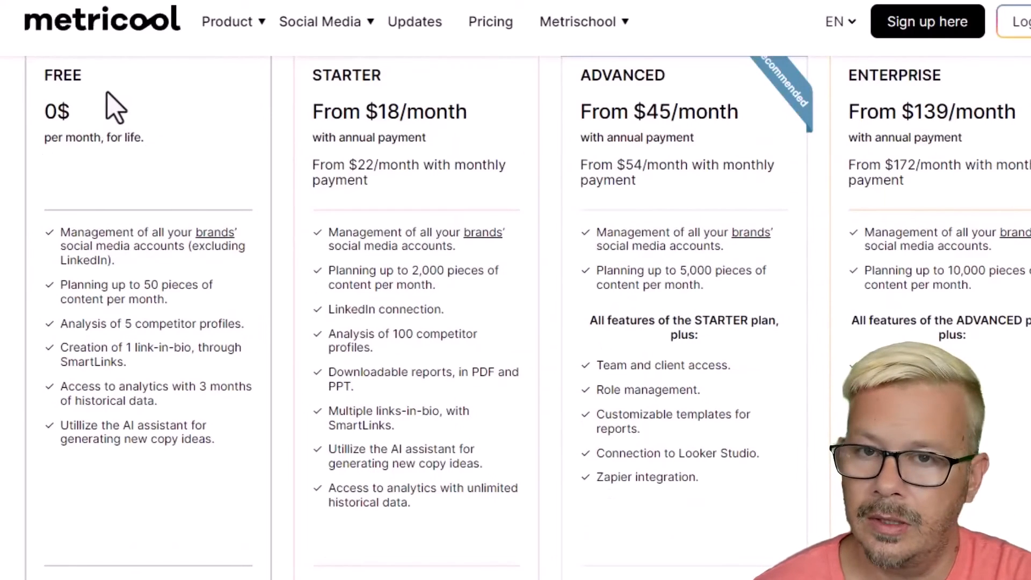
mouse_move(199, 156)
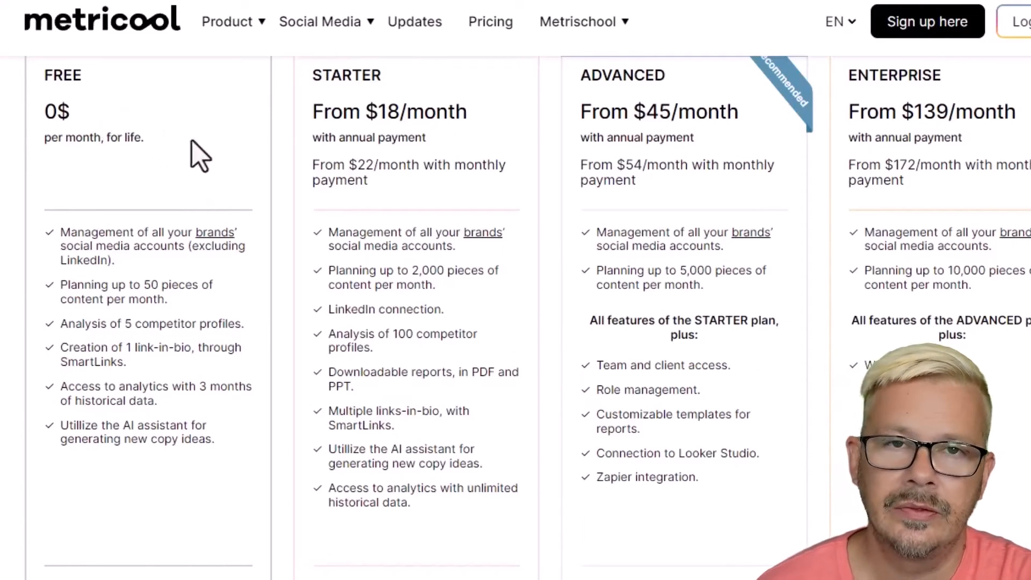
mouse_move(105, 247)
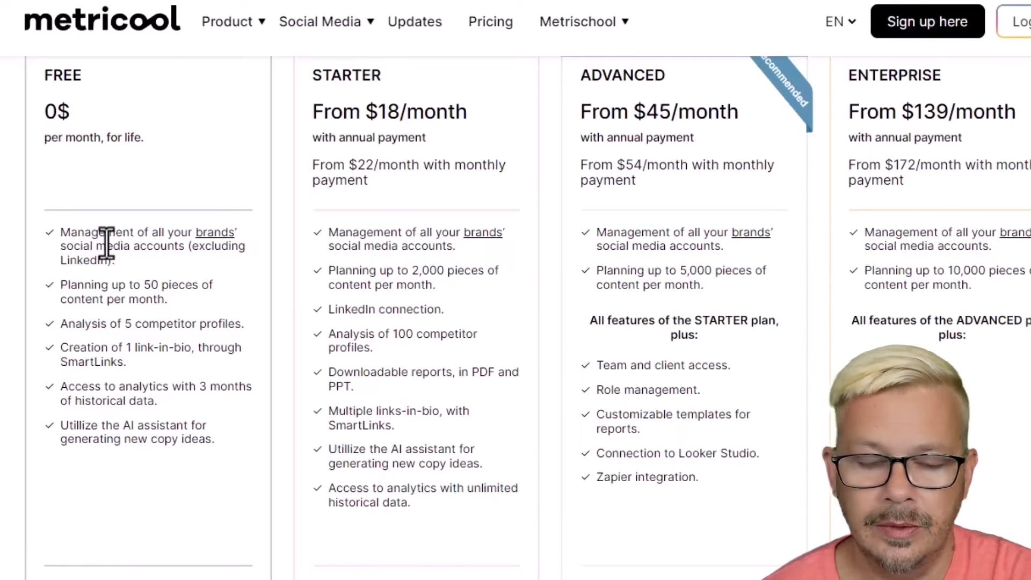
mouse_move(99, 290)
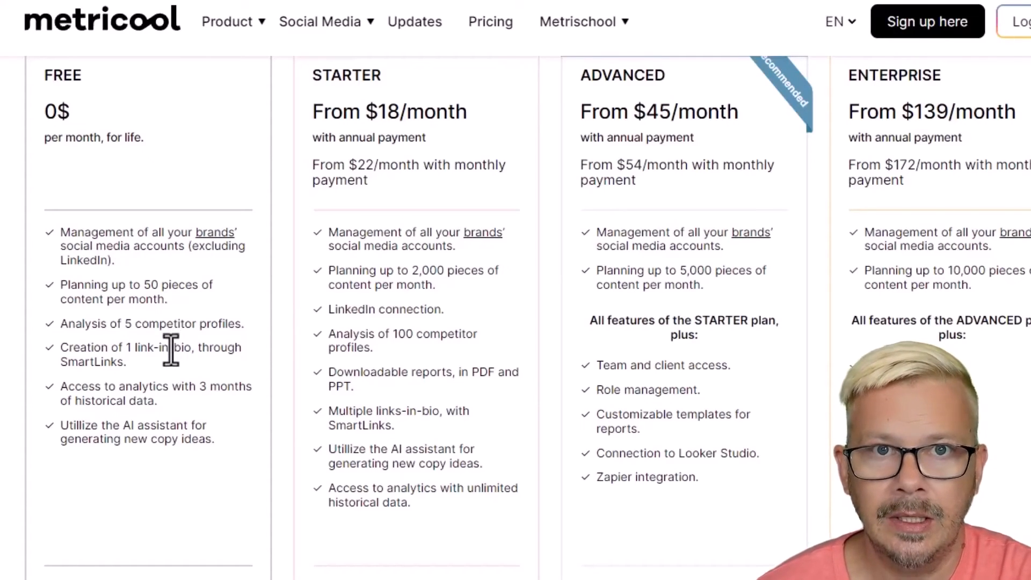
mouse_move(155, 391)
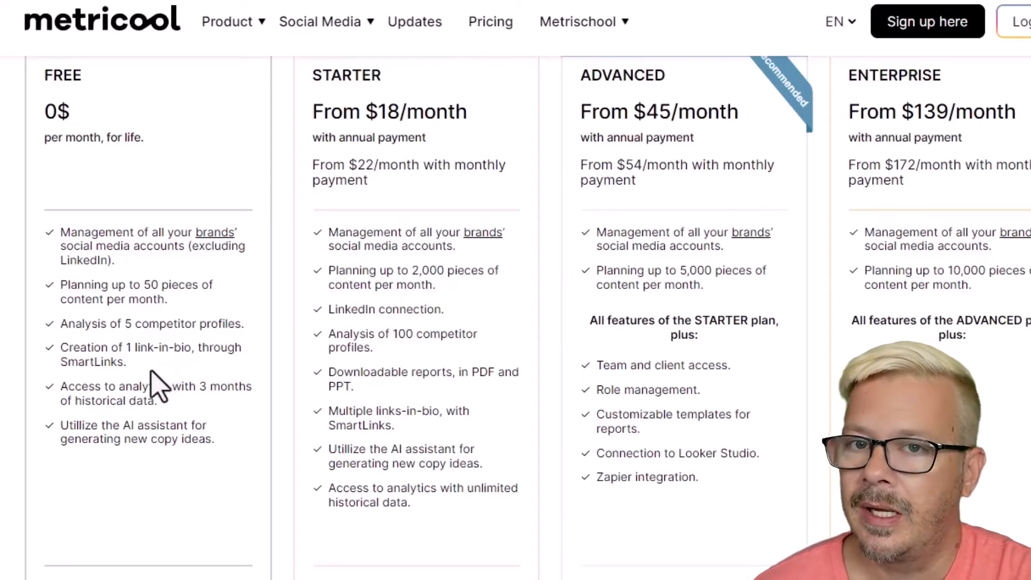
mouse_move(404, 365)
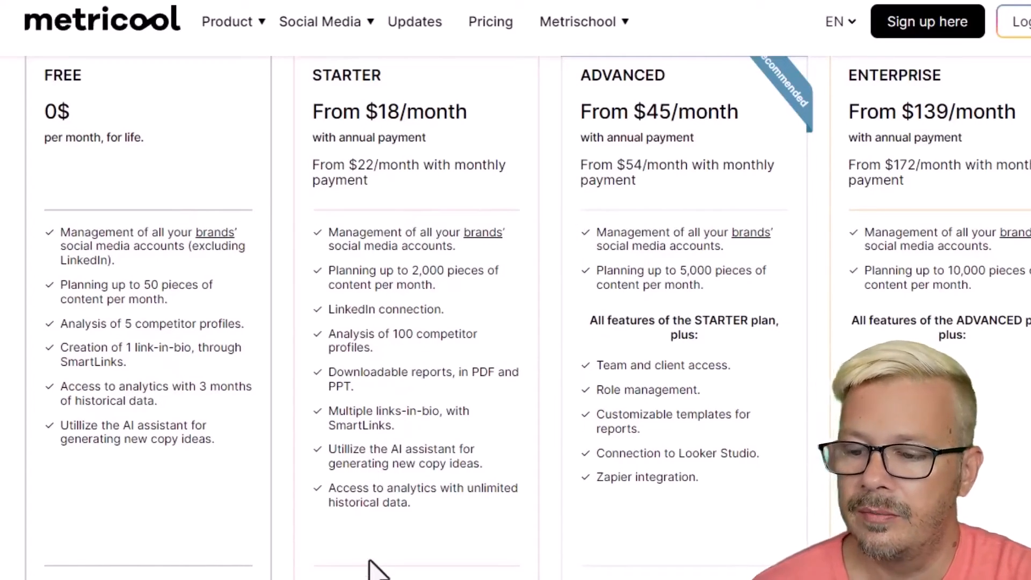
mouse_move(427, 119)
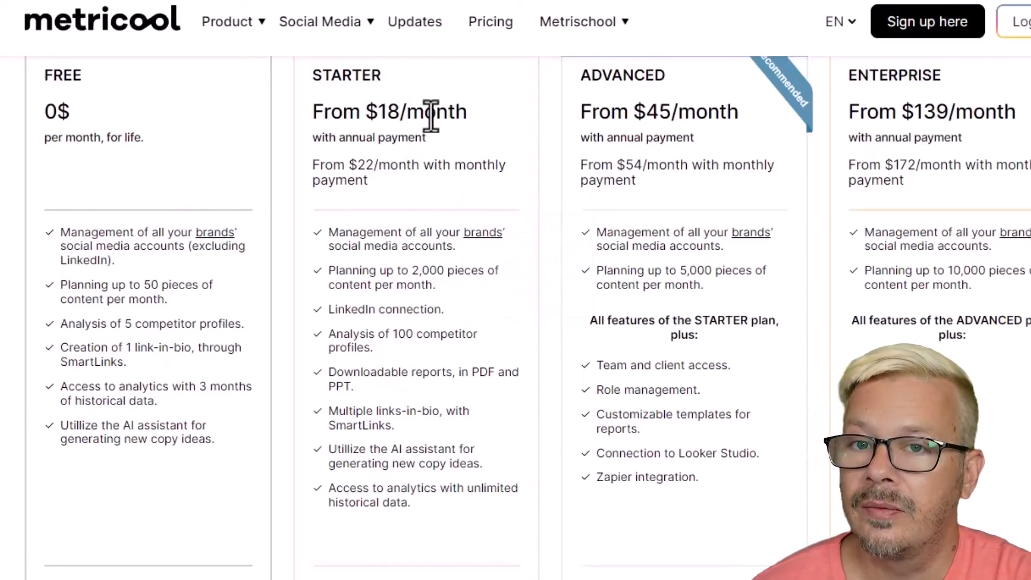
mouse_move(431, 118)
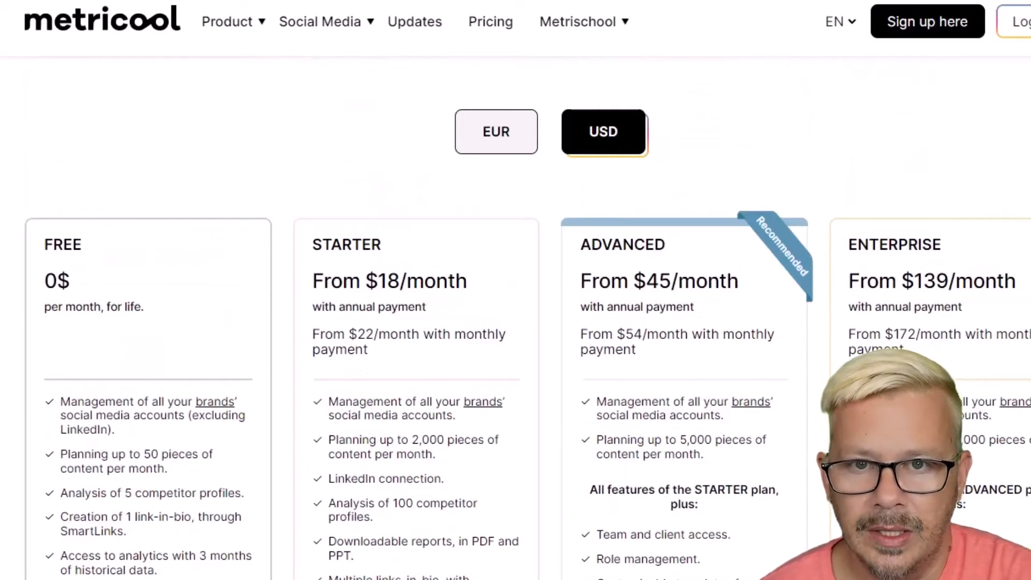
scroll(down, 3)
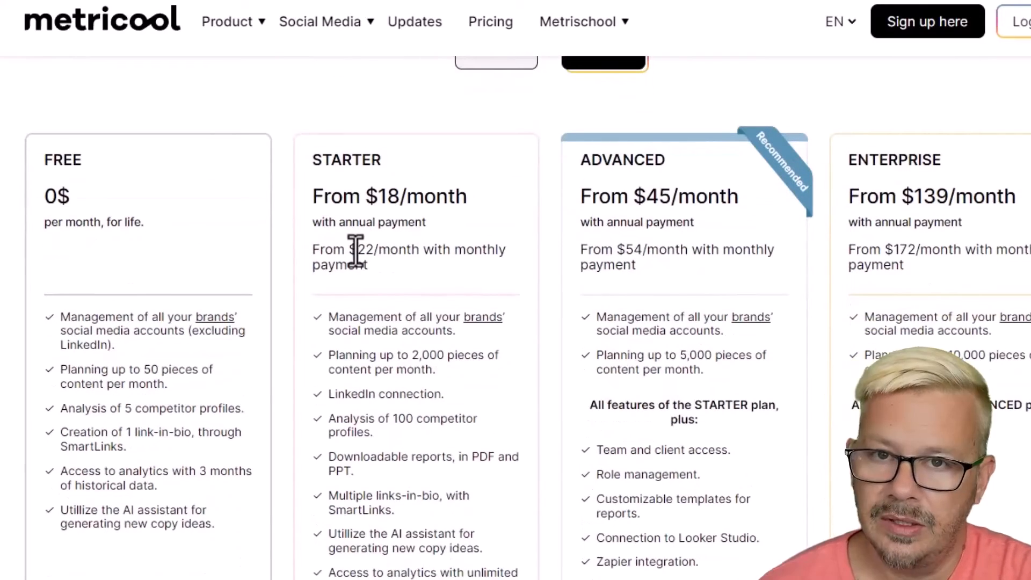
mouse_move(49, 276)
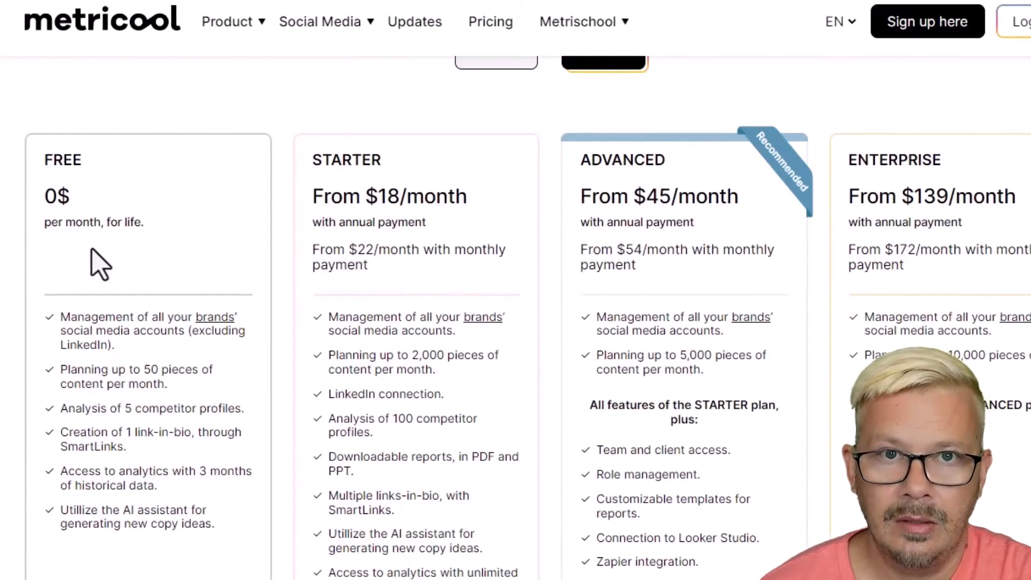
mouse_move(111, 224)
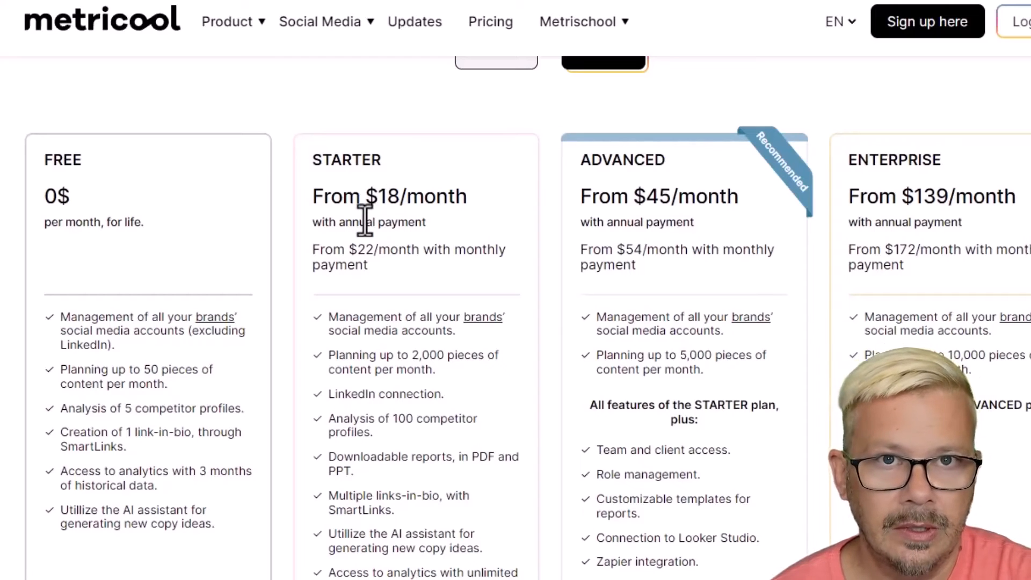
mouse_move(404, 197)
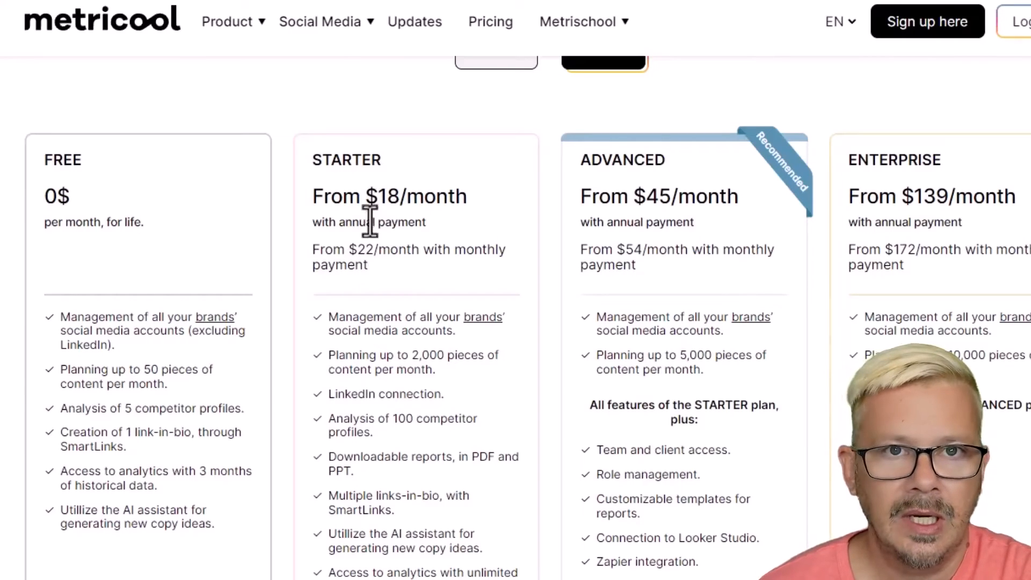
mouse_move(378, 195)
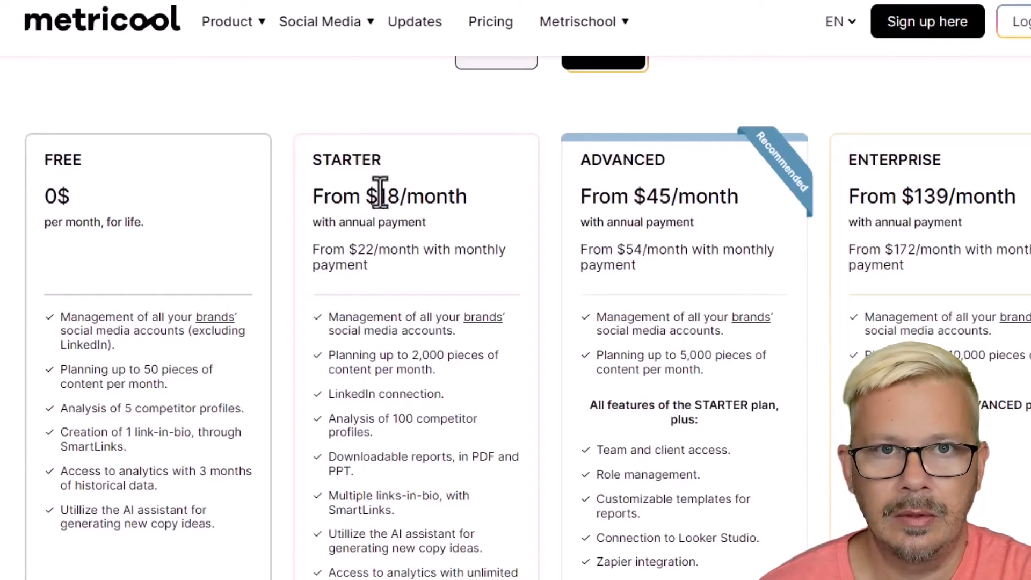
mouse_move(393, 257)
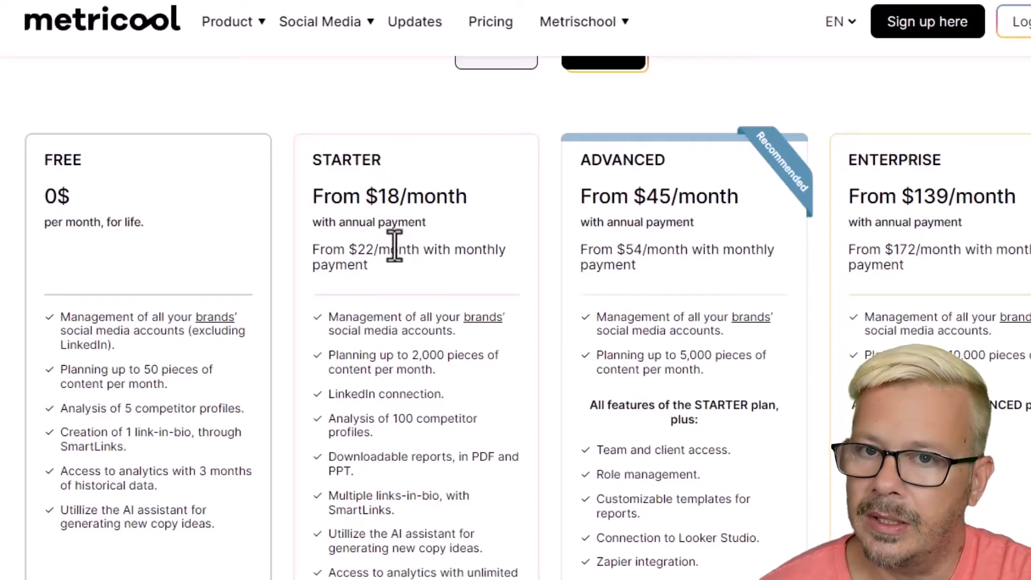
mouse_move(391, 207)
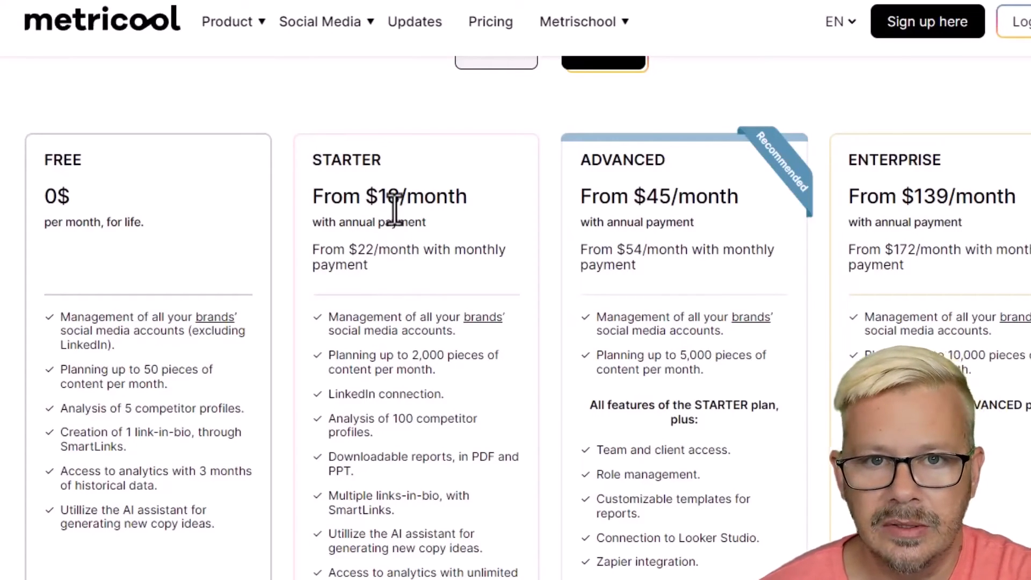
mouse_move(448, 234)
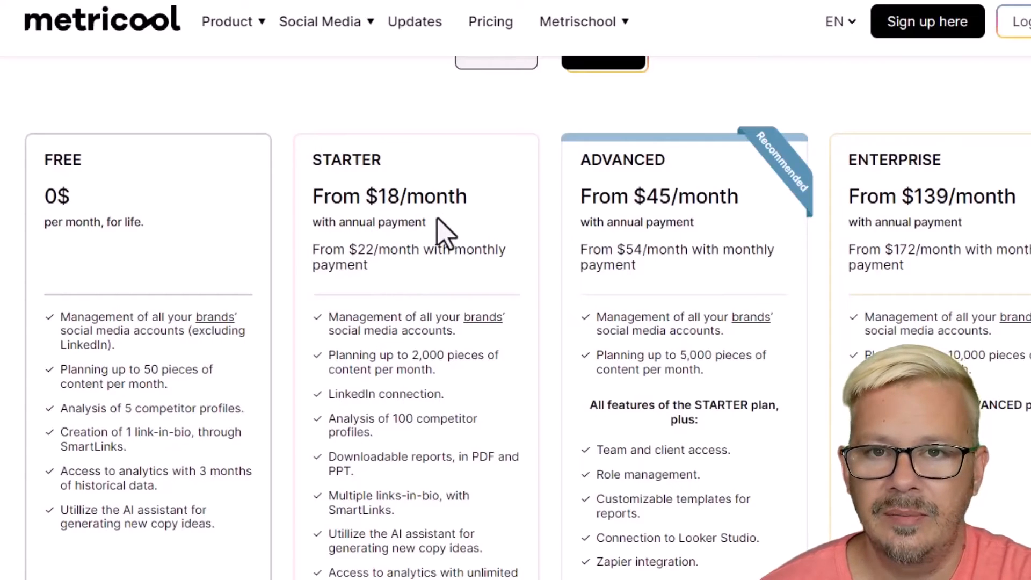
mouse_move(431, 226)
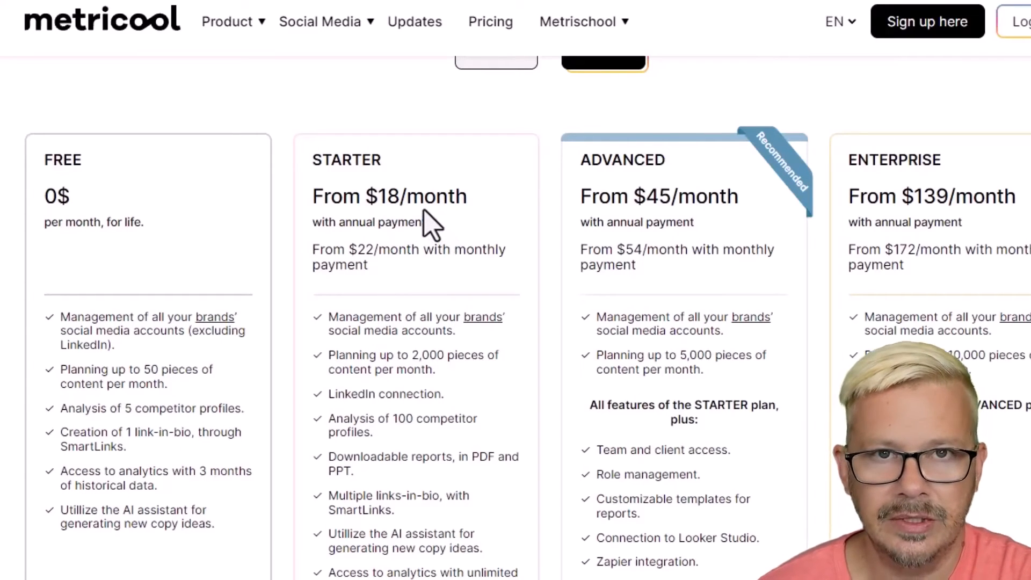
mouse_move(210, 266)
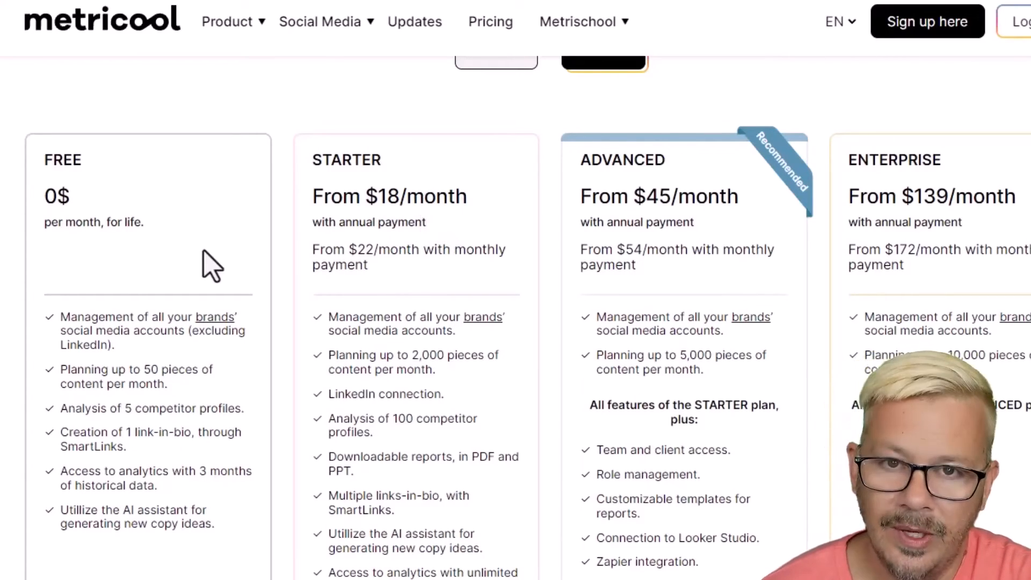
mouse_move(322, 224)
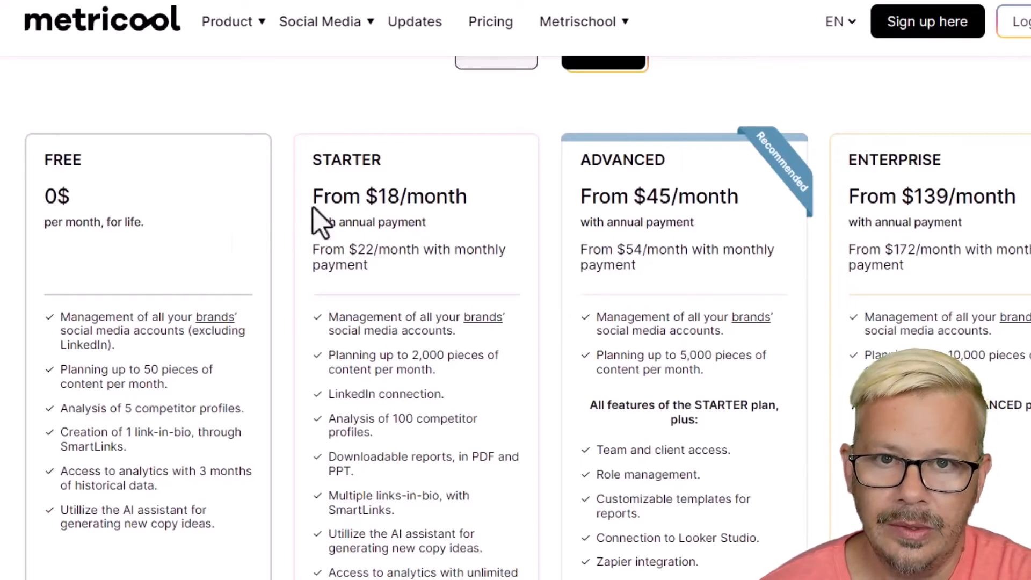
mouse_move(404, 249)
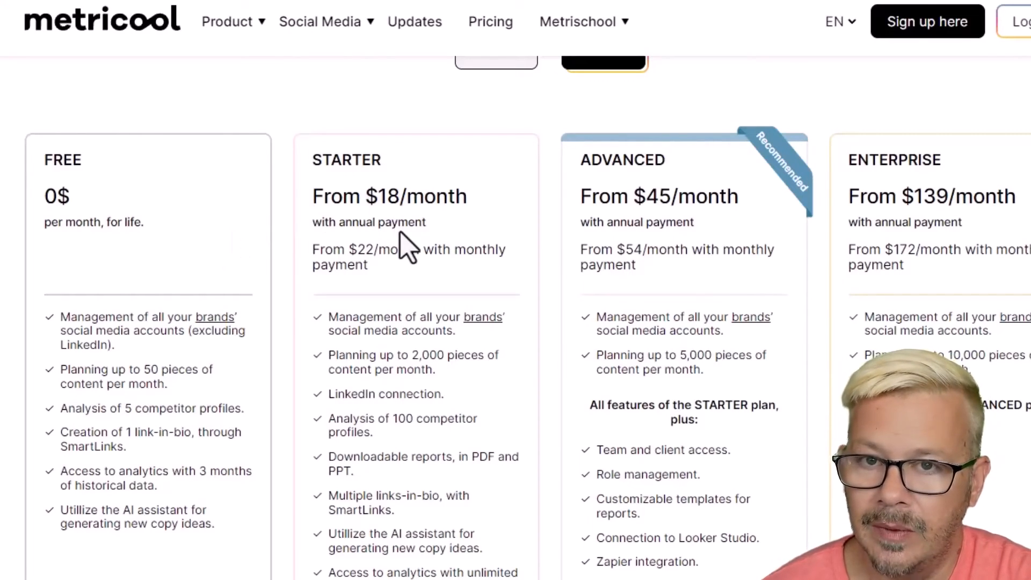
mouse_move(332, 362)
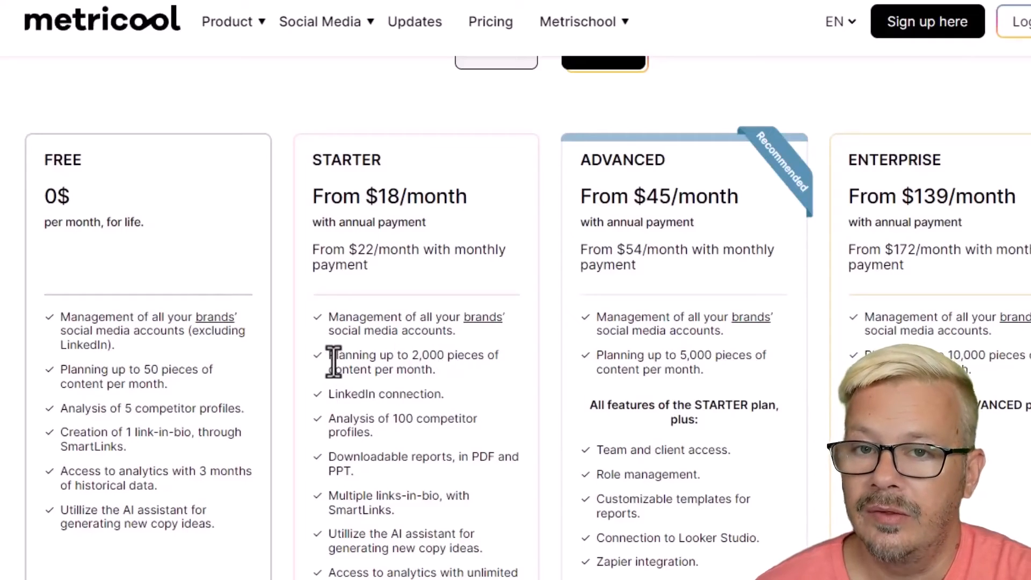
mouse_move(171, 378)
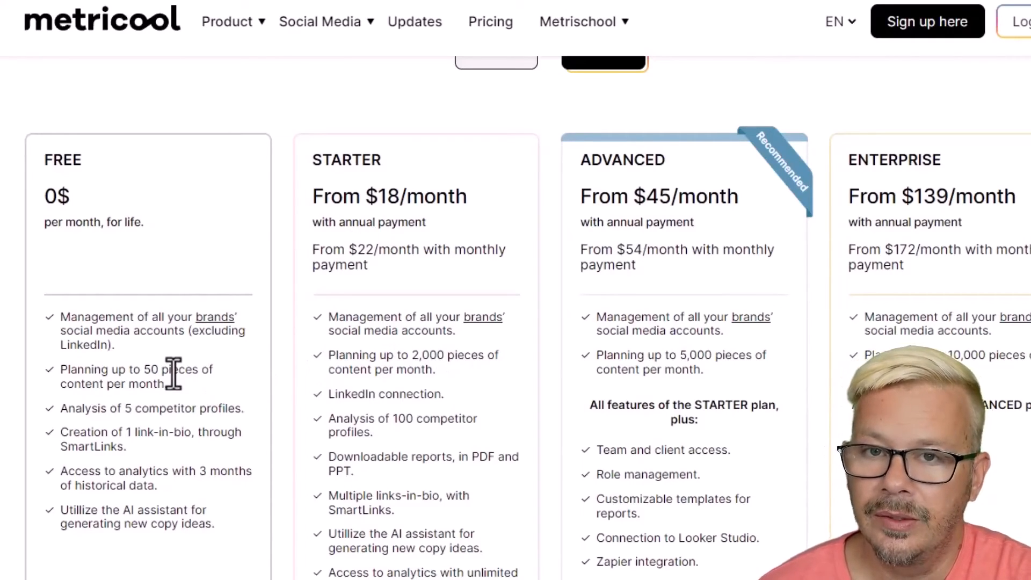
mouse_move(339, 360)
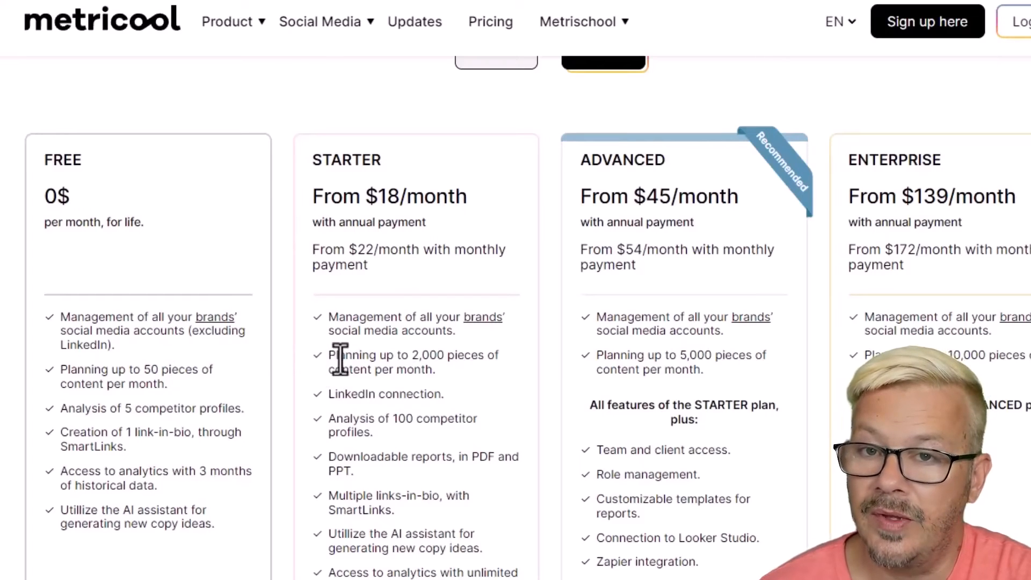
mouse_move(388, 393)
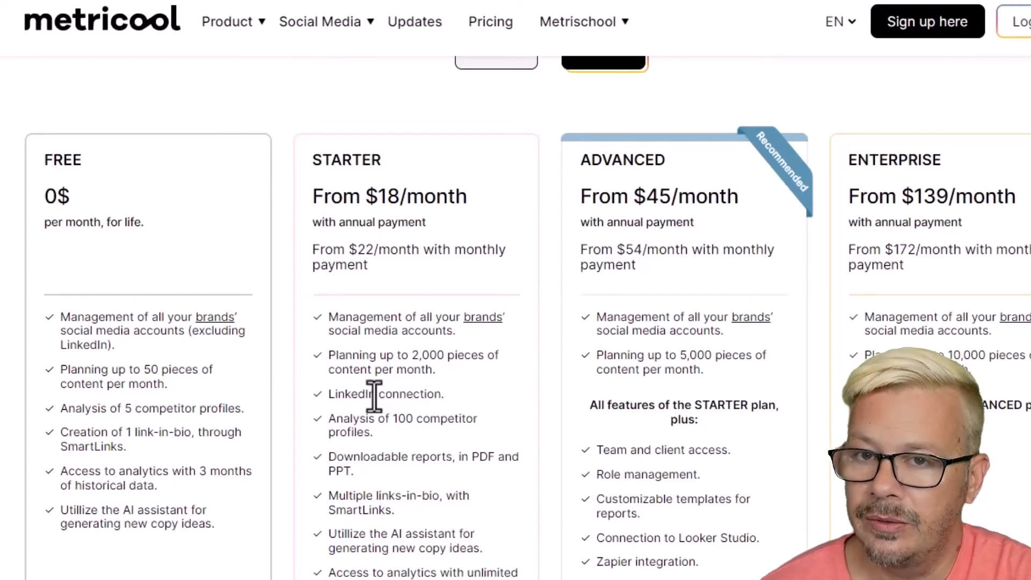
scroll(down, 3)
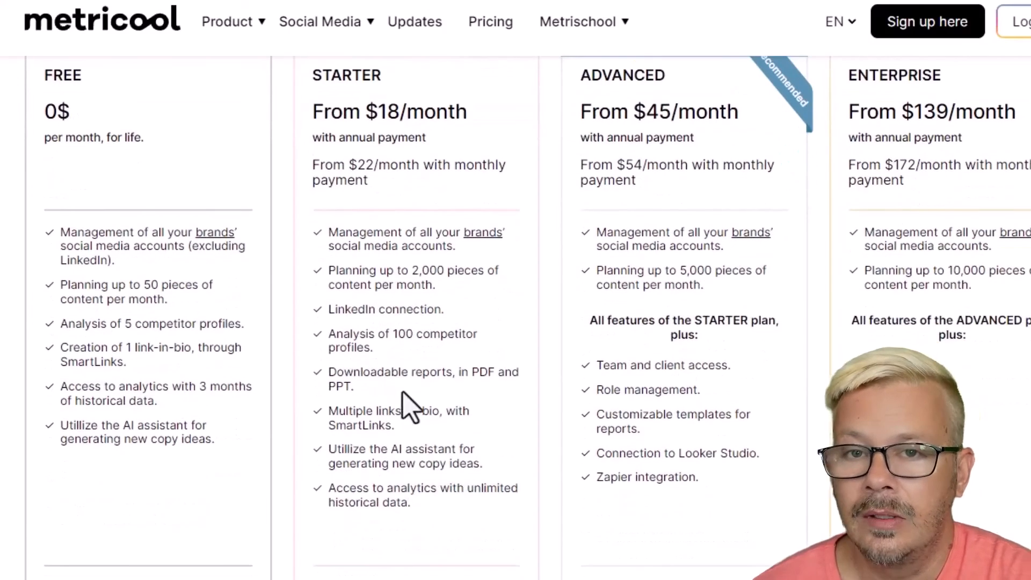
mouse_move(372, 342)
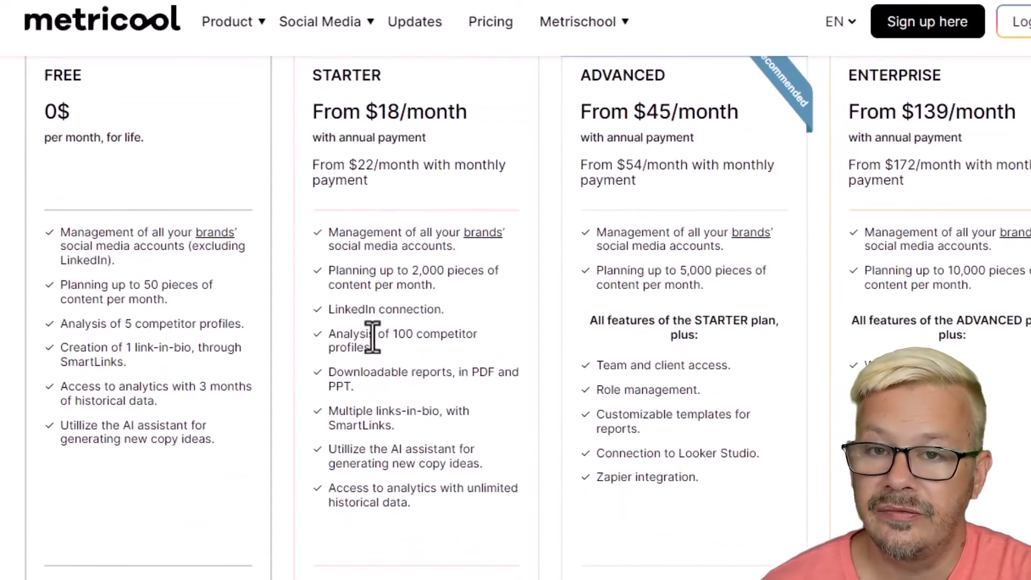
scroll(down, 3)
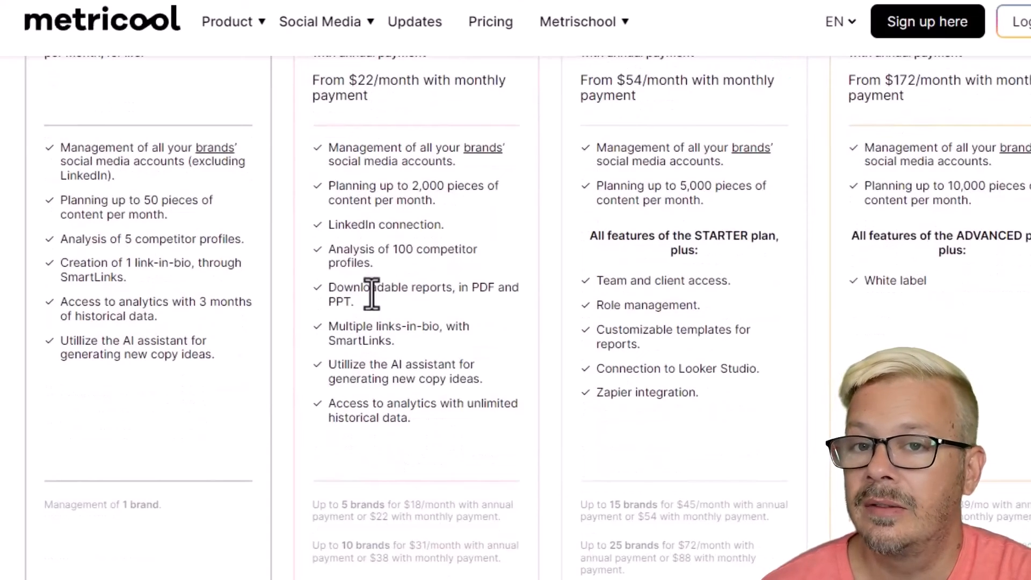
scroll(down, 3)
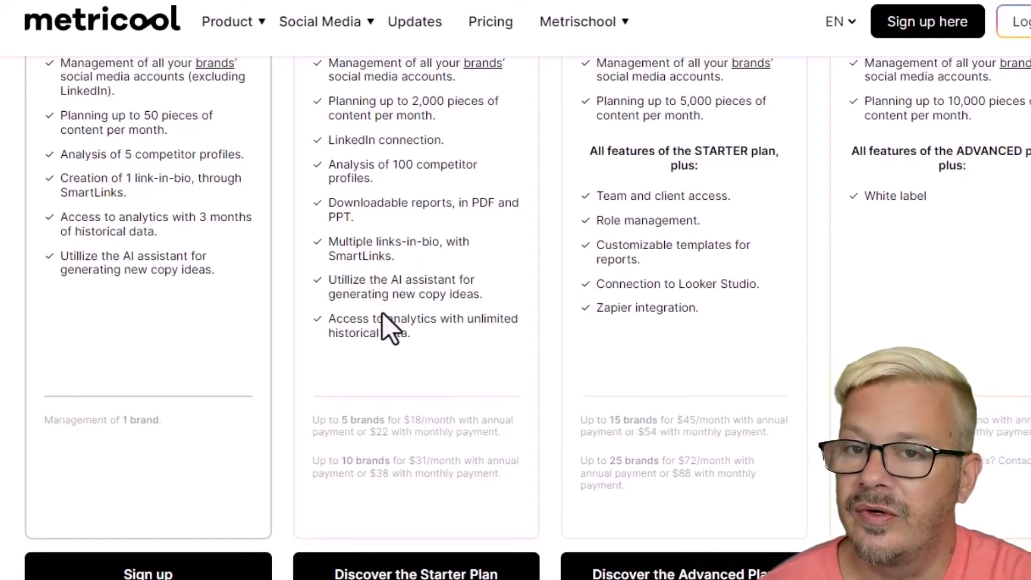
scroll(up, 3)
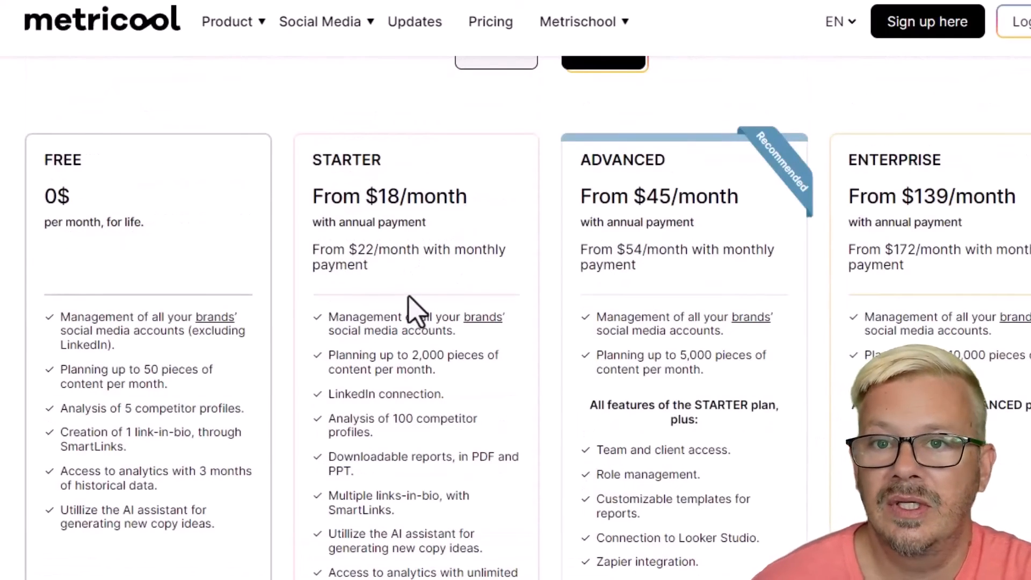
mouse_move(618, 319)
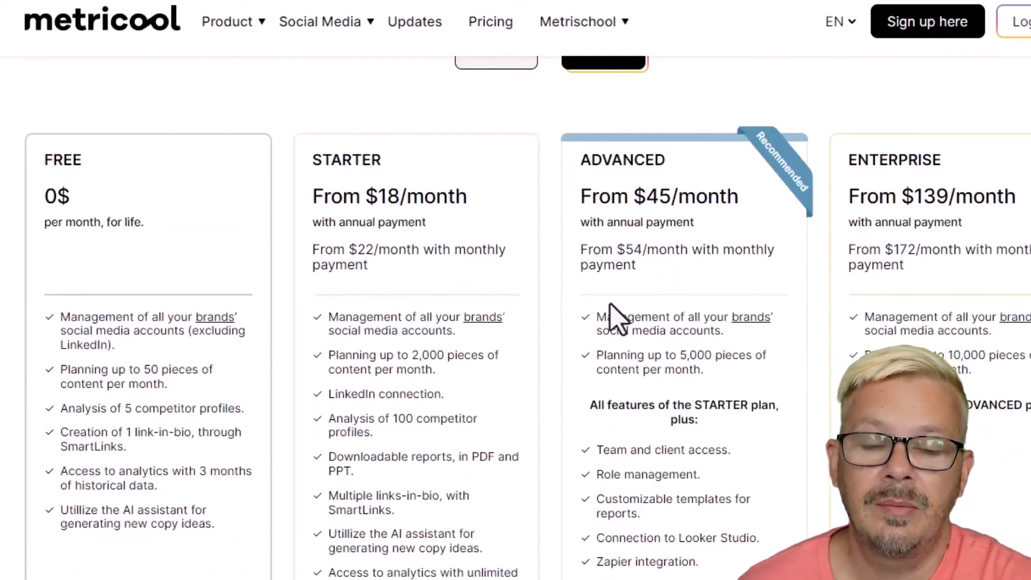
scroll(down, 3)
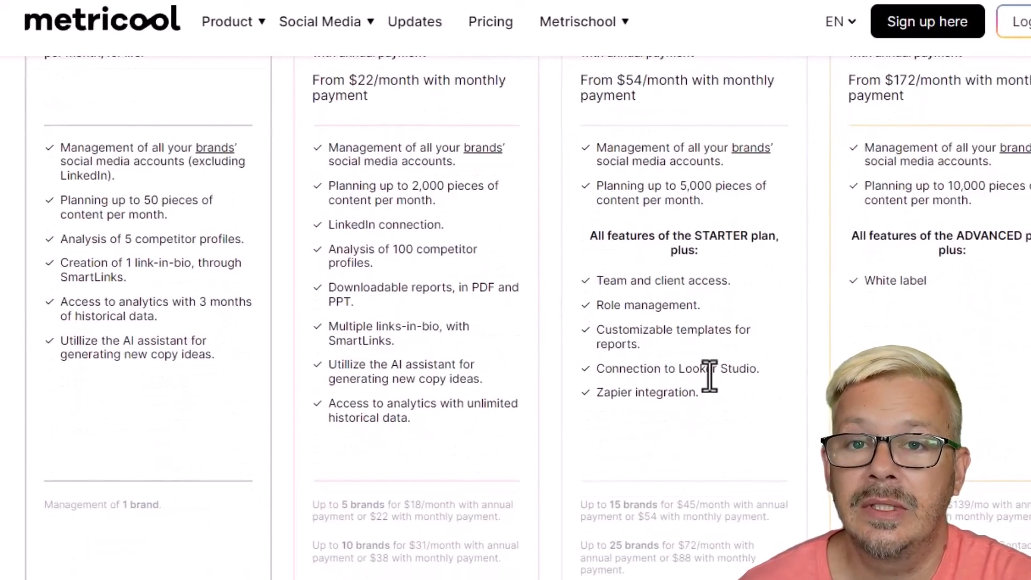
scroll(up, 3)
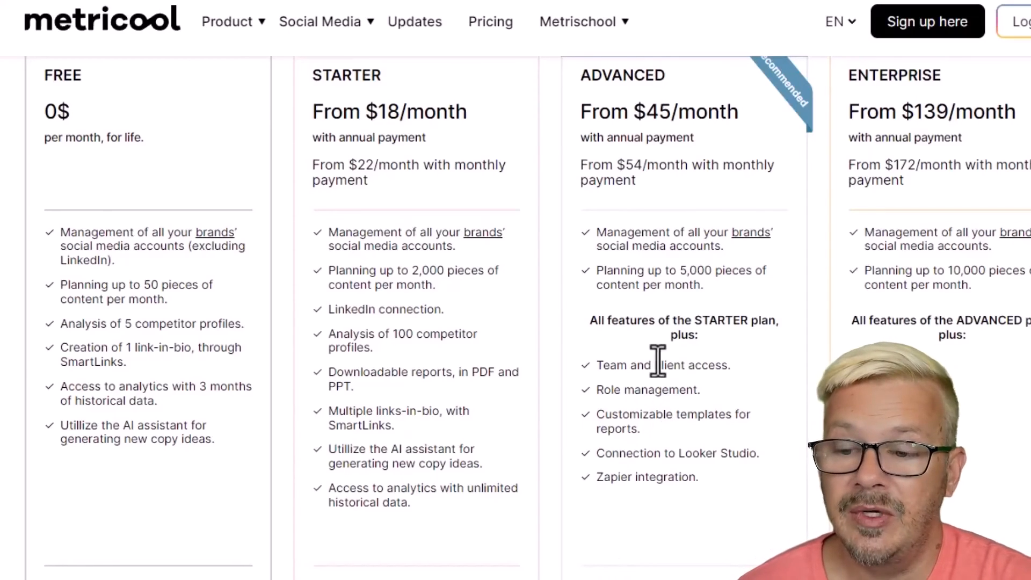
mouse_move(634, 413)
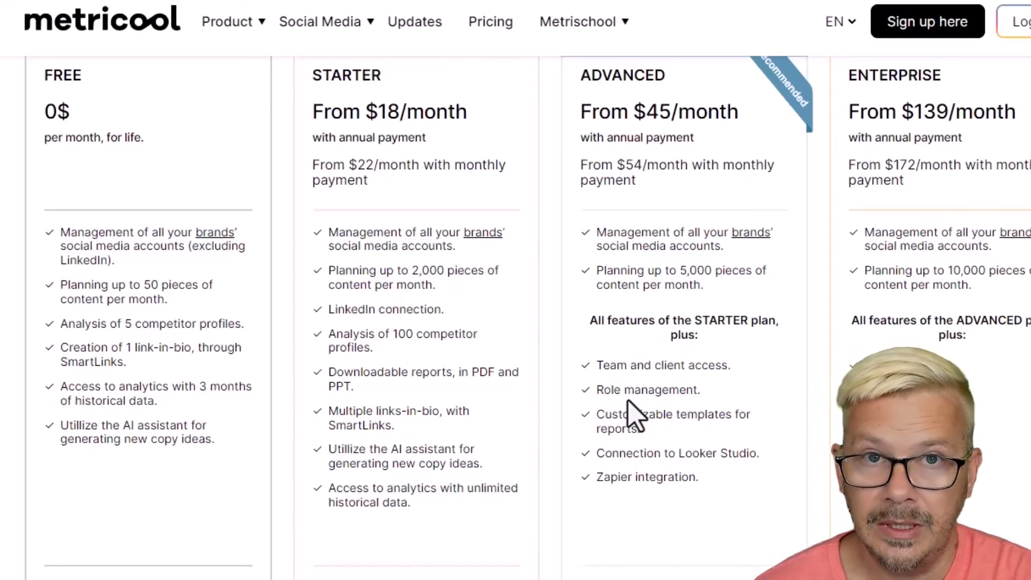
mouse_move(624, 454)
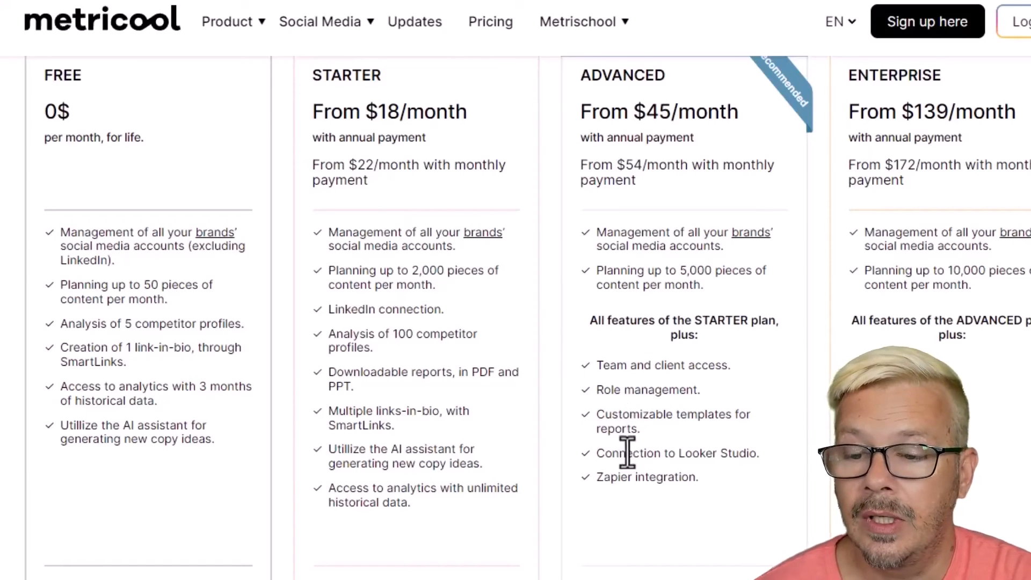
mouse_move(588, 471)
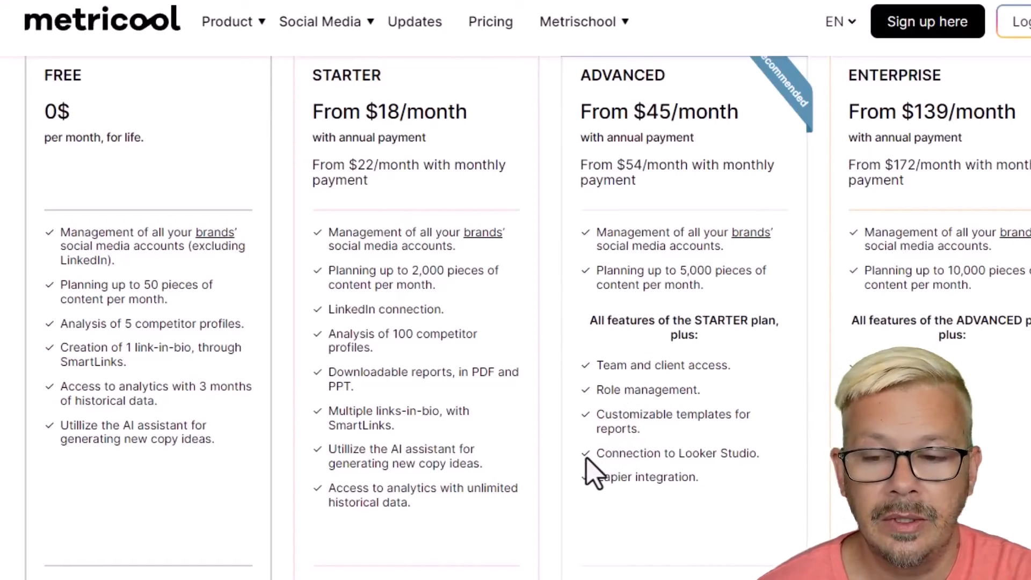
mouse_move(613, 438)
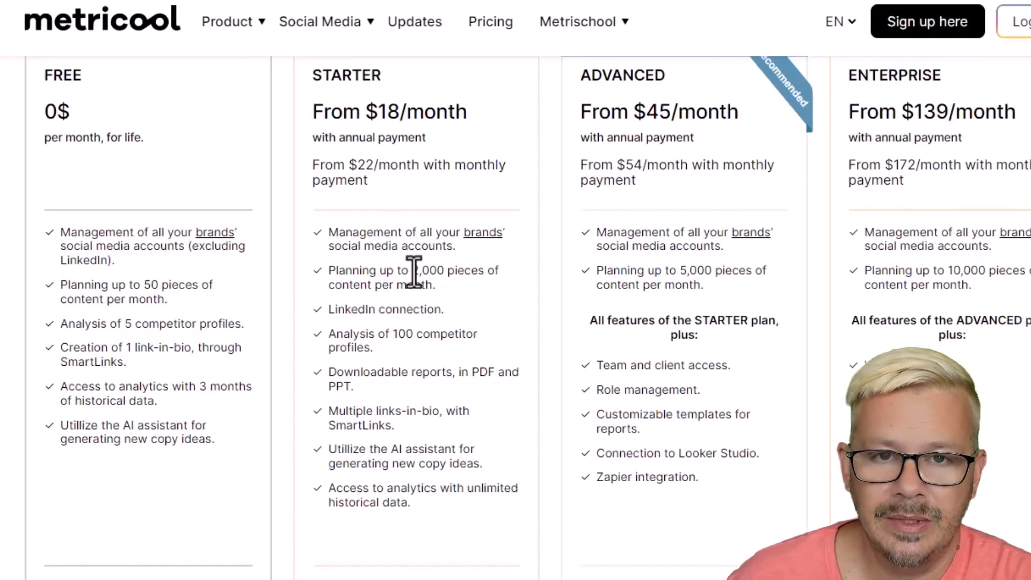
scroll(up, 3)
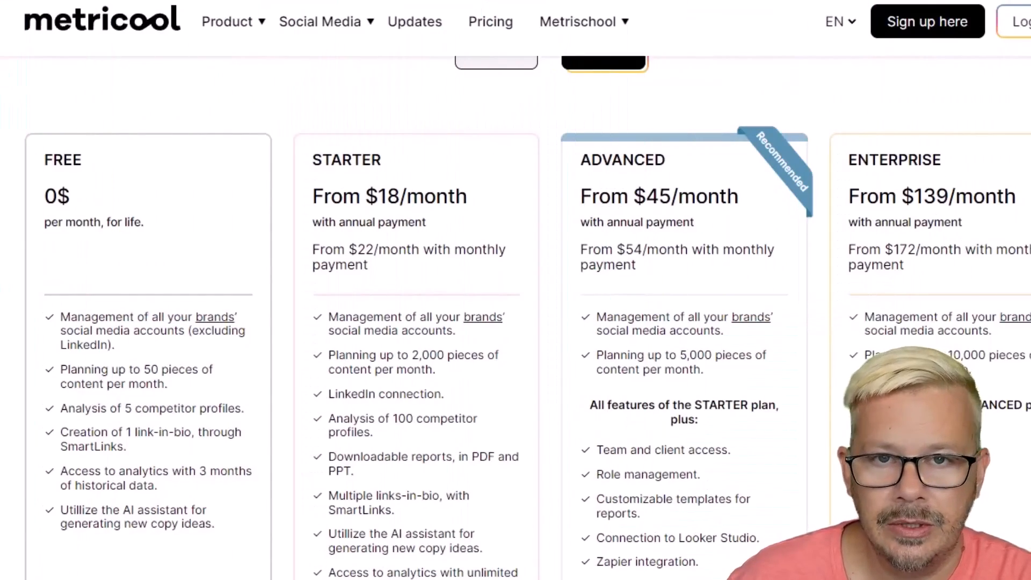